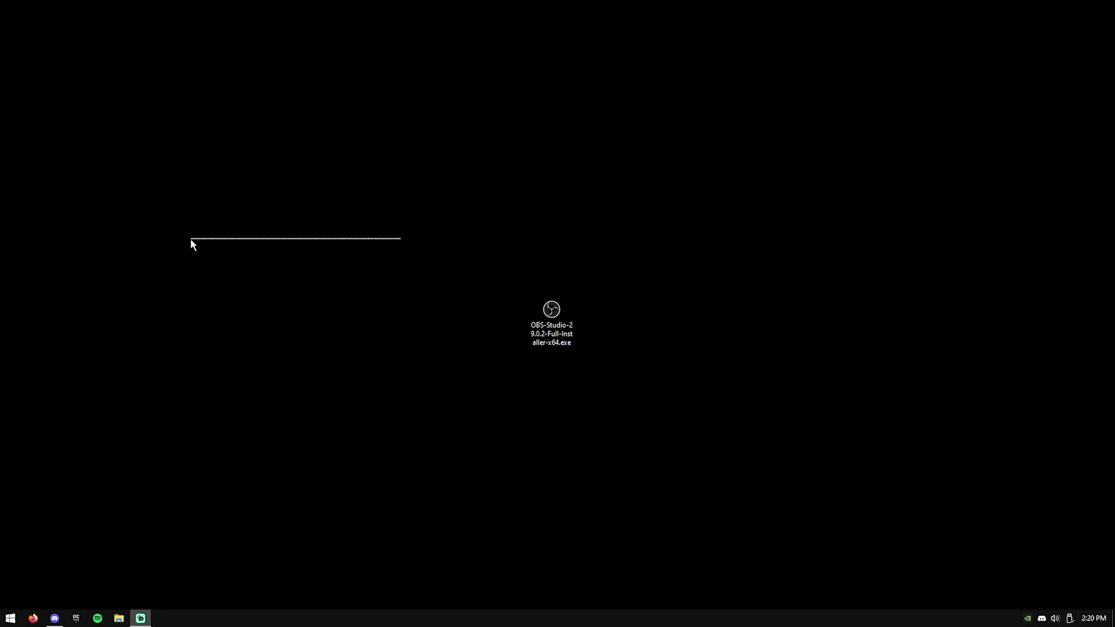
Run OBS-Studio-29.0.2-Full-Installer-x64.exe from the desktop to launch OBS Studio
{"action": "left_click", "coordinate": [551, 324]}
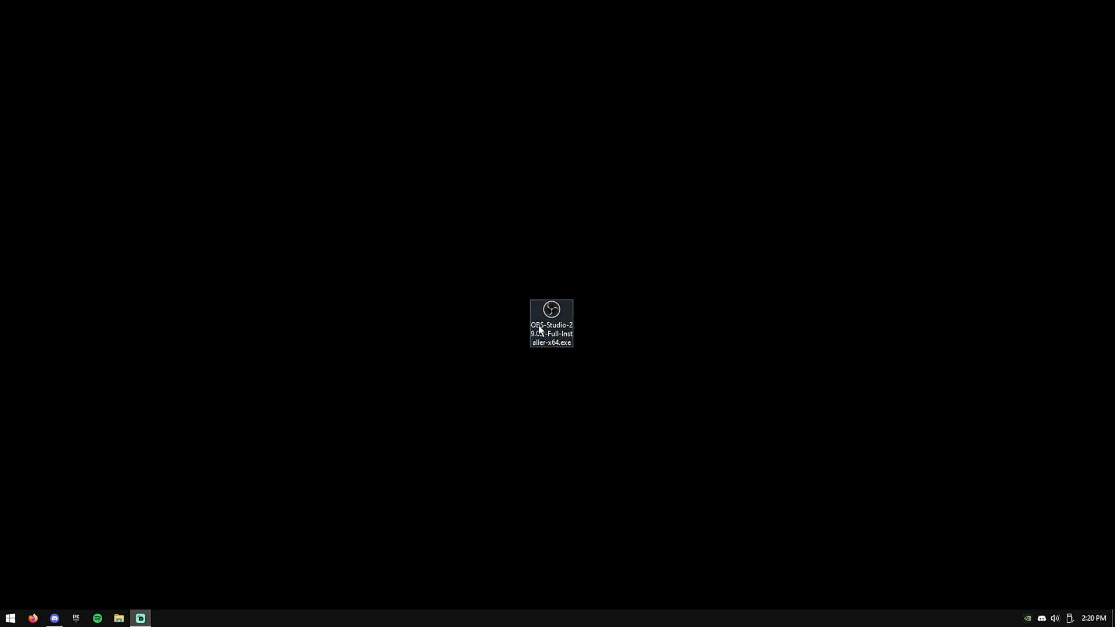
{"action": "double_click", "coordinate": [551, 324]}
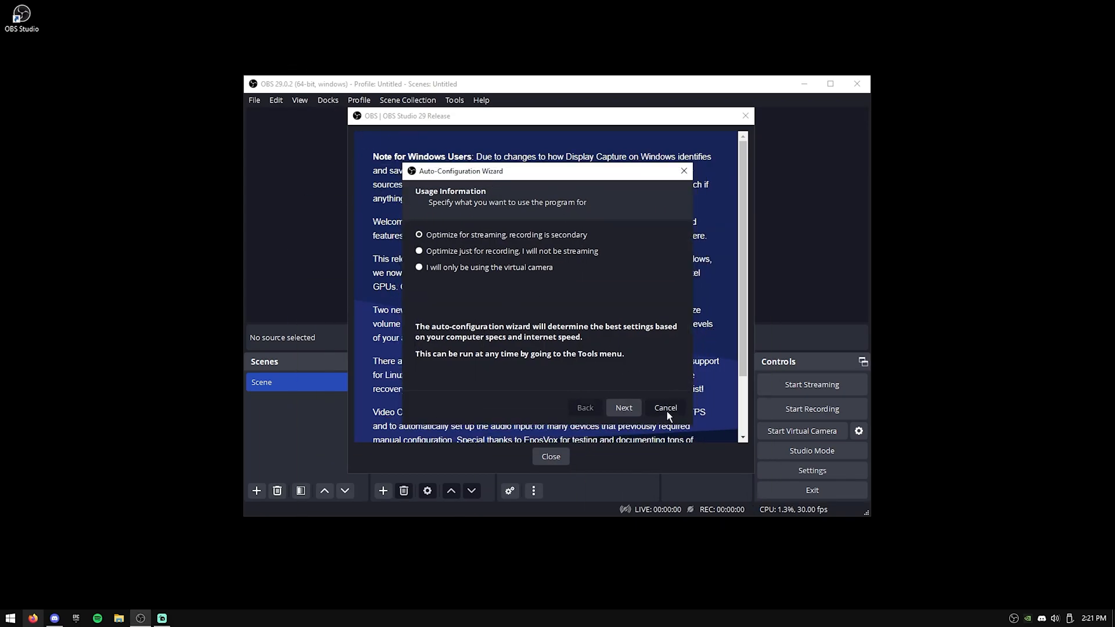
Dismiss the auto-configuration wizard, maximize OBS, and rename the default scene to Recording
{"action": "left_click", "coordinate": [665, 408]}
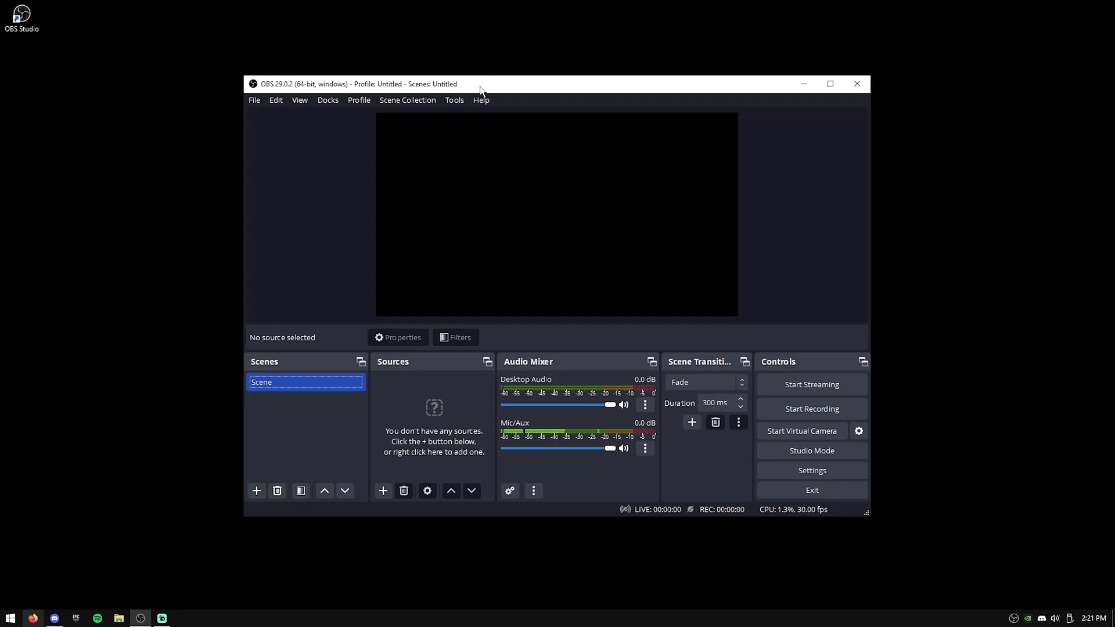
{"action": "left_click", "coordinate": [830, 83]}
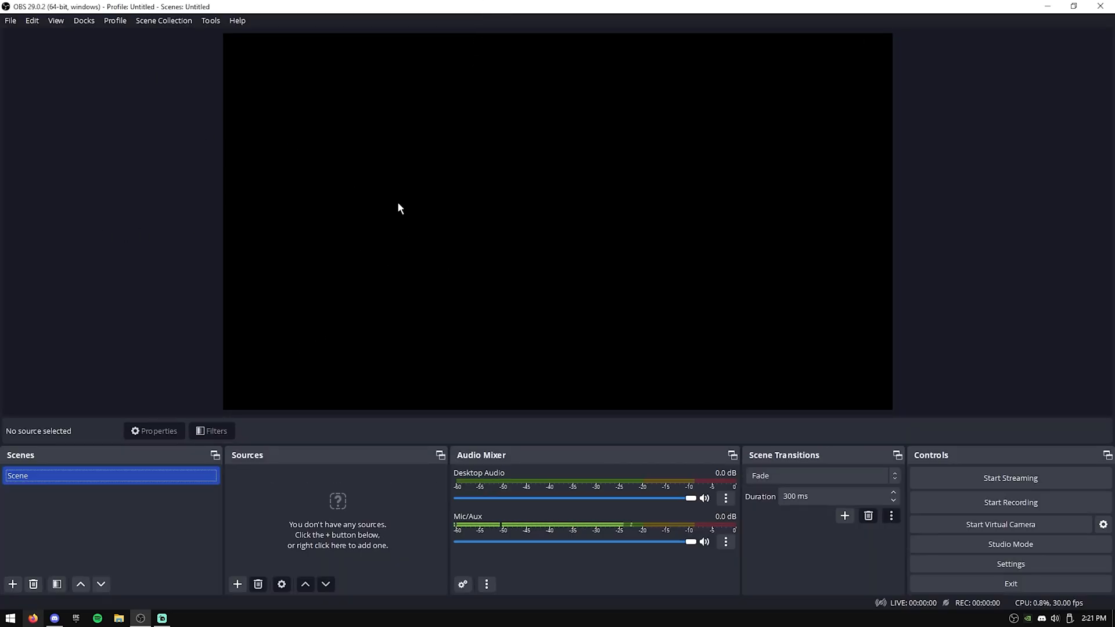
{"action": "right_click", "coordinate": [111, 475]}
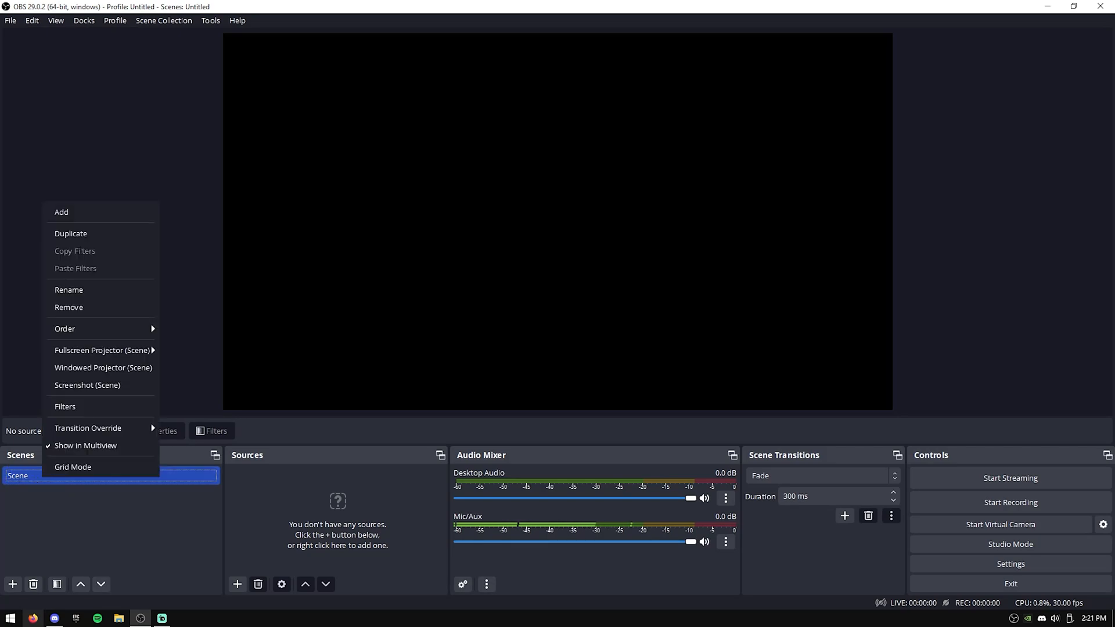
{"action": "left_click", "coordinate": [245, 374]}
{"action": "type", "text": "Recordin"}
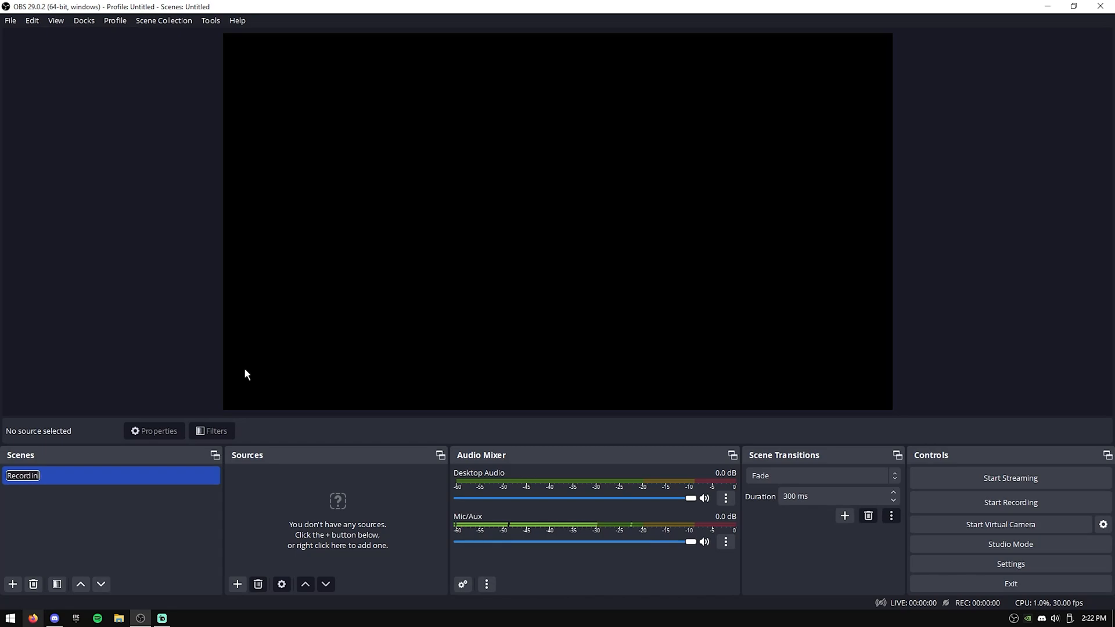
Add a second scene named Streaming
{"action": "left_click", "coordinate": [12, 584]}
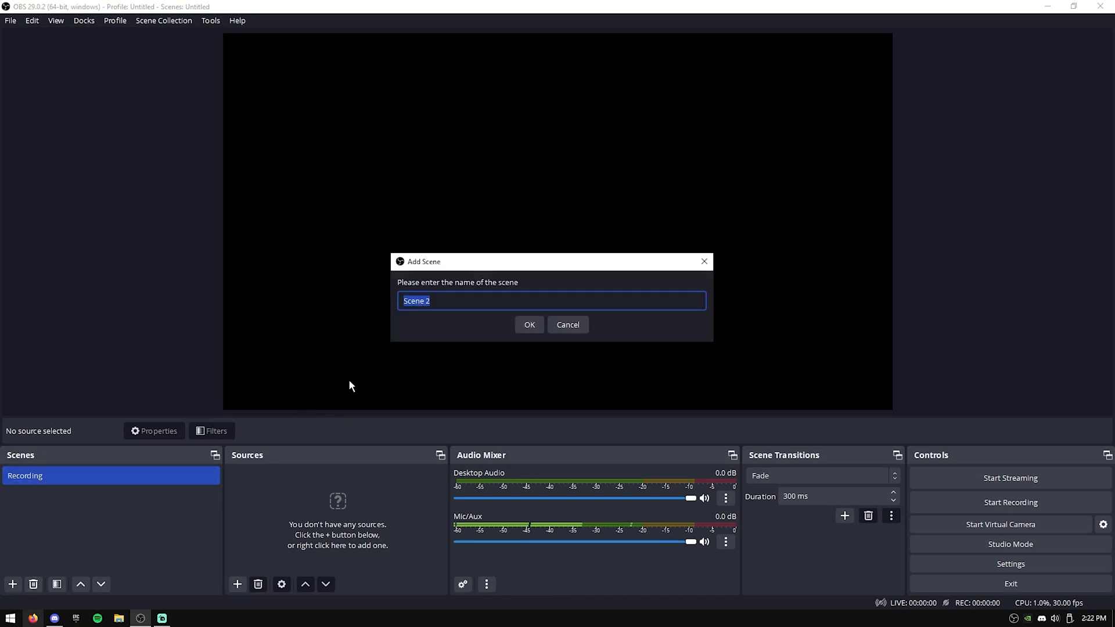
{"action": "type", "text": "Streaming"}
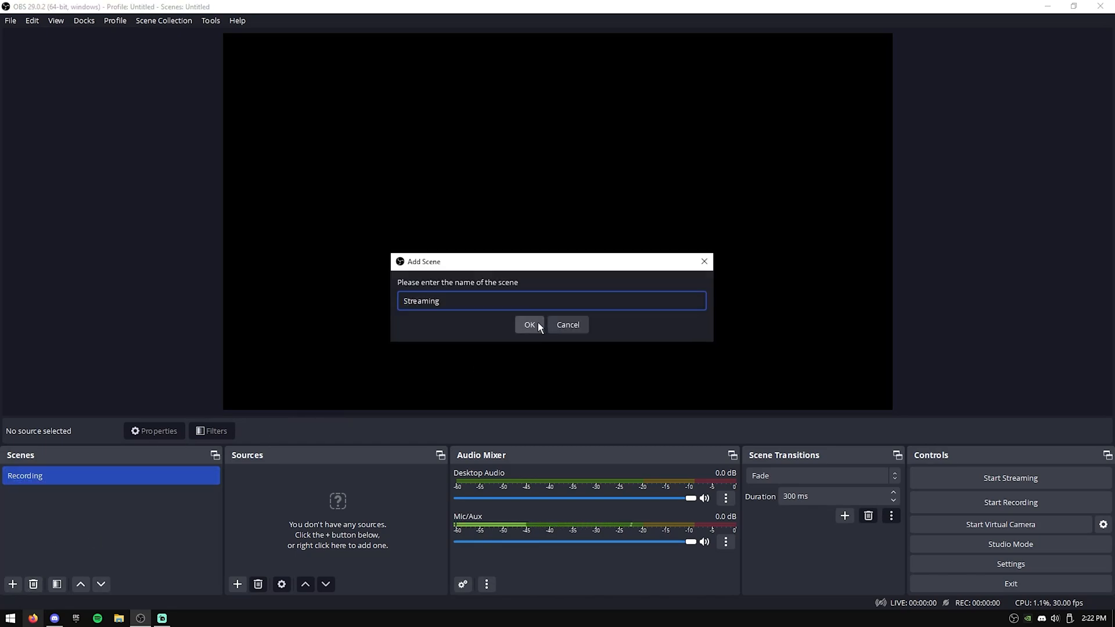
{"action": "left_click", "coordinate": [530, 325]}
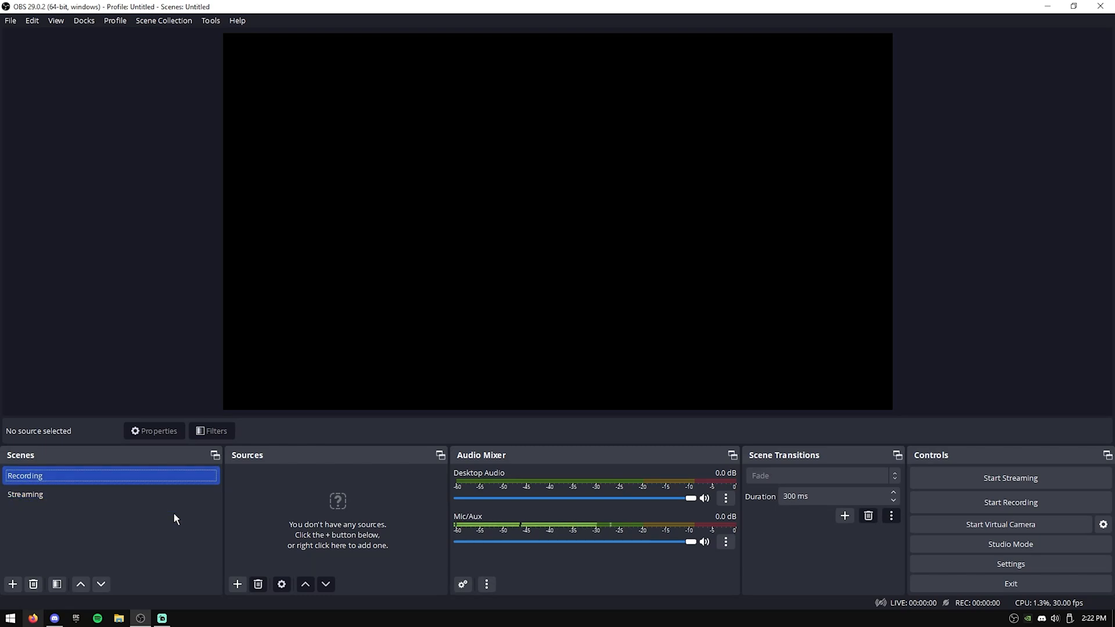
Add a Game Capture source to the Recording scene, keeping its default fullscreen properties
{"action": "right_click", "coordinate": [337, 524]}
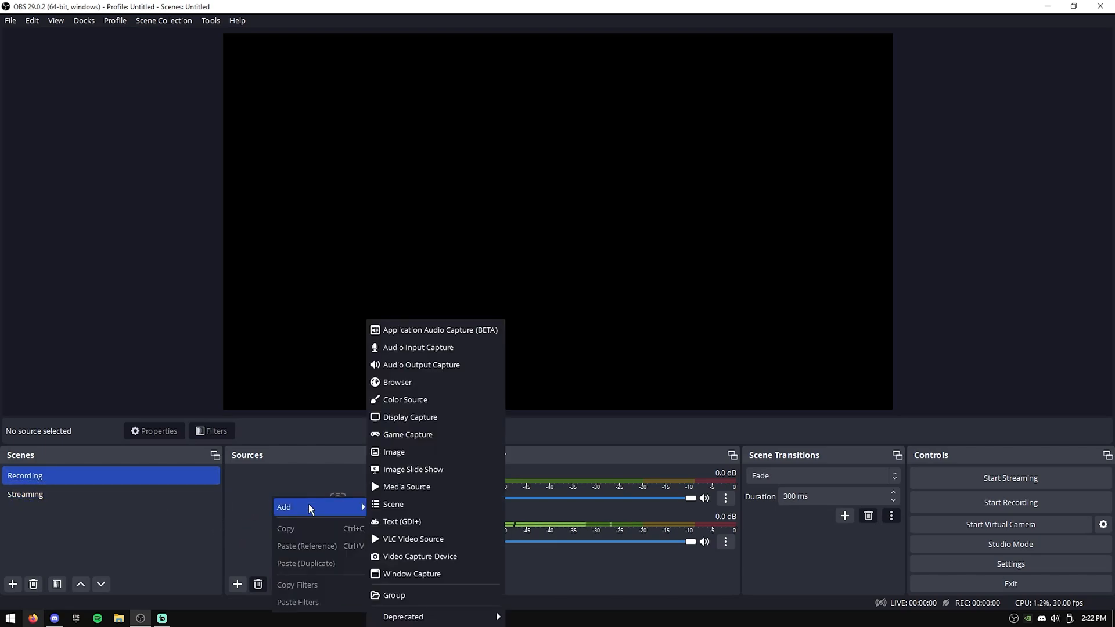
{"action": "left_click", "coordinate": [410, 433]}
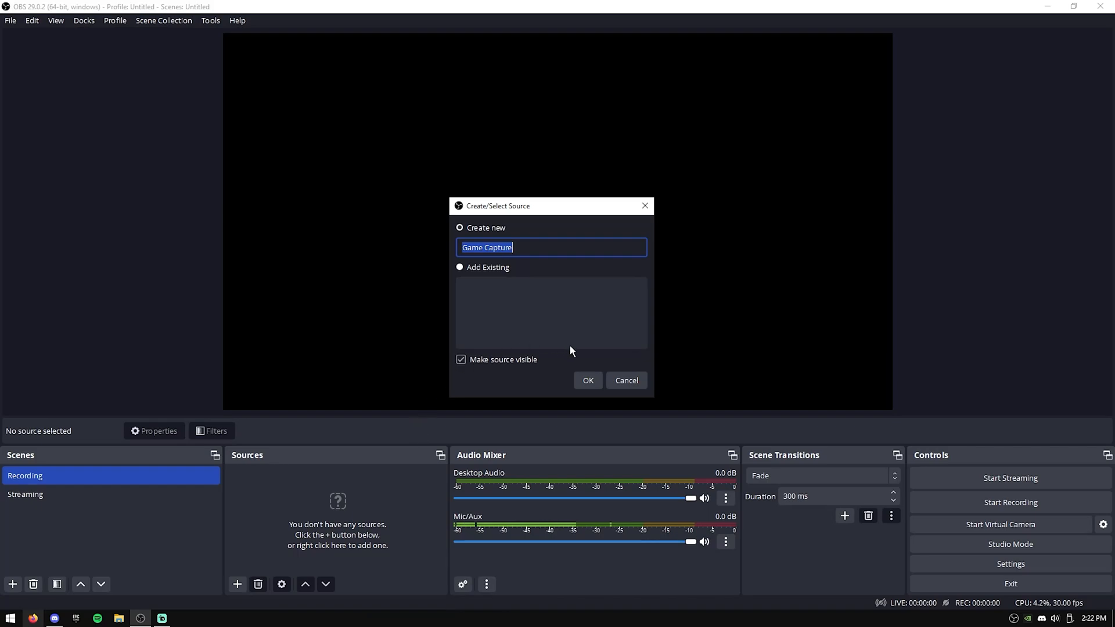
{"action": "left_click", "coordinate": [587, 381]}
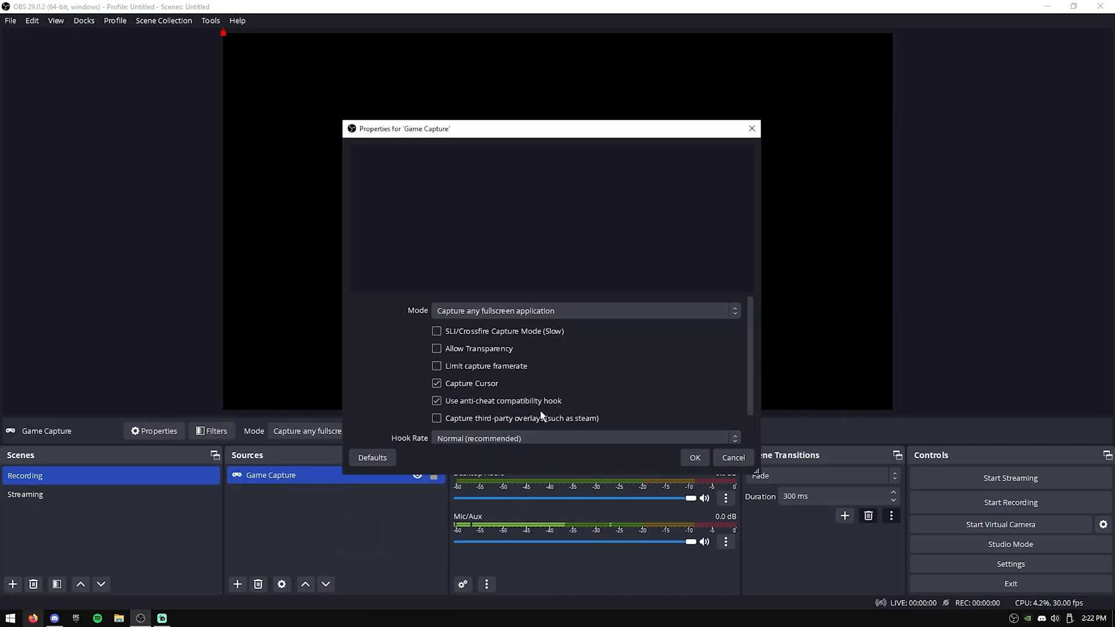
{"action": "left_click", "coordinate": [733, 458]}
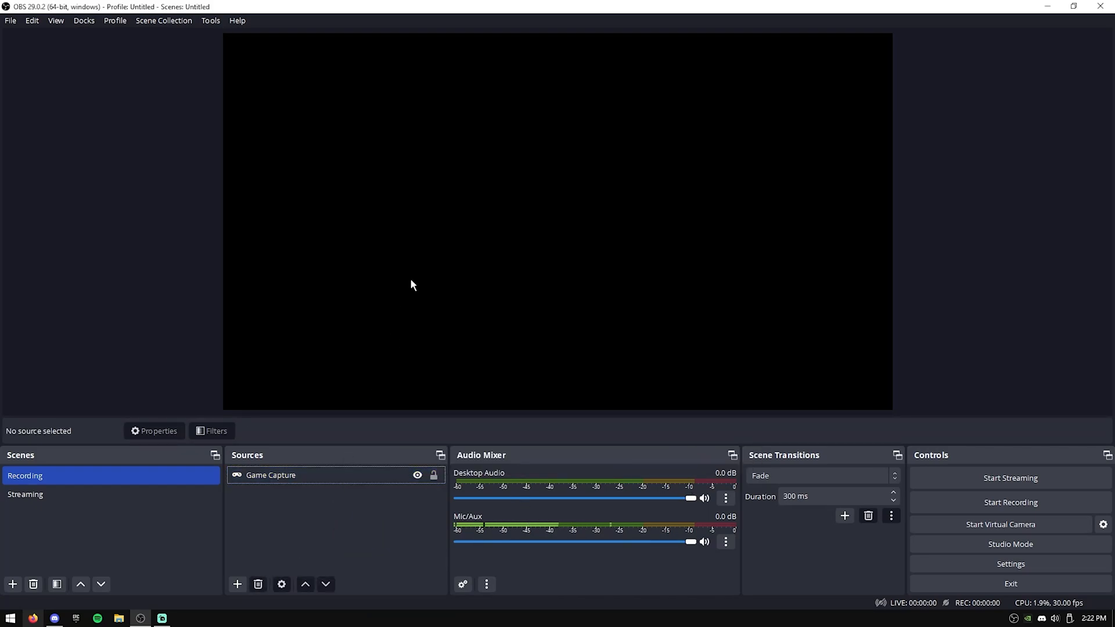
{"action": "double_click", "coordinate": [270, 475]}
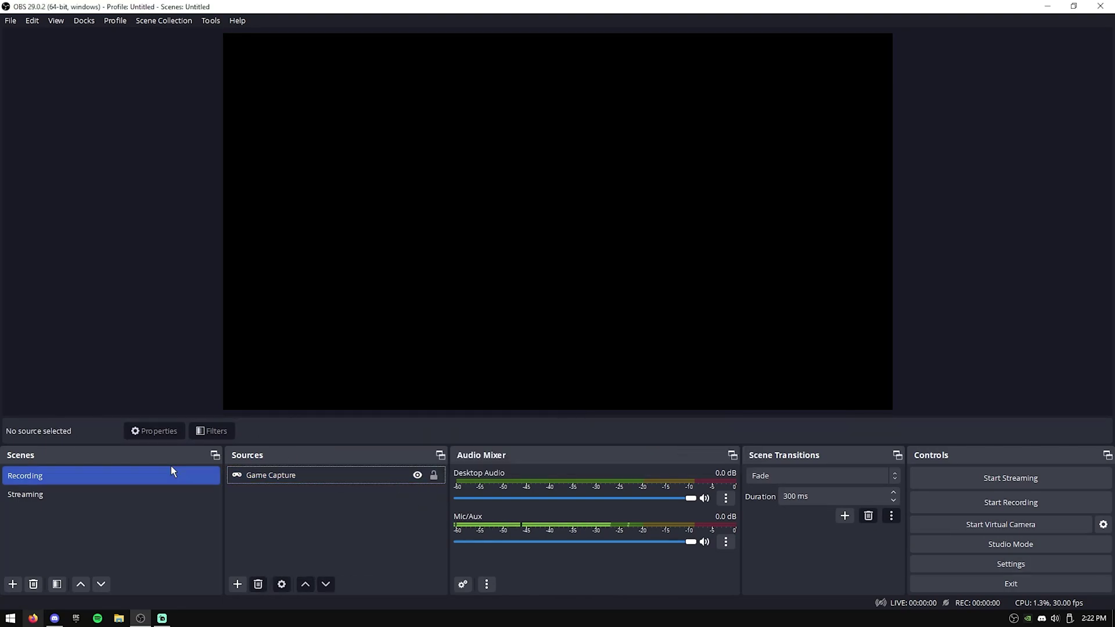
In General settings, pick the Dark theme and disable automatic update checks at startup
{"action": "left_click", "coordinate": [1010, 565]}
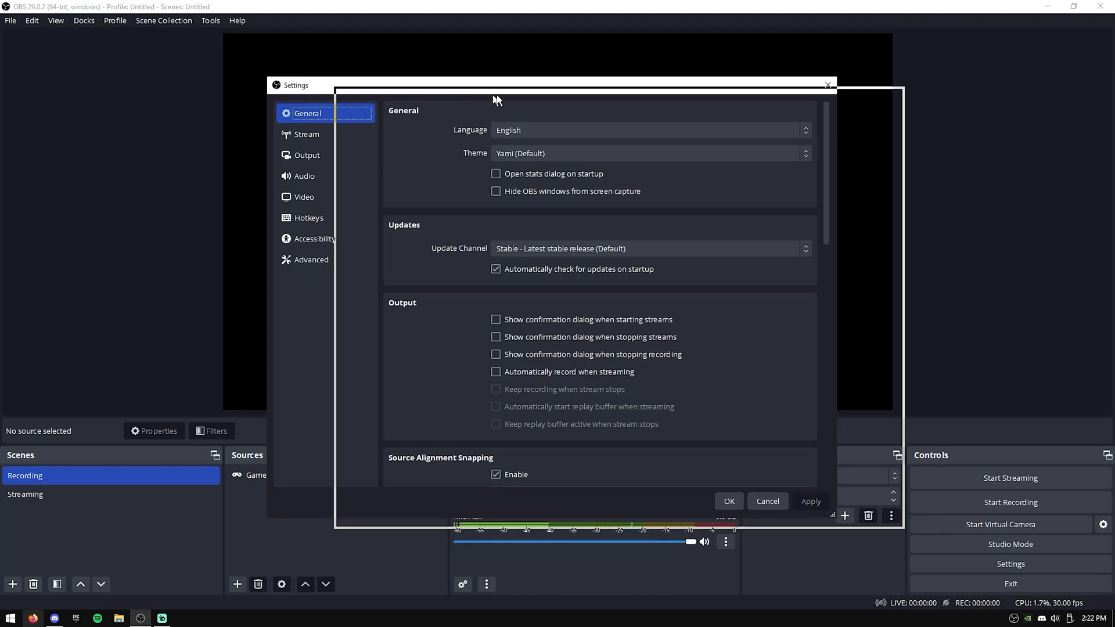
{"action": "left_click_drag", "start_coordinate": [499, 85], "coordinate": [496, 76]}
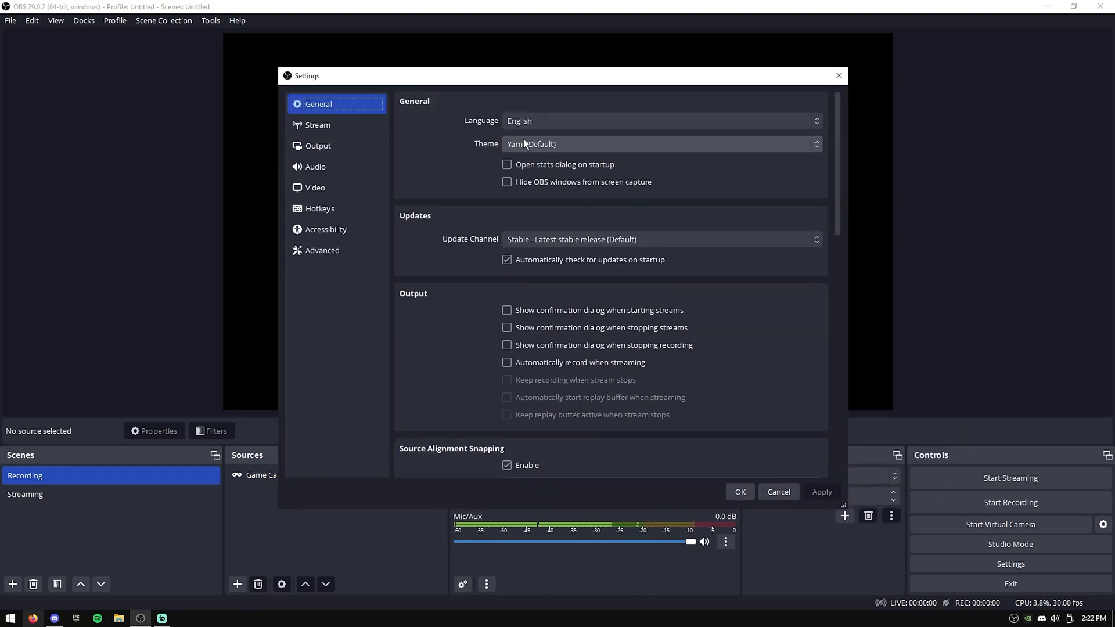
{"action": "left_click", "coordinate": [657, 144]}
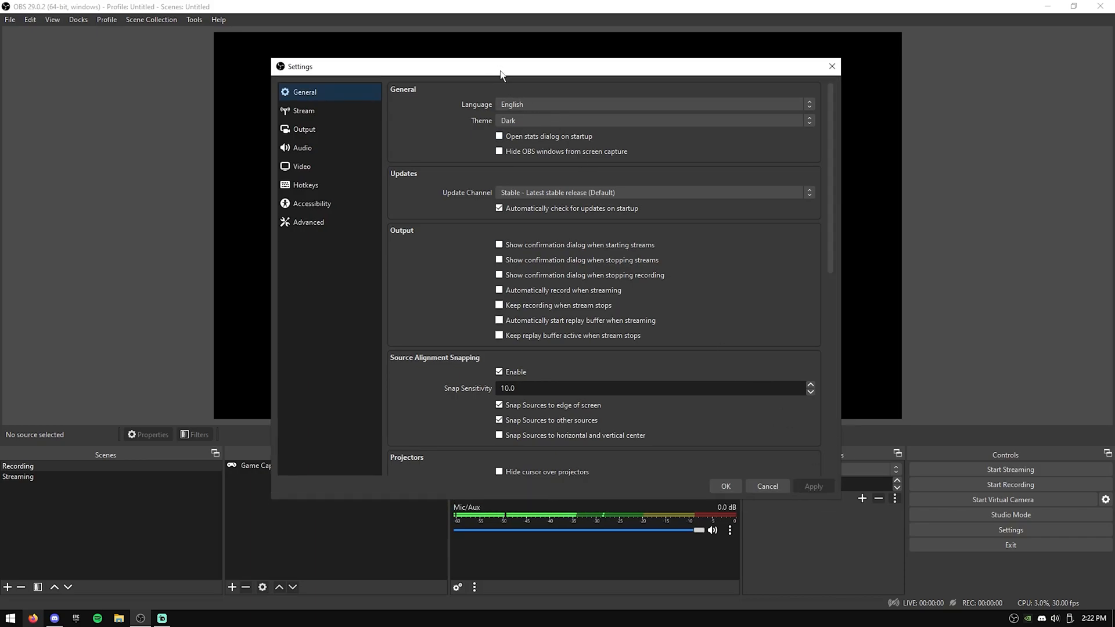
{"action": "mouse_move", "coordinate": [505, 185]}
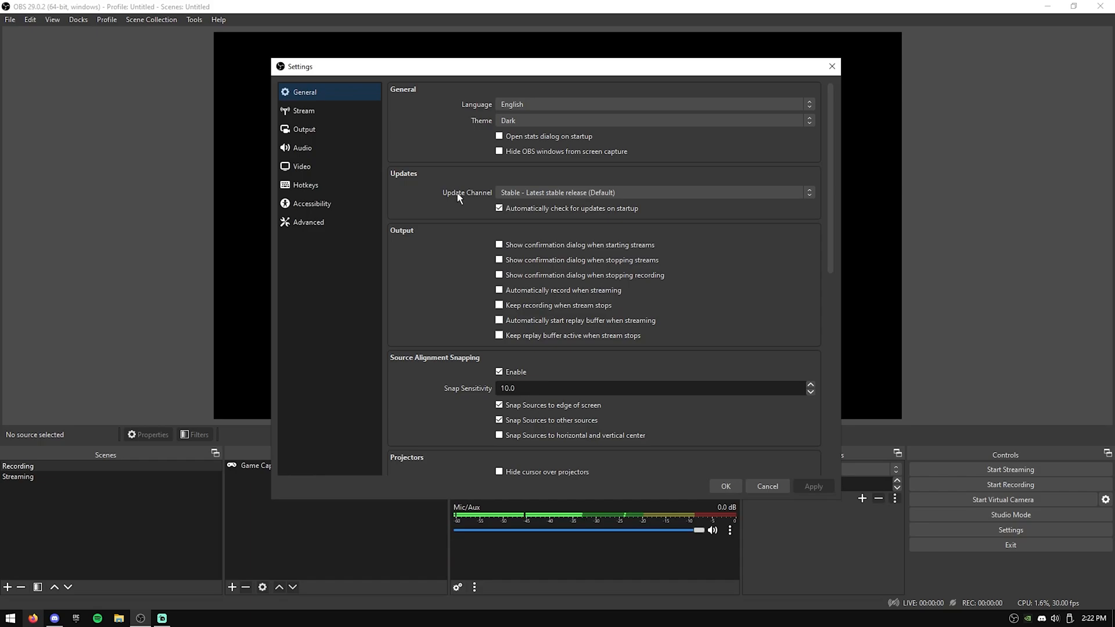
{"action": "left_click", "coordinate": [498, 208]}
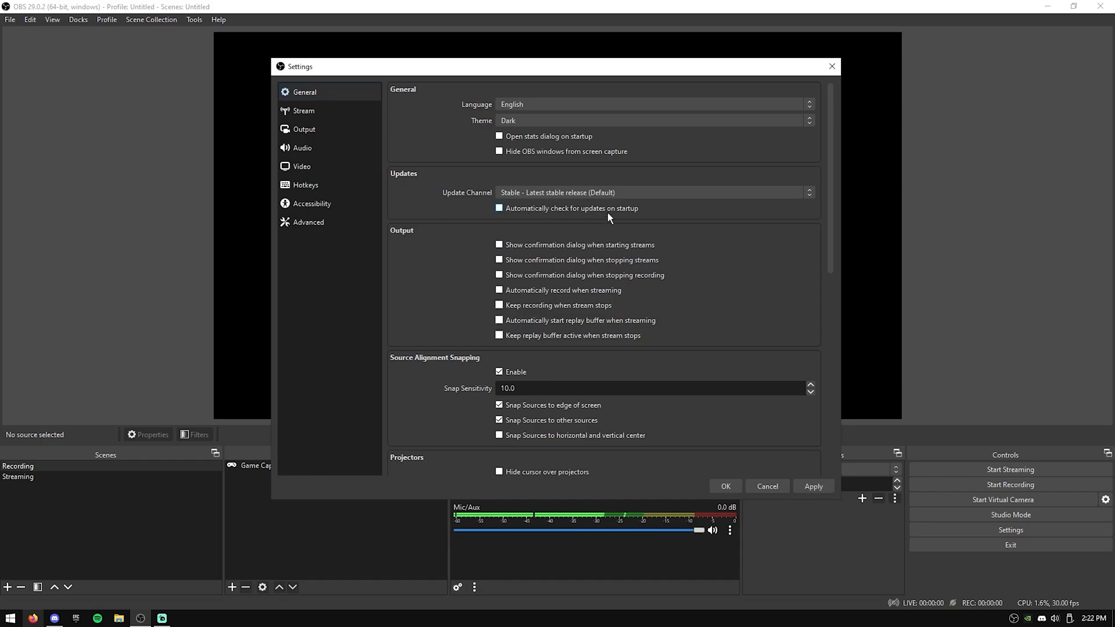
{"action": "scroll", "scroll_direction": "down", "scroll_amount": 3}
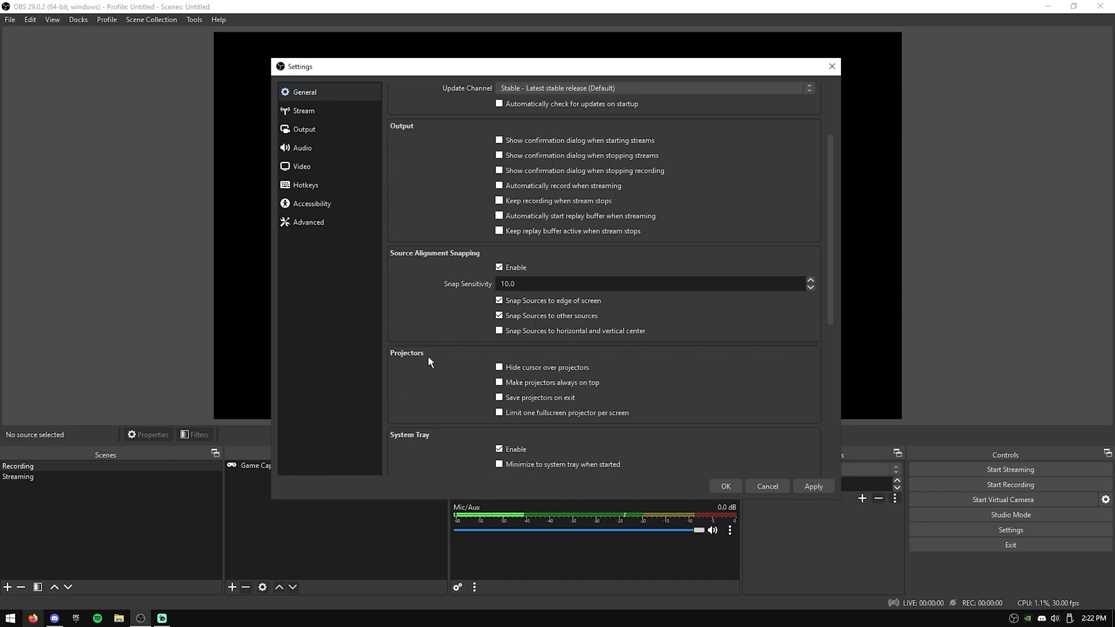
{"action": "scroll", "scroll_direction": "down", "scroll_amount": 3}
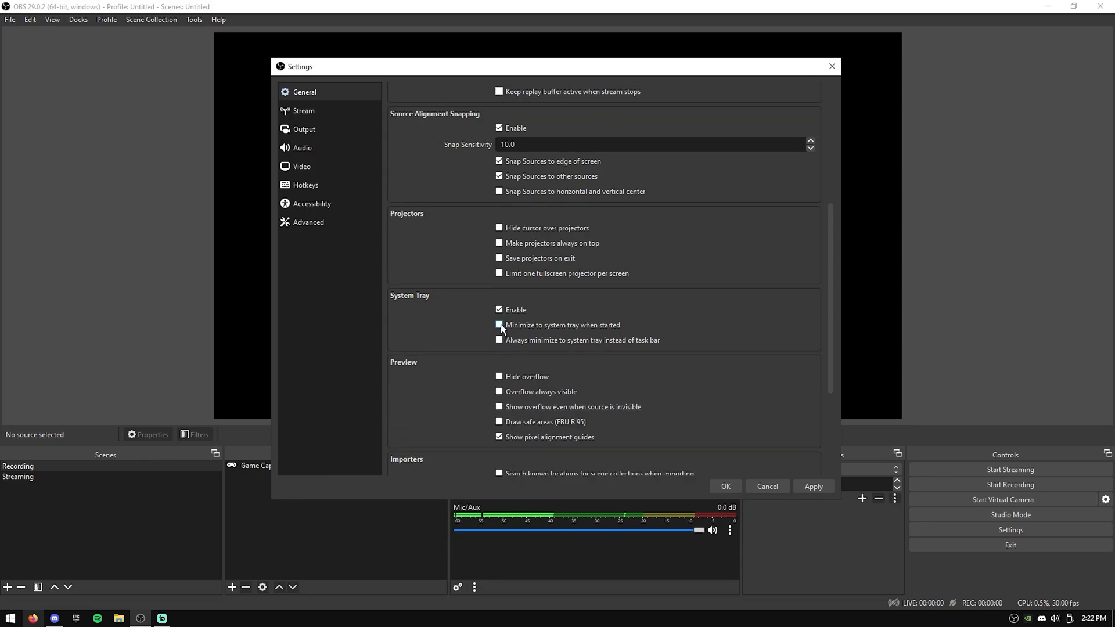
{"action": "scroll", "scroll_direction": "down", "scroll_amount": 3}
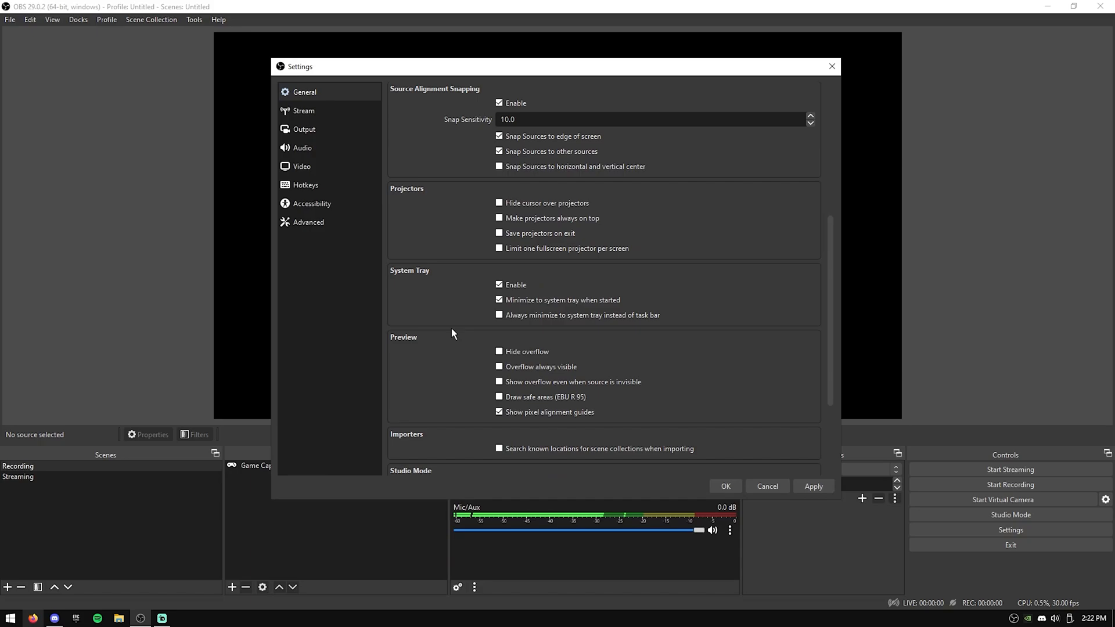
{"action": "scroll", "scroll_direction": "up", "scroll_amount": 3}
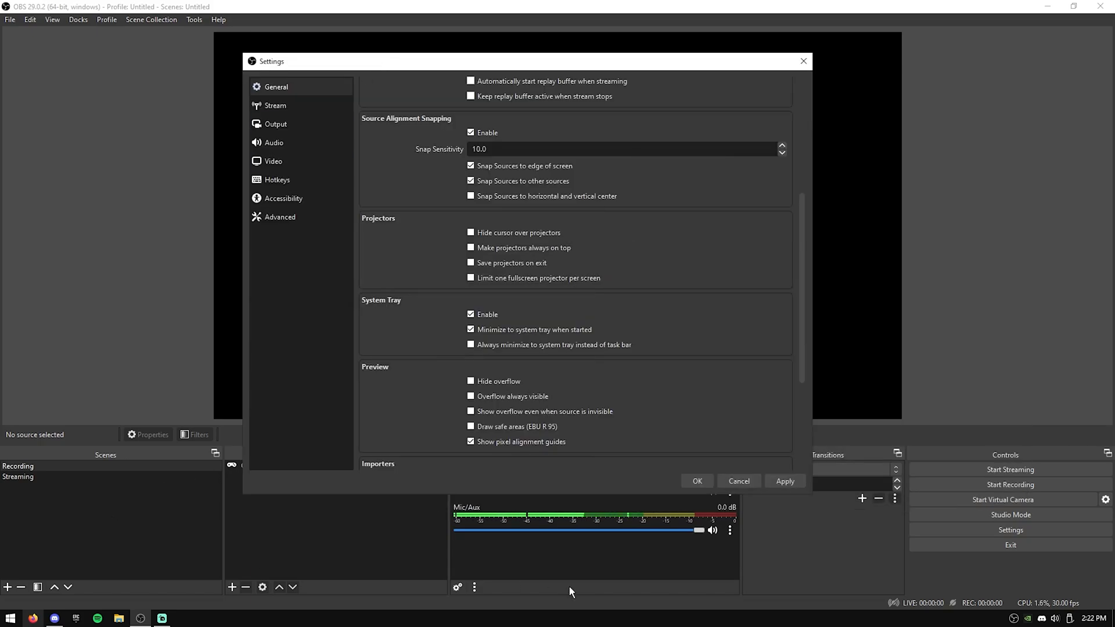
{"action": "scroll", "scroll_direction": "down", "scroll_amount": 3}
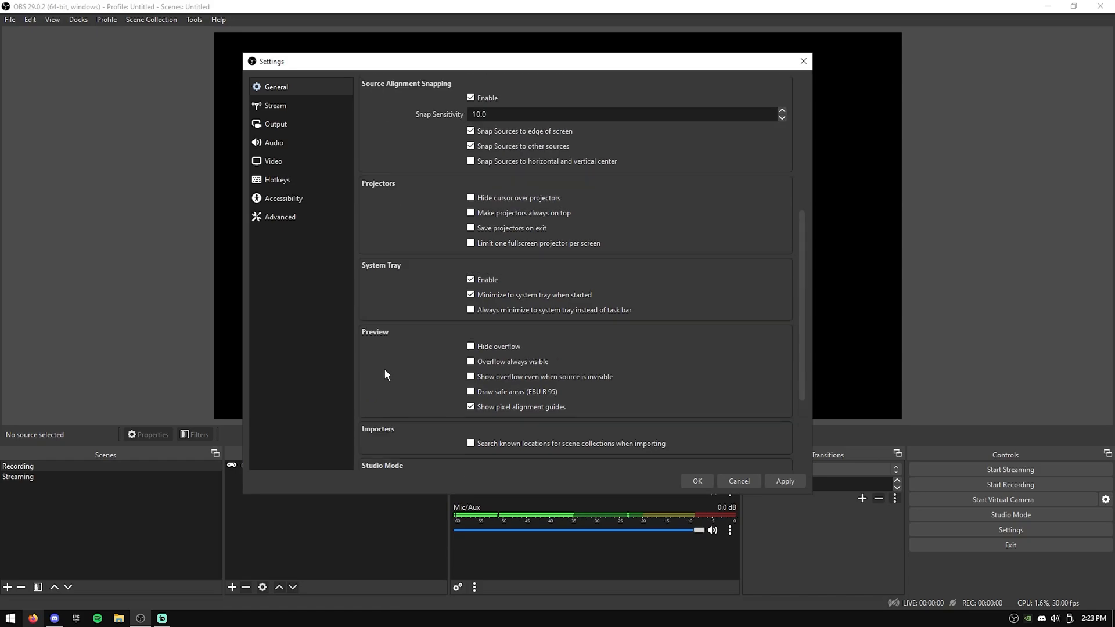
In Stream settings, enable BetterTTV and FrankerFaceZ add-ons and ignore service setting recommendations
{"action": "left_click", "coordinate": [275, 106]}
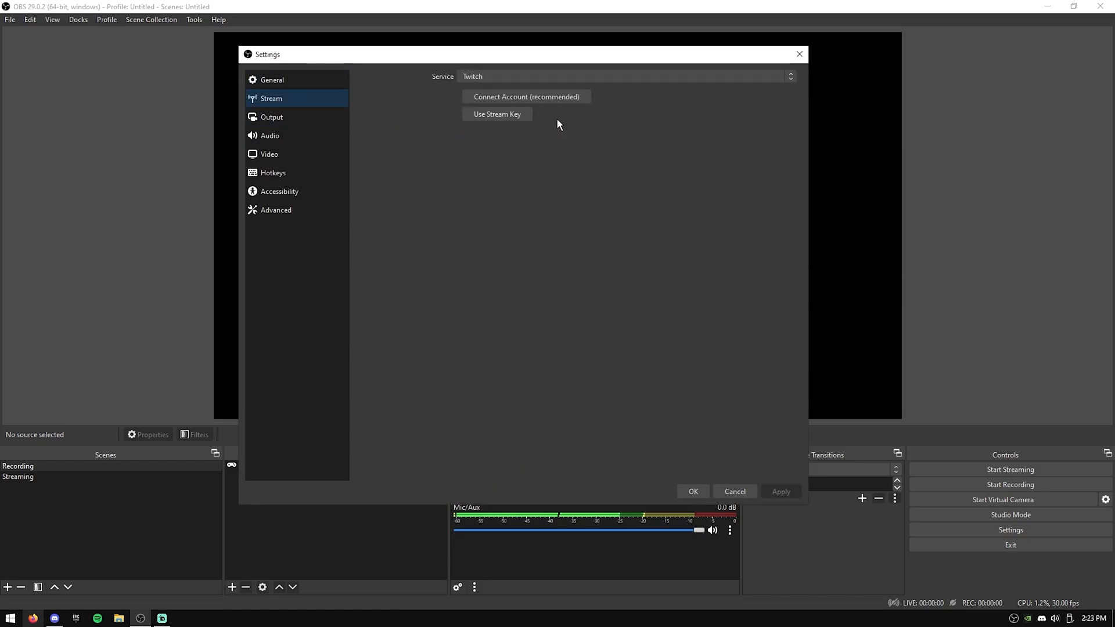
{"action": "mouse_move", "coordinate": [298, 113]}
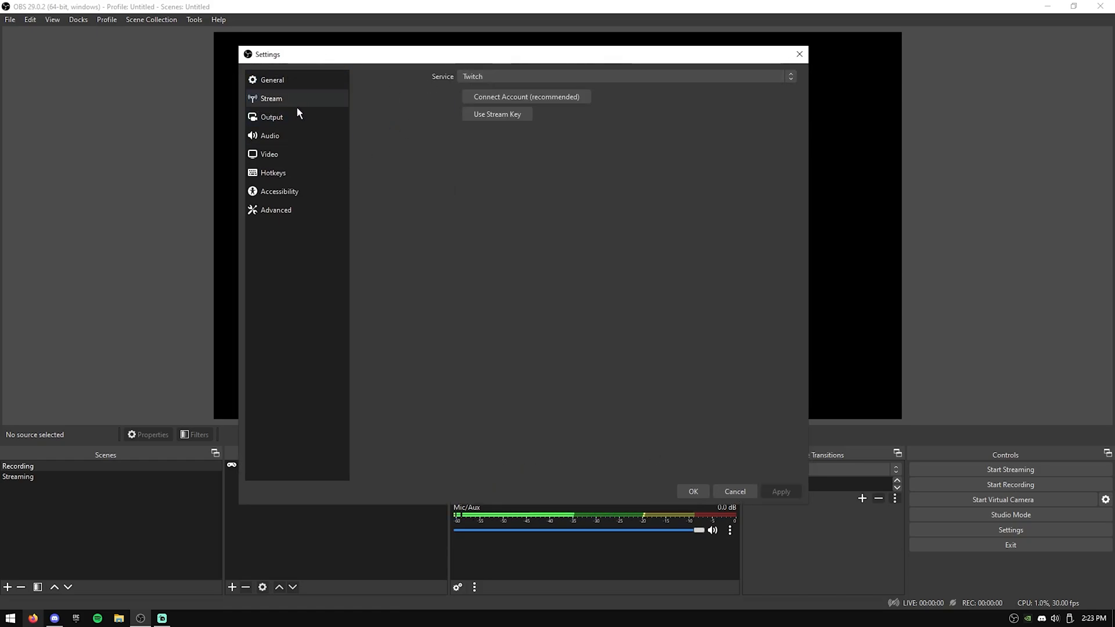
{"action": "left_click", "coordinate": [526, 96]}
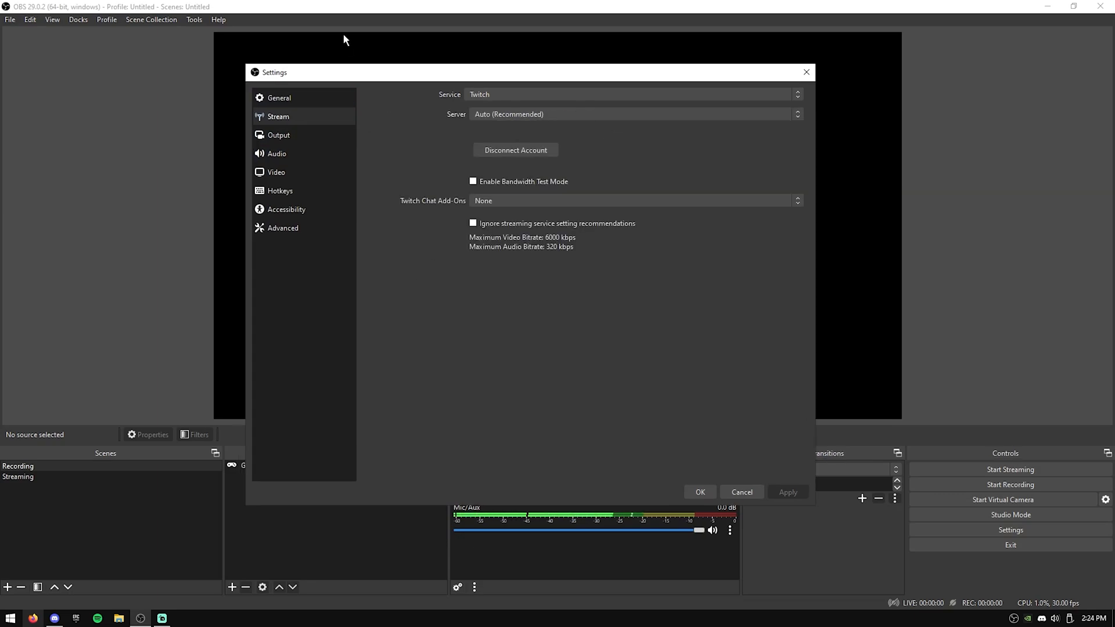
{"action": "mouse_move", "coordinate": [500, 202]}
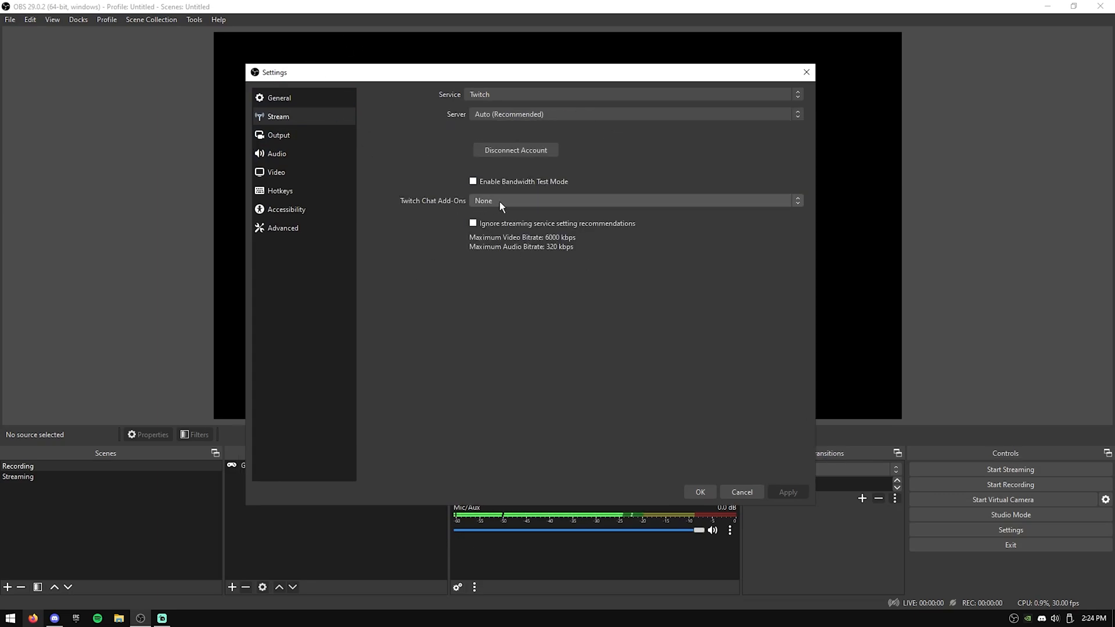
{"action": "left_click", "coordinate": [633, 200]}
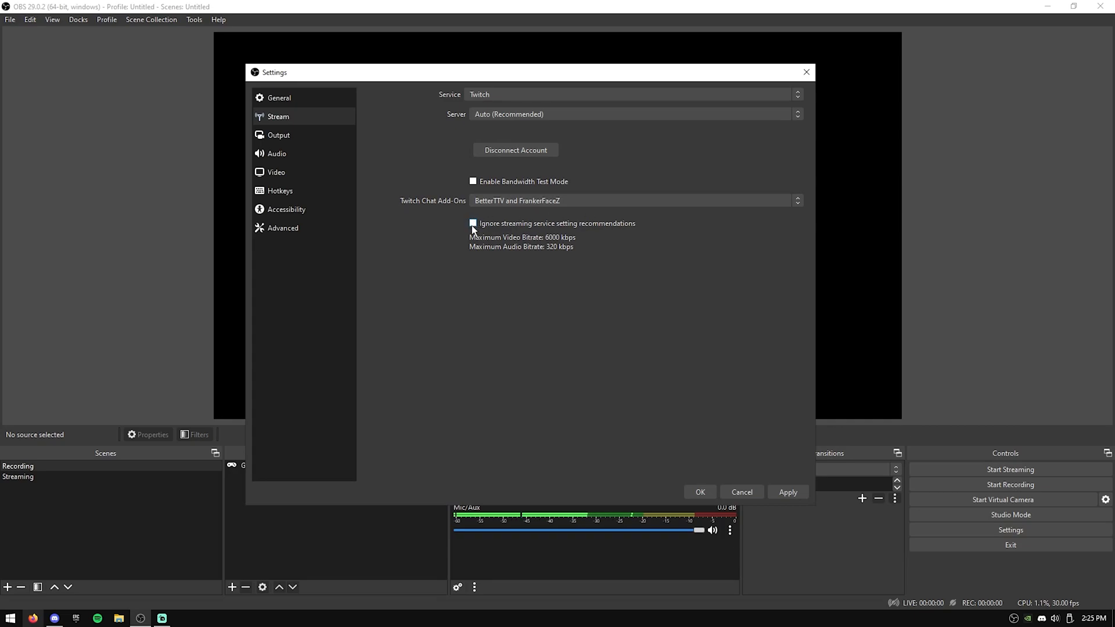
{"action": "left_click", "coordinate": [473, 223]}
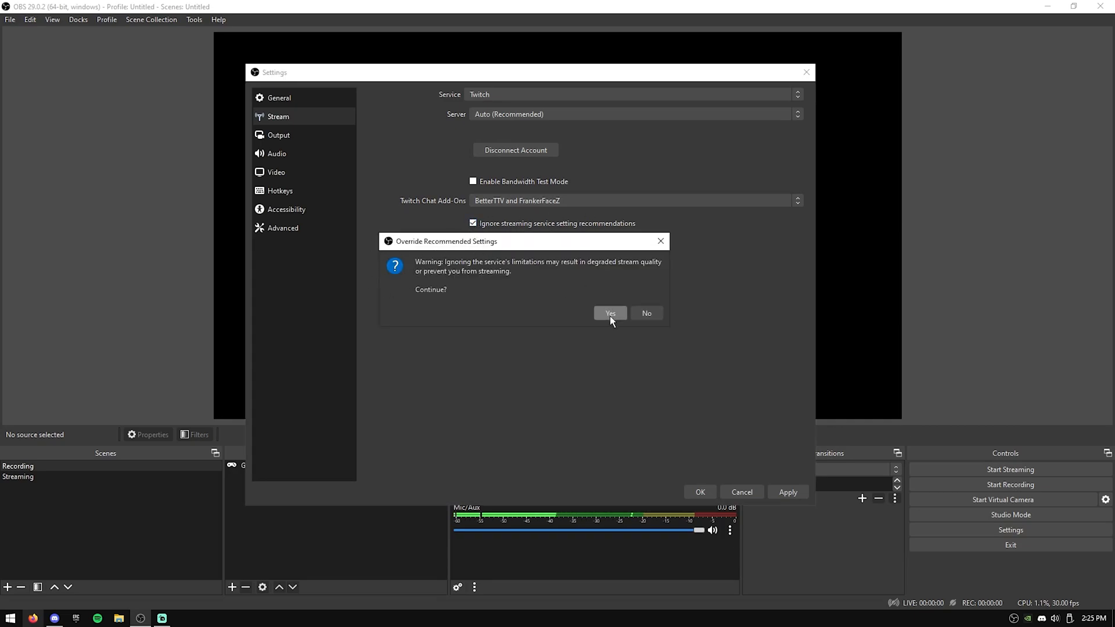
{"action": "left_click", "coordinate": [610, 312]}
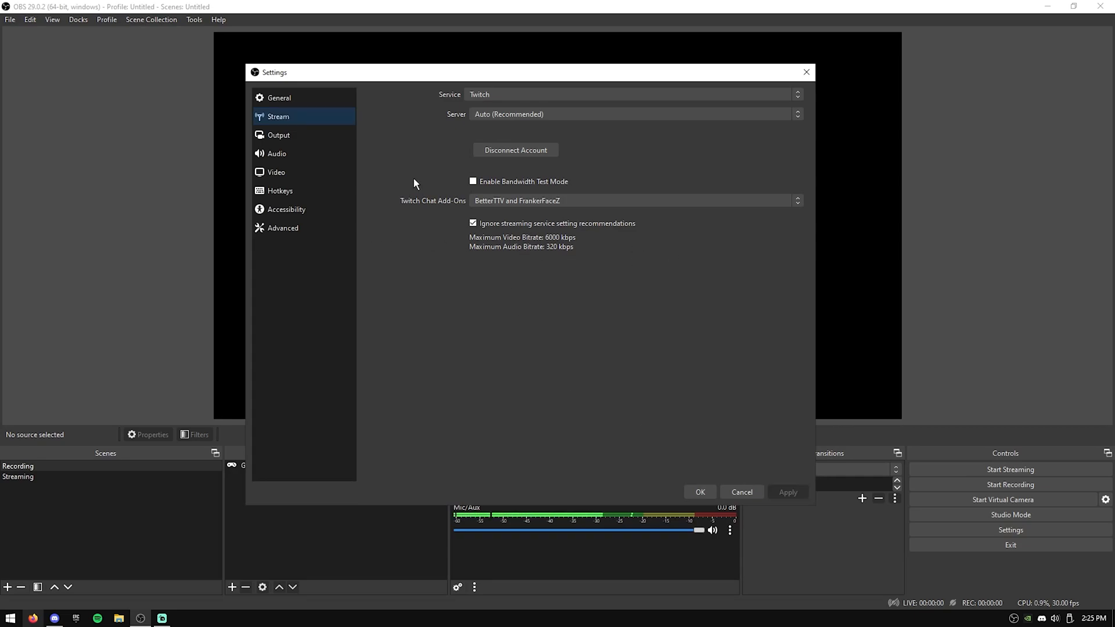
Set output mode to Advanced with NVIDIA NVENC H.264 and rescale the stream output to 1664x936
{"action": "left_click", "coordinate": [278, 134]}
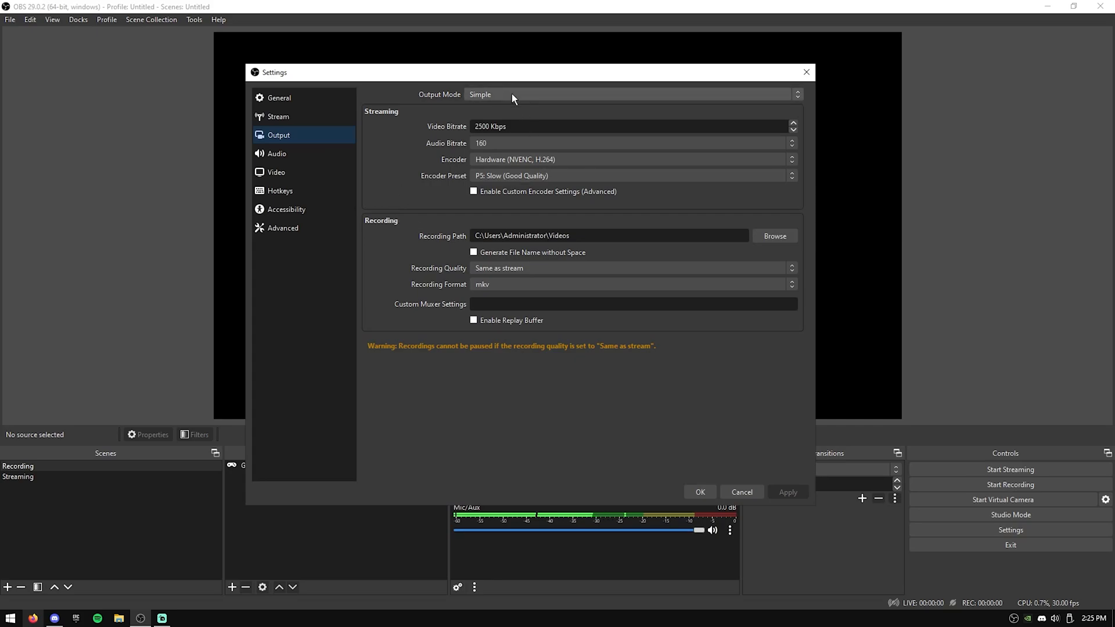
{"action": "left_click", "coordinate": [633, 94]}
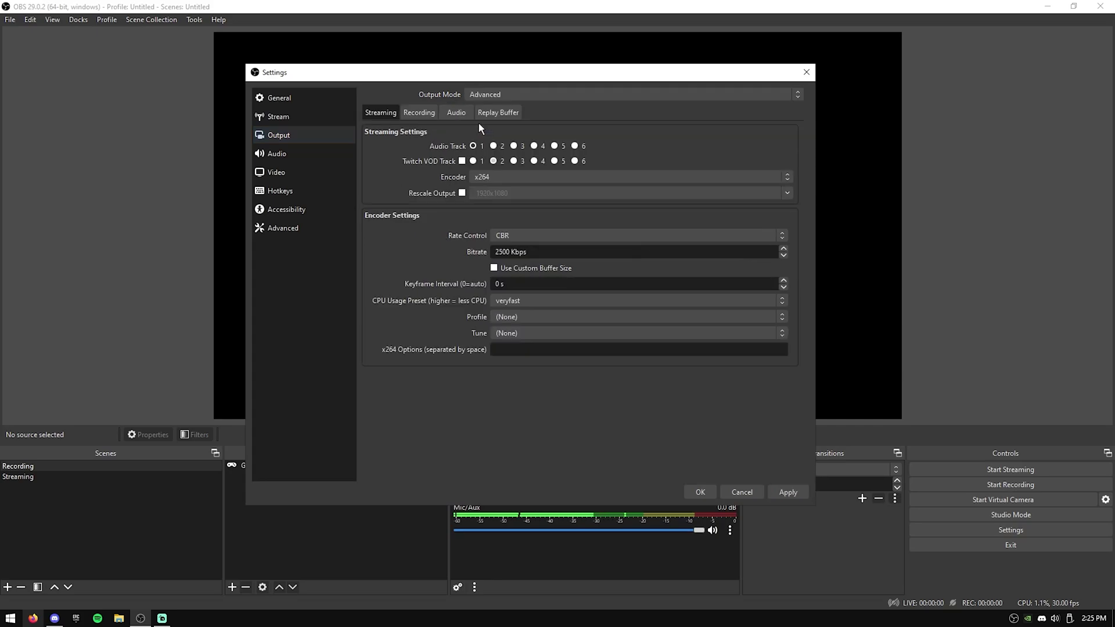
{"action": "mouse_move", "coordinate": [391, 137]}
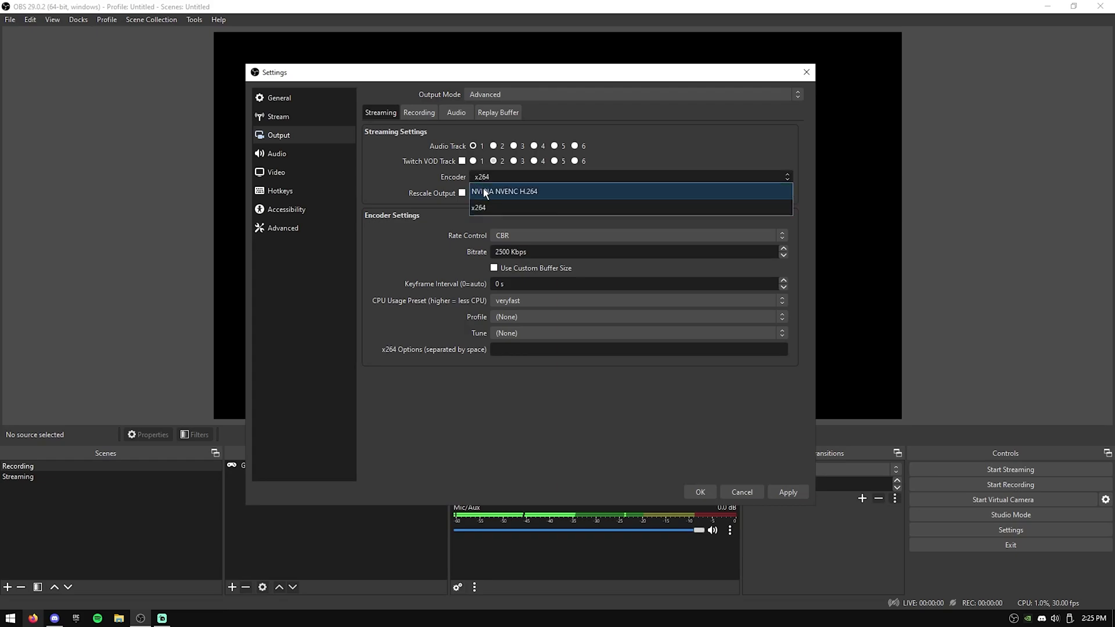
{"action": "left_click", "coordinate": [504, 192]}
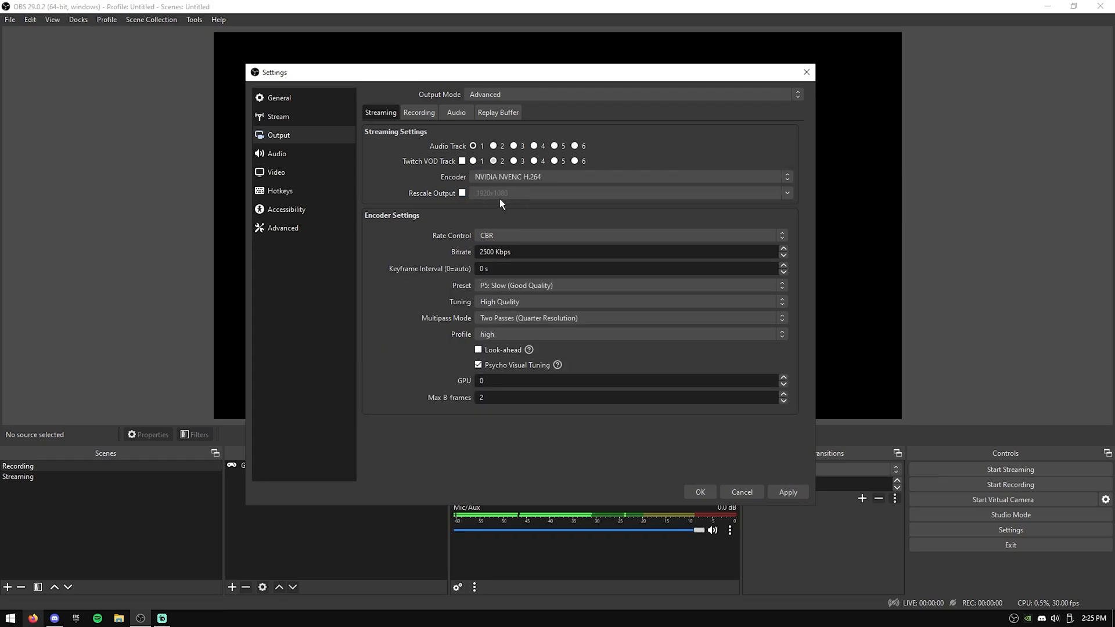
{"action": "mouse_move", "coordinate": [389, 194]}
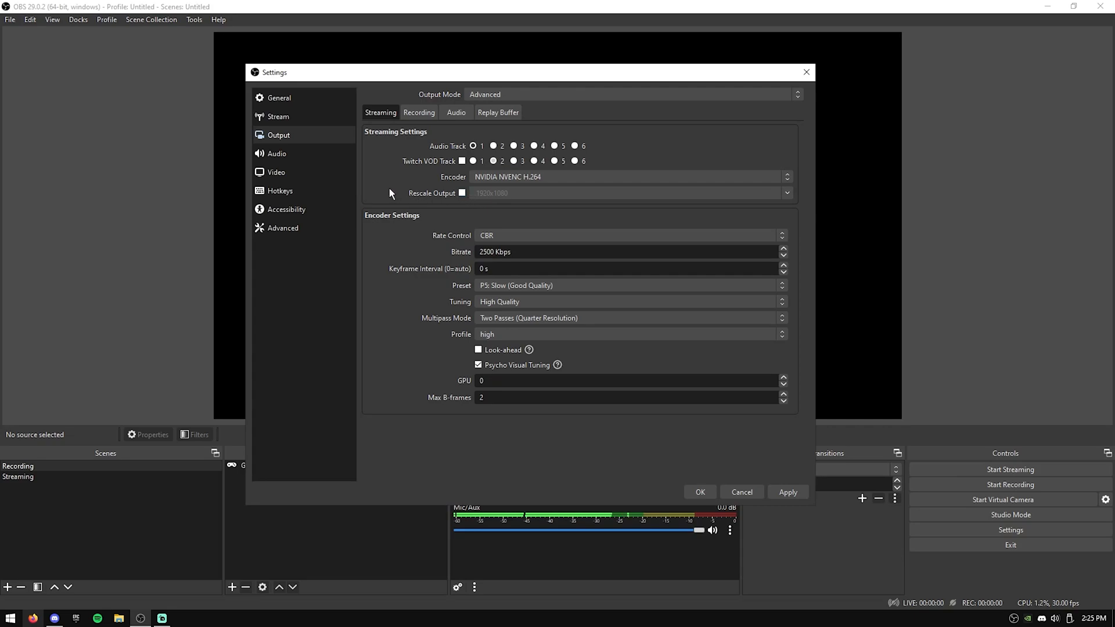
{"action": "mouse_move", "coordinate": [462, 194]}
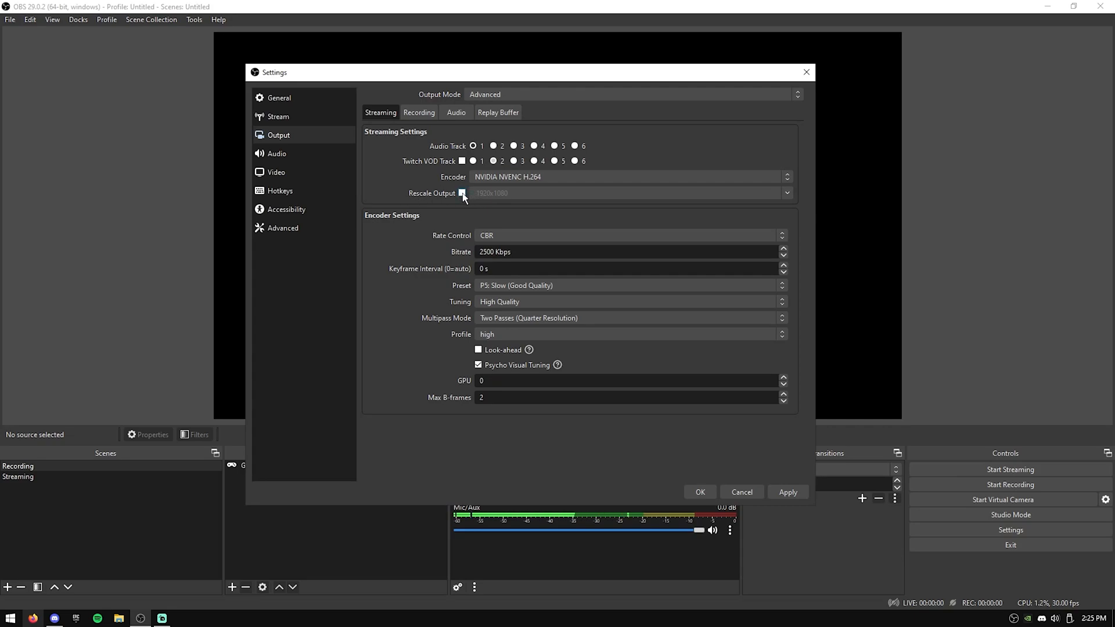
{"action": "left_click", "coordinate": [461, 193]}
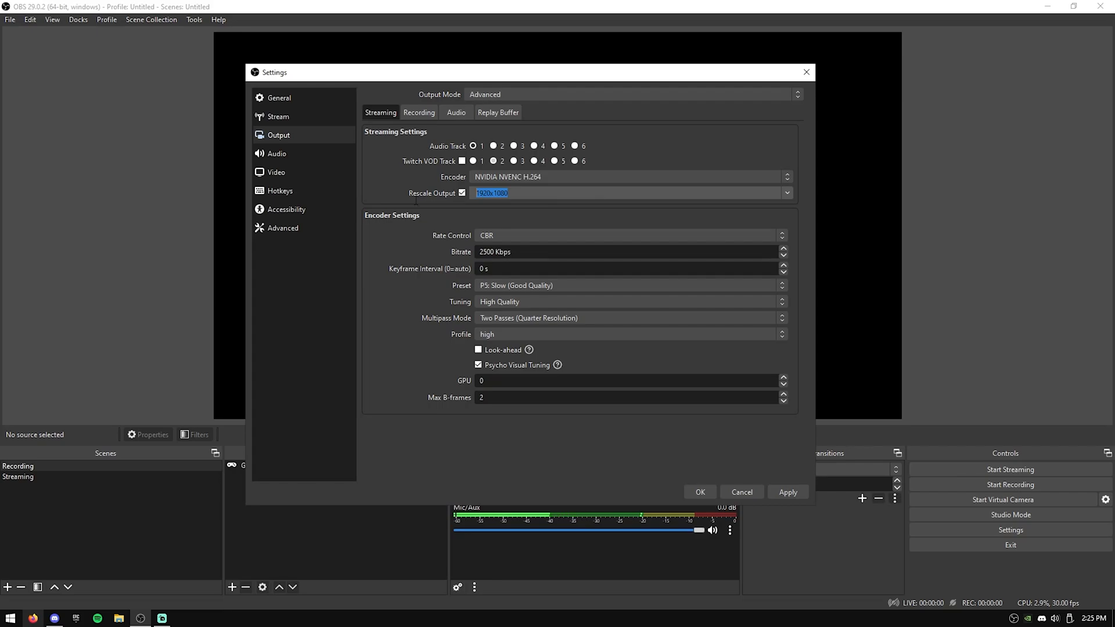
{"action": "mouse_move", "coordinate": [417, 189]}
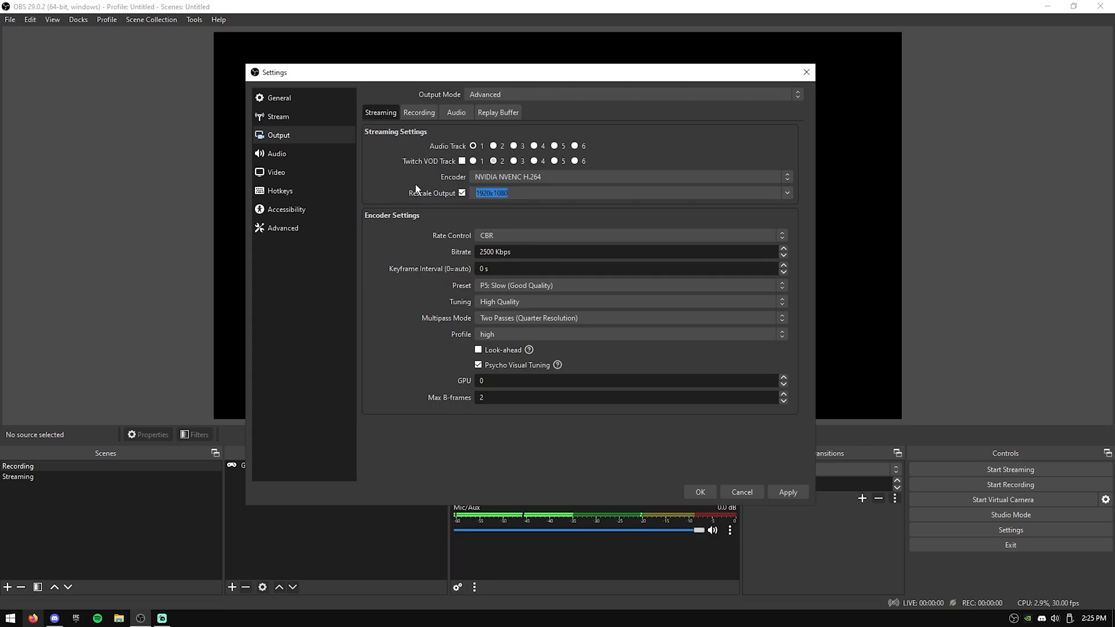
{"action": "type", "text": "1664x936"}
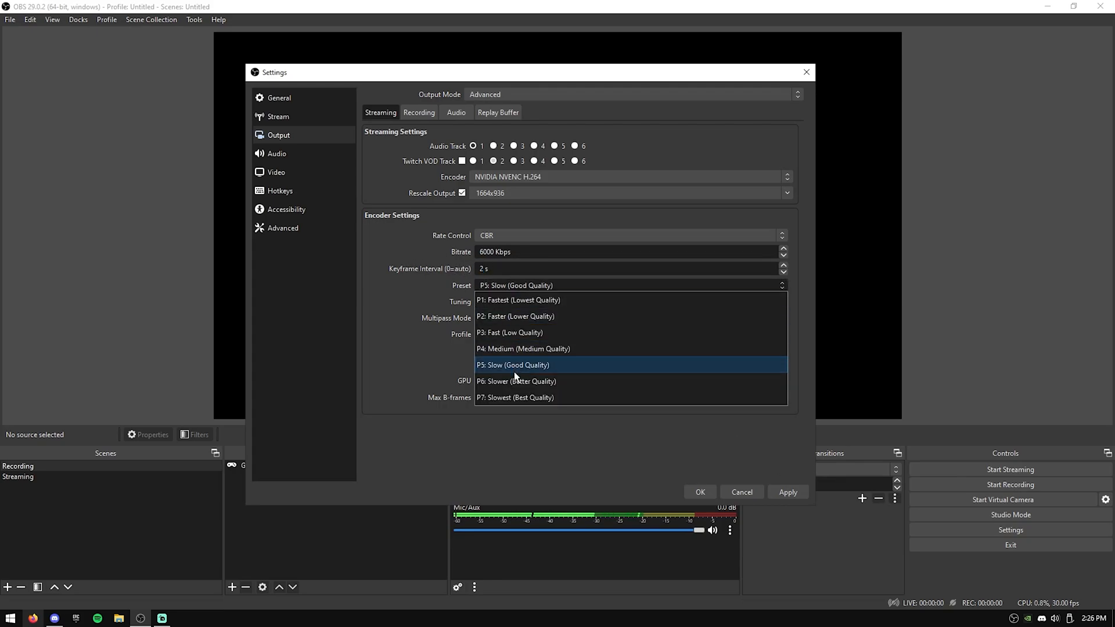
{"action": "mouse_move", "coordinate": [511, 381]}
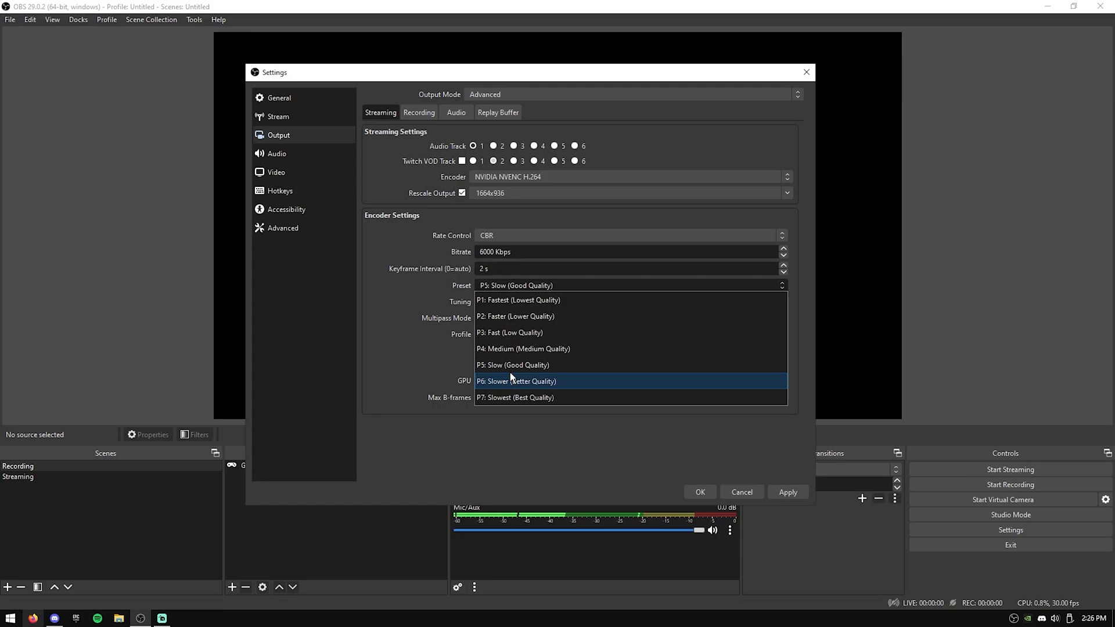
{"action": "mouse_move", "coordinate": [517, 365]}
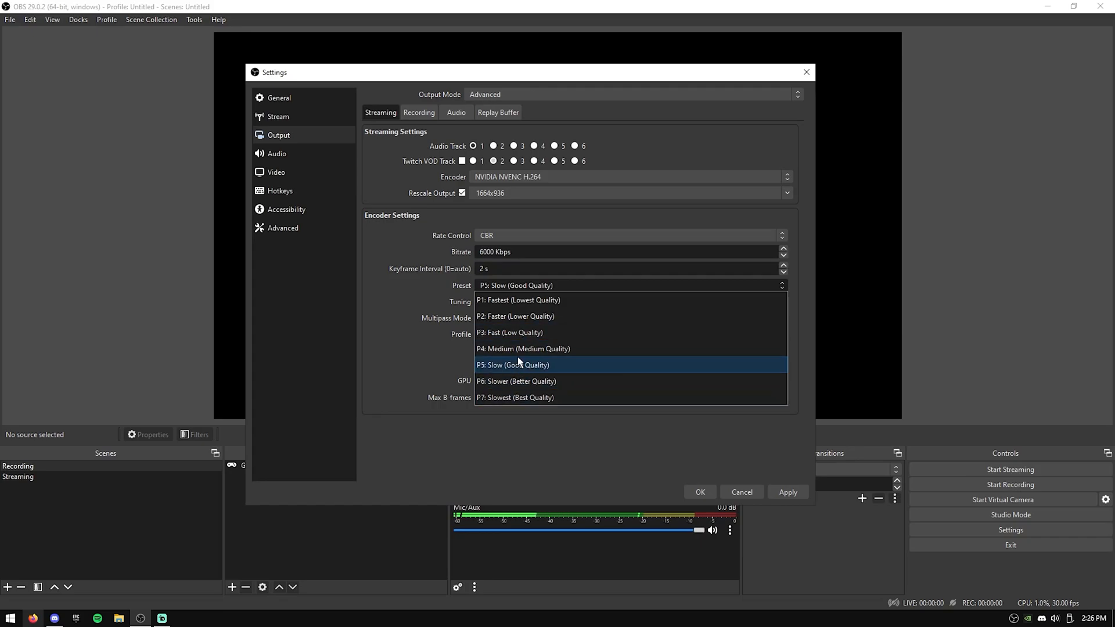
Keep the P5 Slow preset, turn off psycho visual tuning, and apply the streaming output changes
{"action": "left_click", "coordinate": [511, 365]}
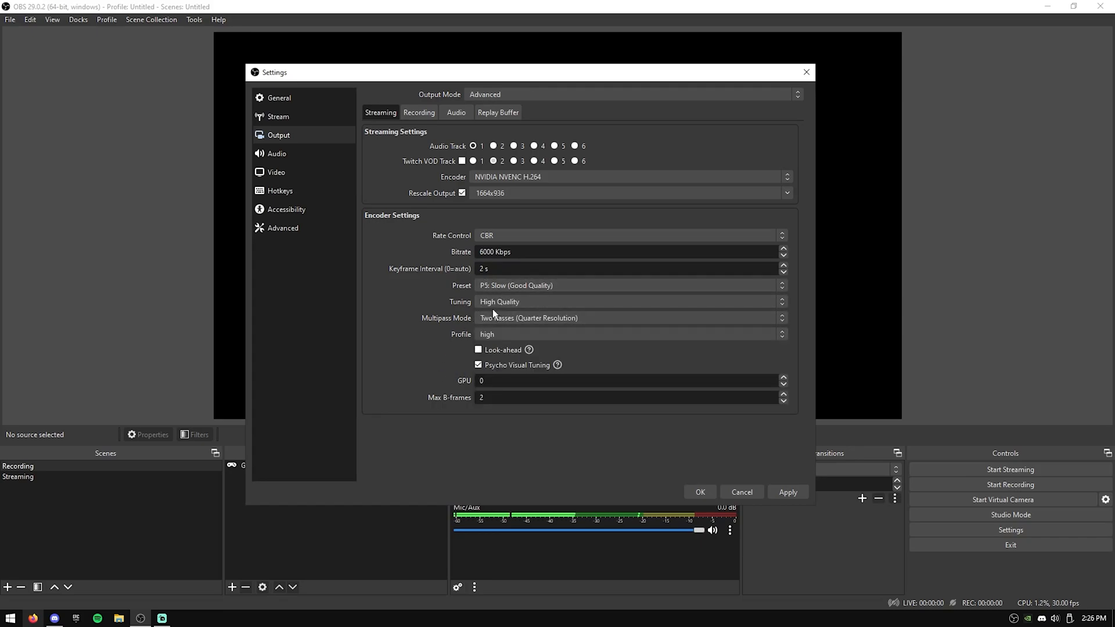
{"action": "mouse_move", "coordinate": [442, 305]}
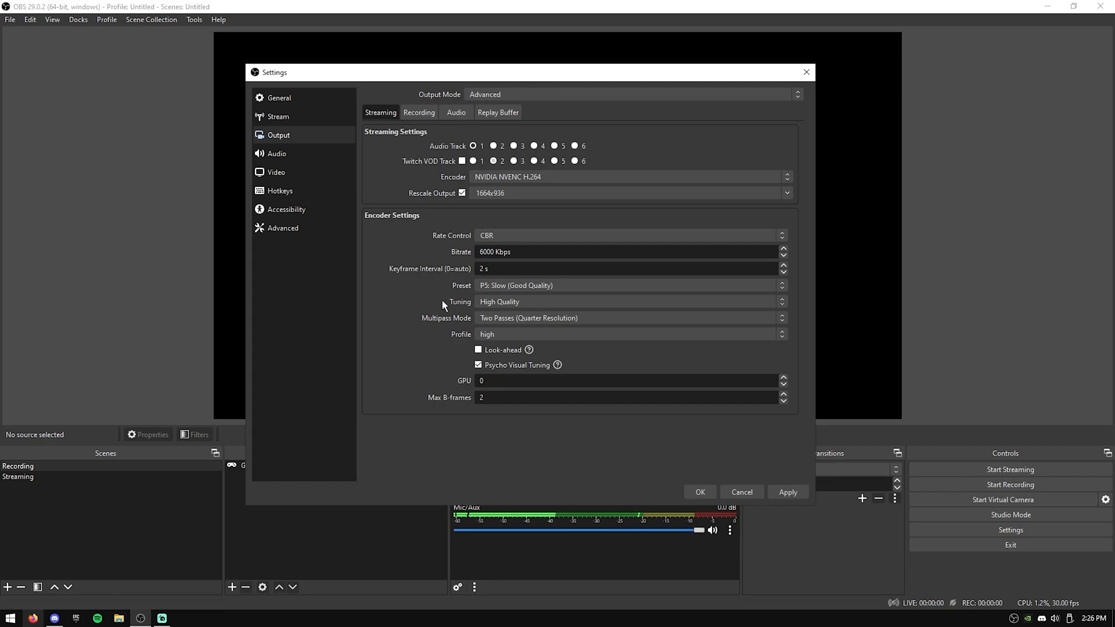
{"action": "mouse_move", "coordinate": [458, 305]}
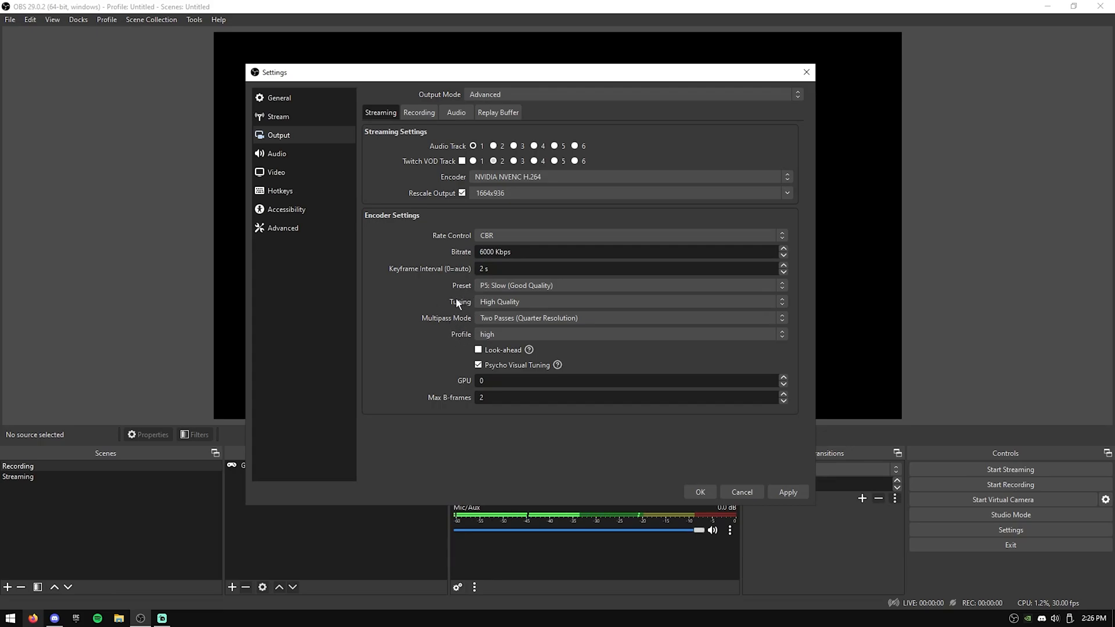
{"action": "left_click", "coordinate": [478, 365]}
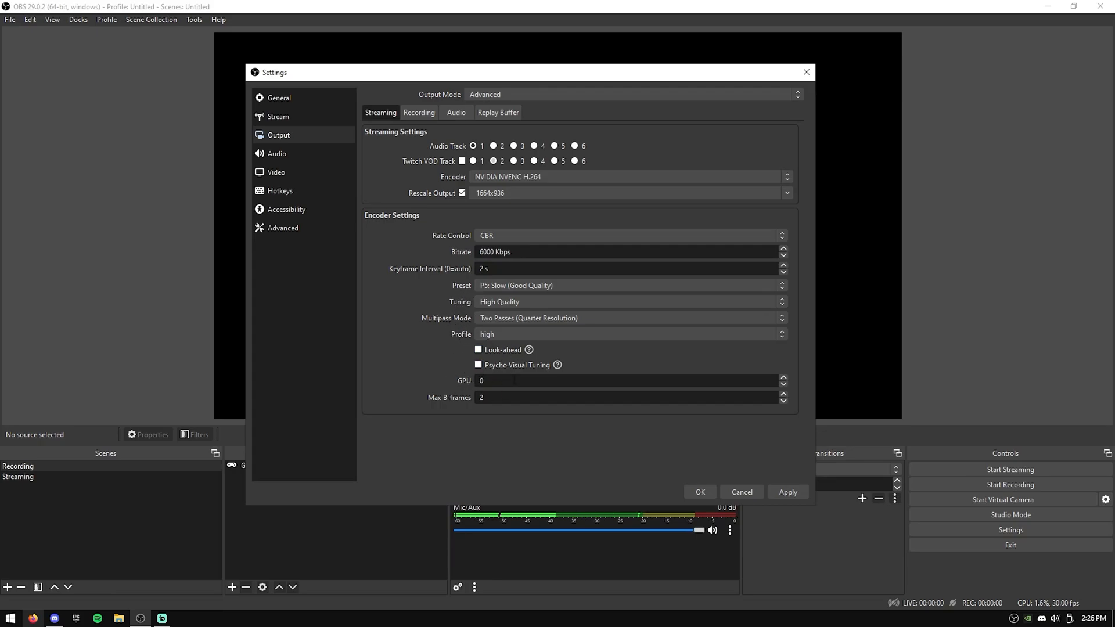
{"action": "left_click", "coordinate": [787, 491]}
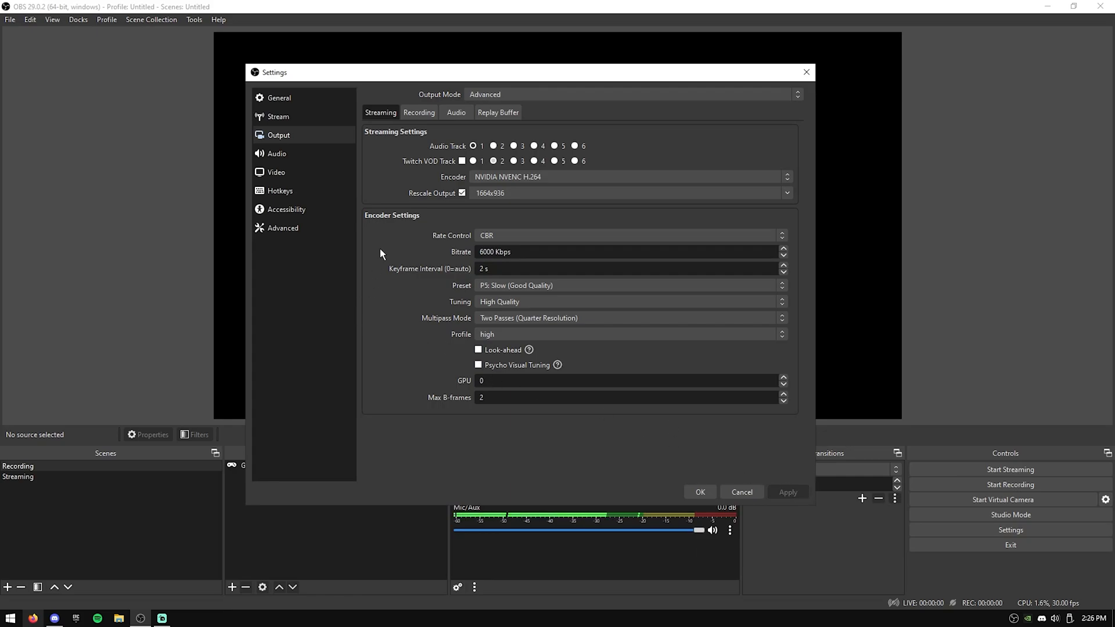
{"action": "left_click", "coordinate": [418, 113]}
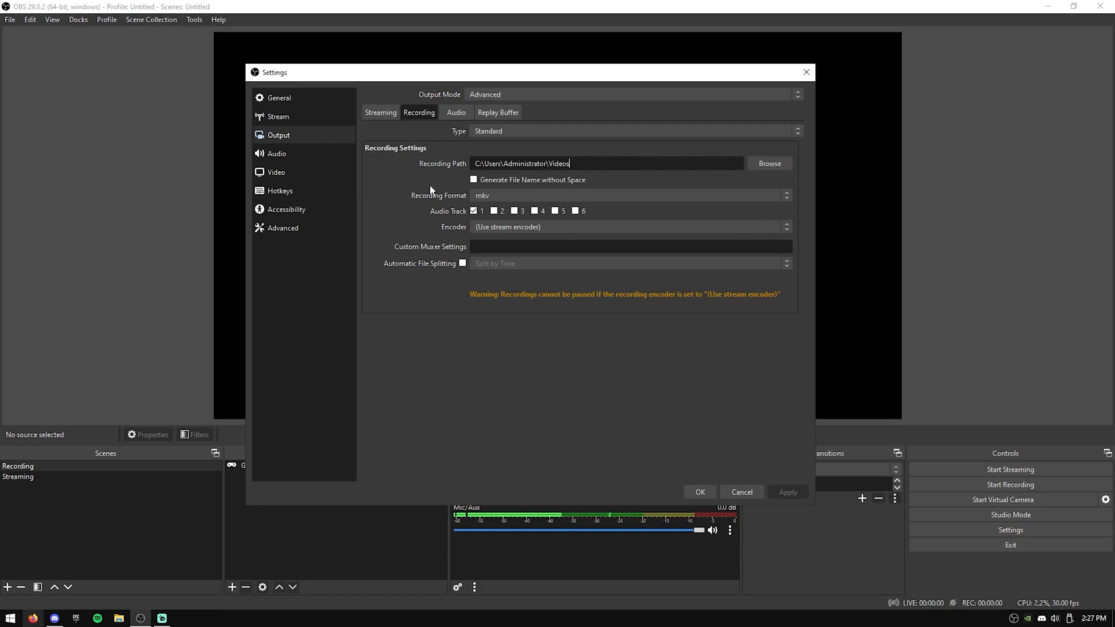
{"action": "mouse_move", "coordinate": [409, 200]}
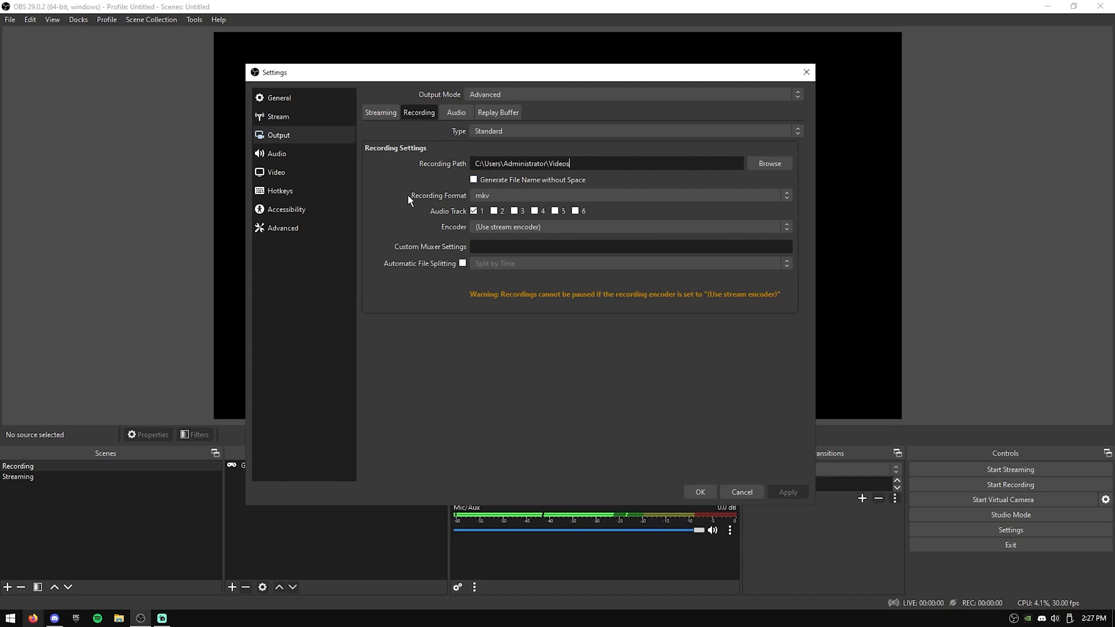
{"action": "mouse_move", "coordinate": [439, 205]}
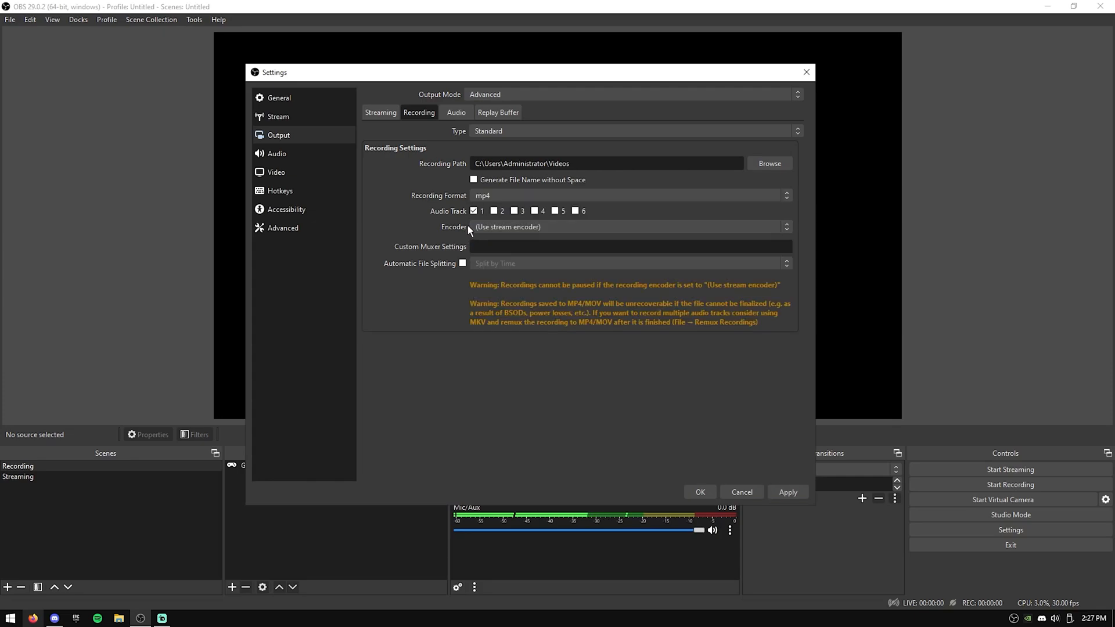
{"action": "mouse_move", "coordinate": [642, 221]}
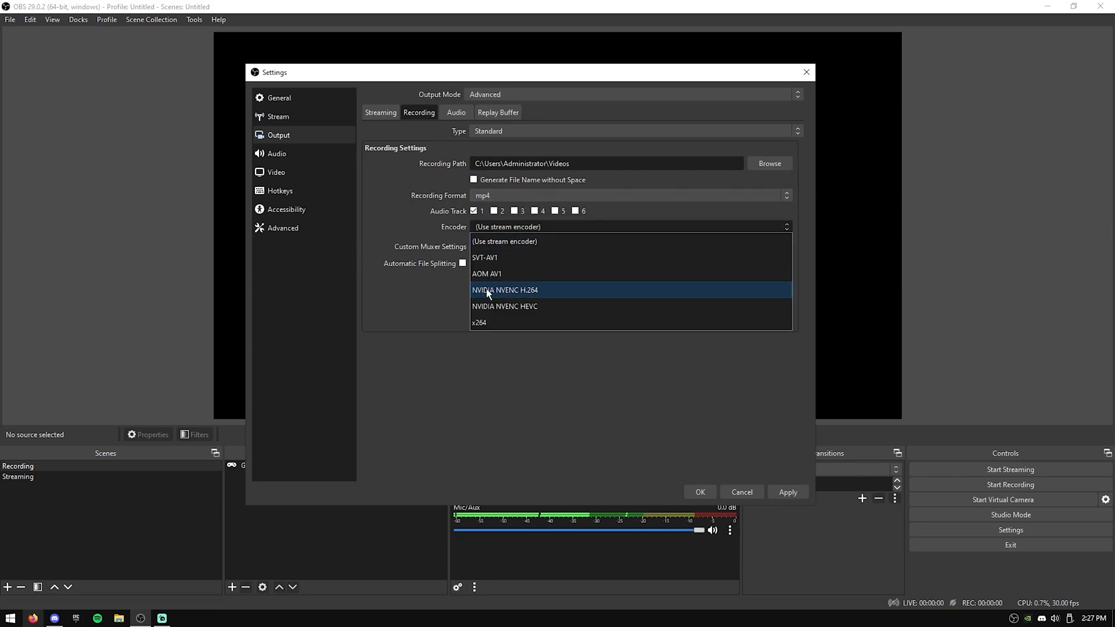
Set recording to NVENC H.264 with CQP rate control, 2 s keyframes and the P5 preset
{"action": "left_click", "coordinate": [504, 289]}
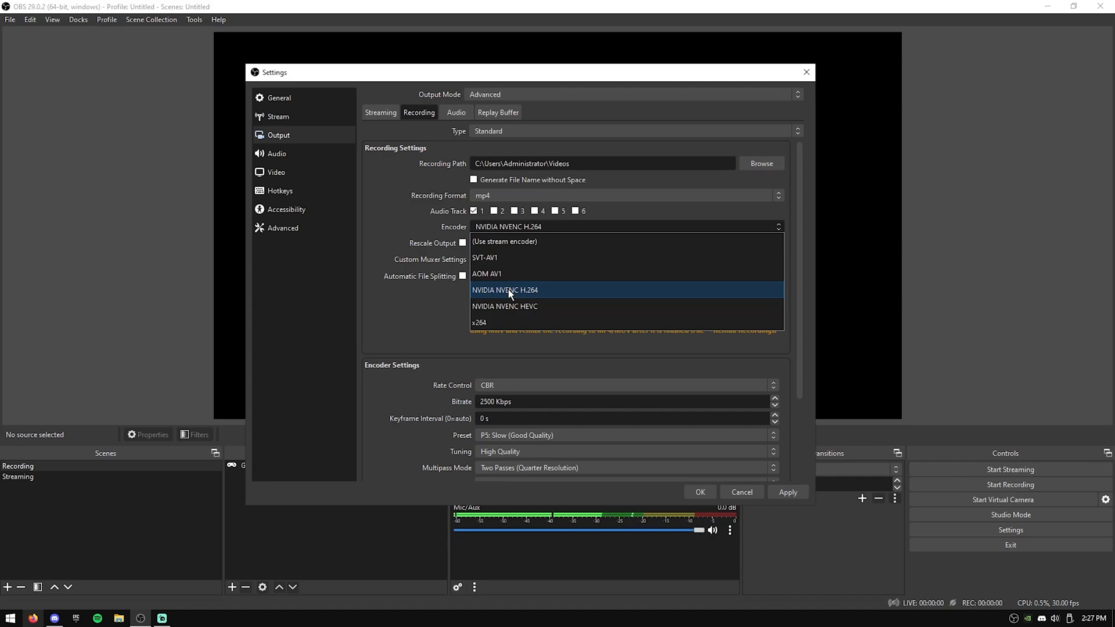
{"action": "mouse_move", "coordinate": [459, 309]}
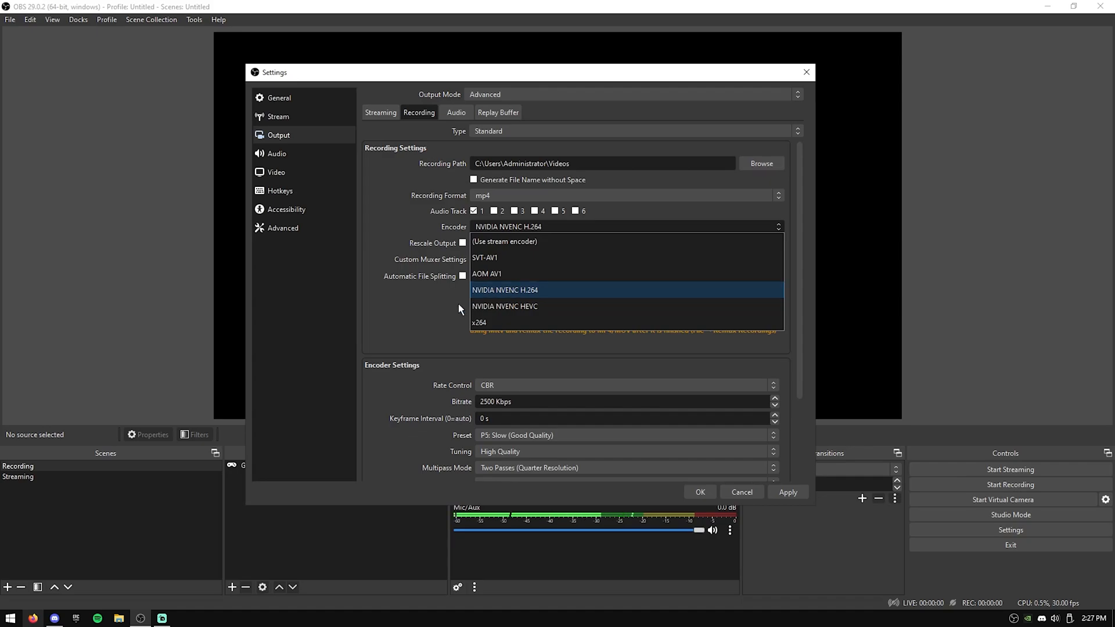
{"action": "left_click", "coordinate": [504, 289]}
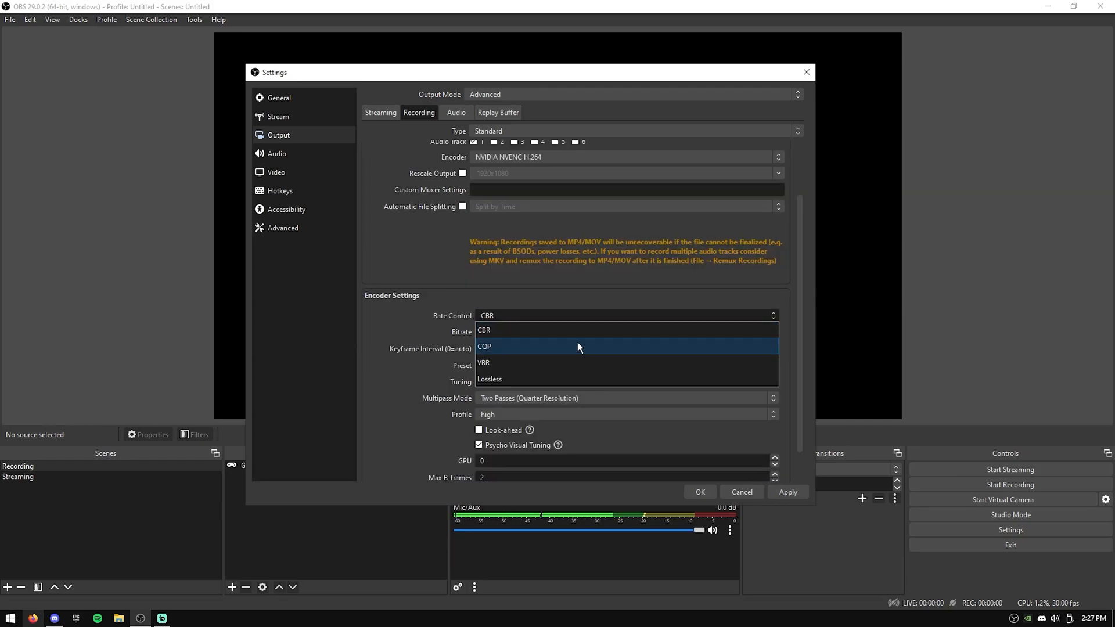
{"action": "left_click", "coordinate": [485, 347]}
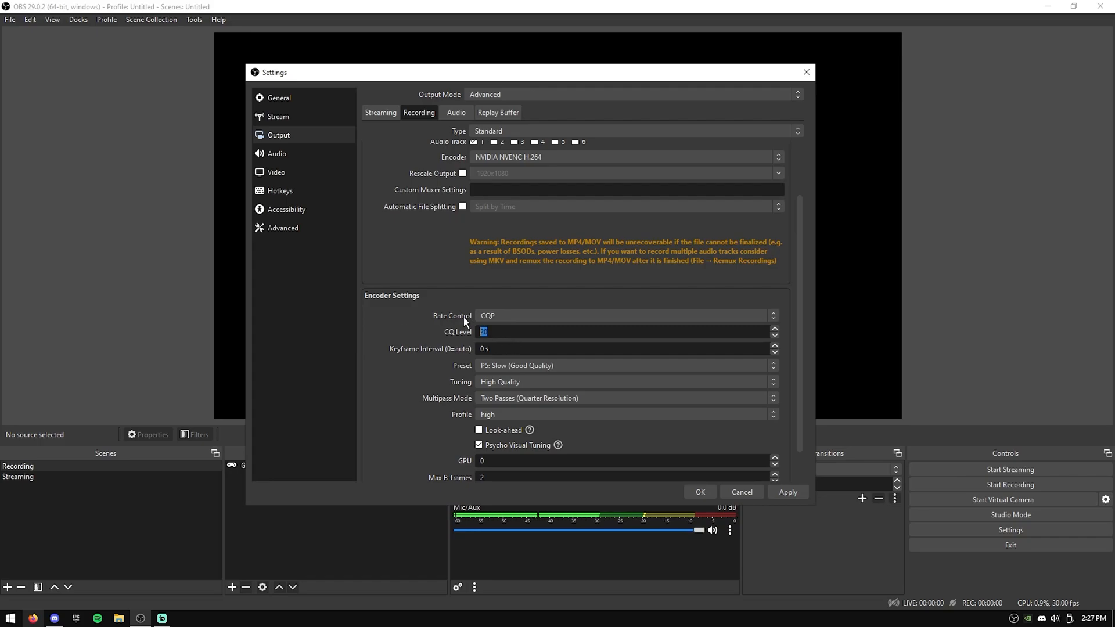
{"action": "left_click", "coordinate": [625, 349]}
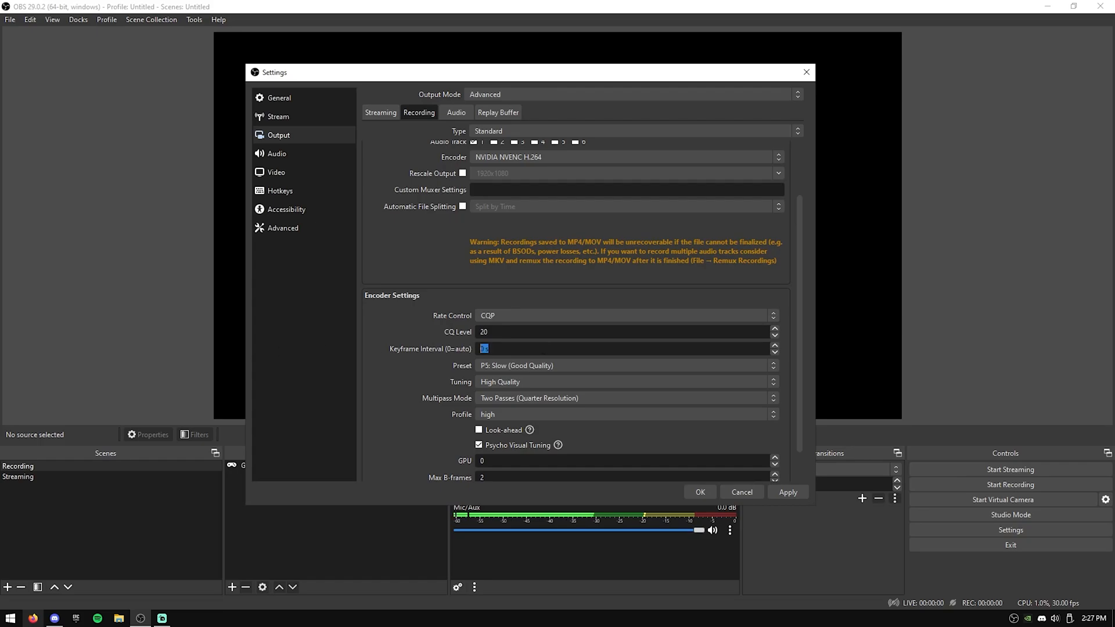
{"action": "scroll", "scroll_direction": "down", "scroll_amount": 3}
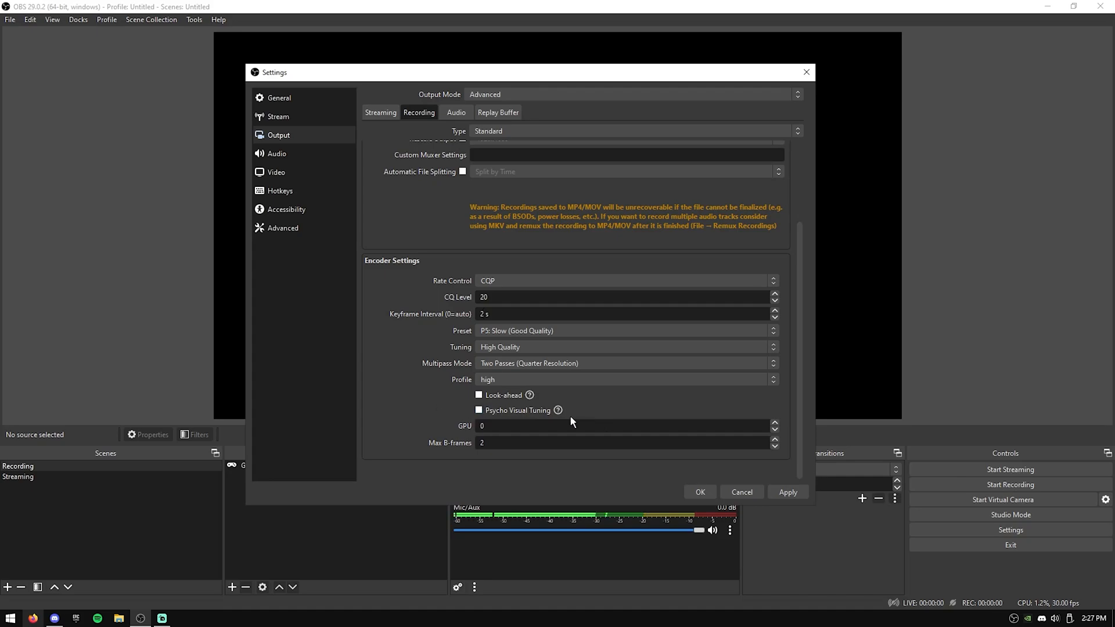
{"action": "left_click", "coordinate": [626, 332]}
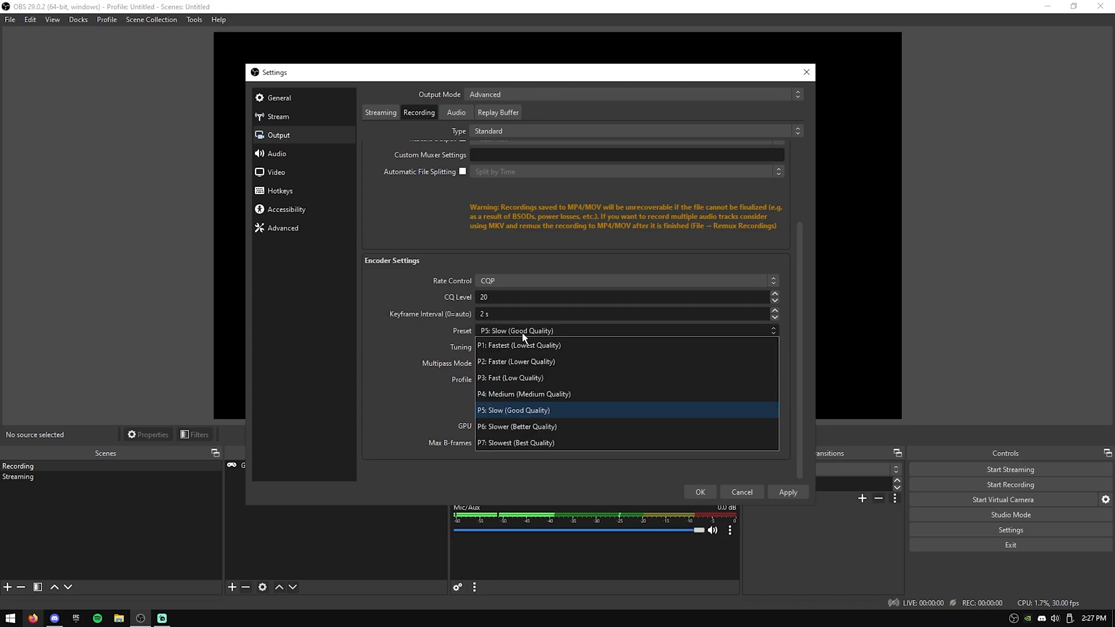
{"action": "mouse_move", "coordinate": [506, 394]}
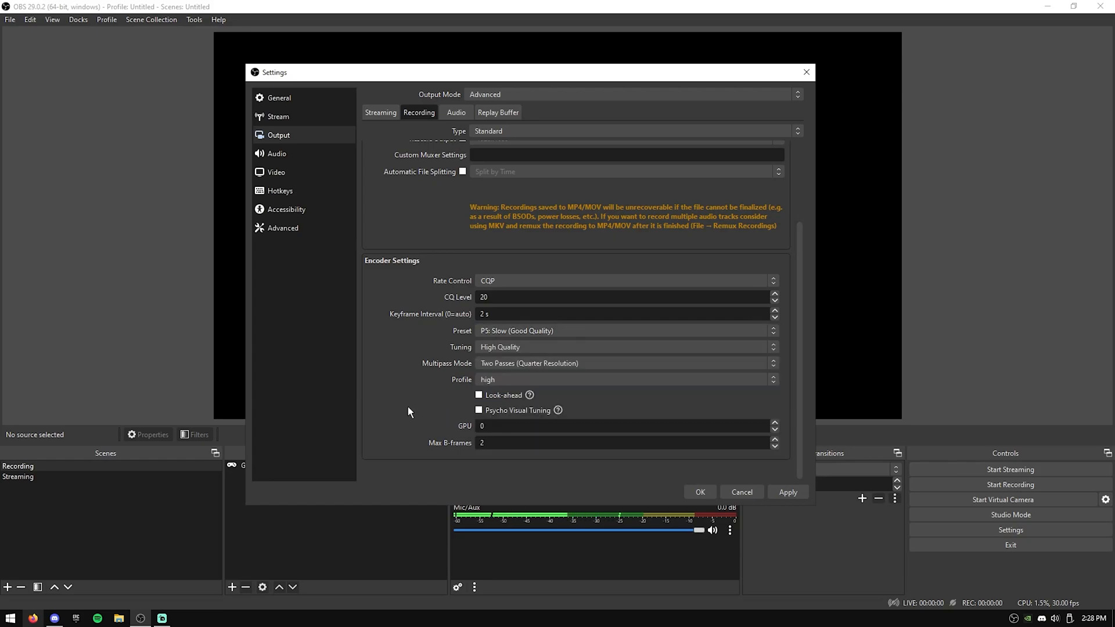
{"action": "scroll", "scroll_direction": "up", "scroll_amount": 3}
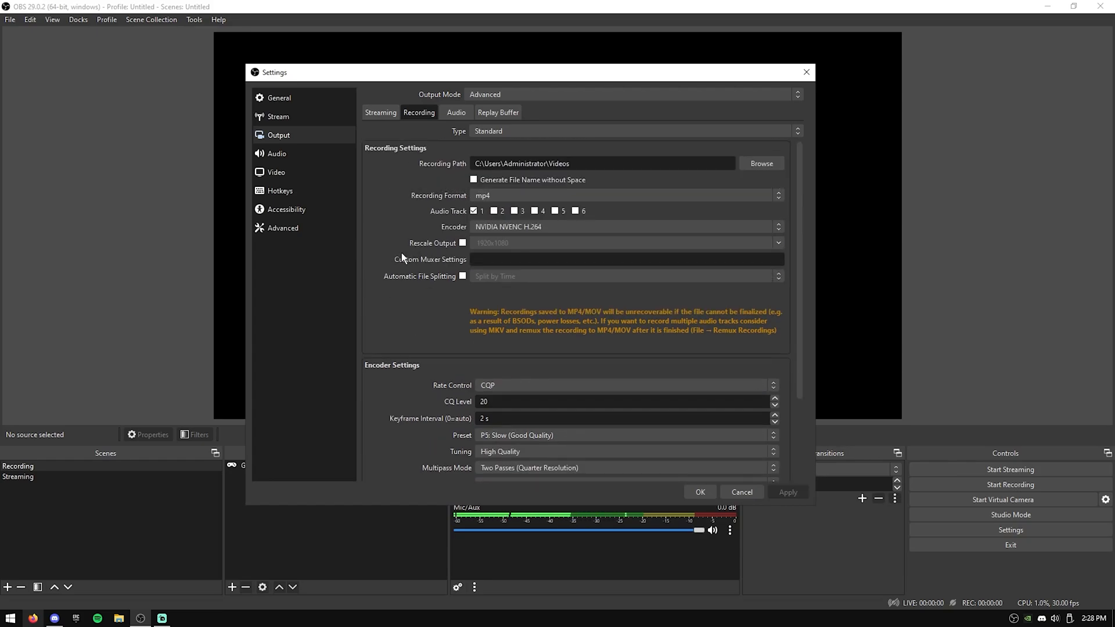
{"action": "left_click", "coordinate": [277, 154]}
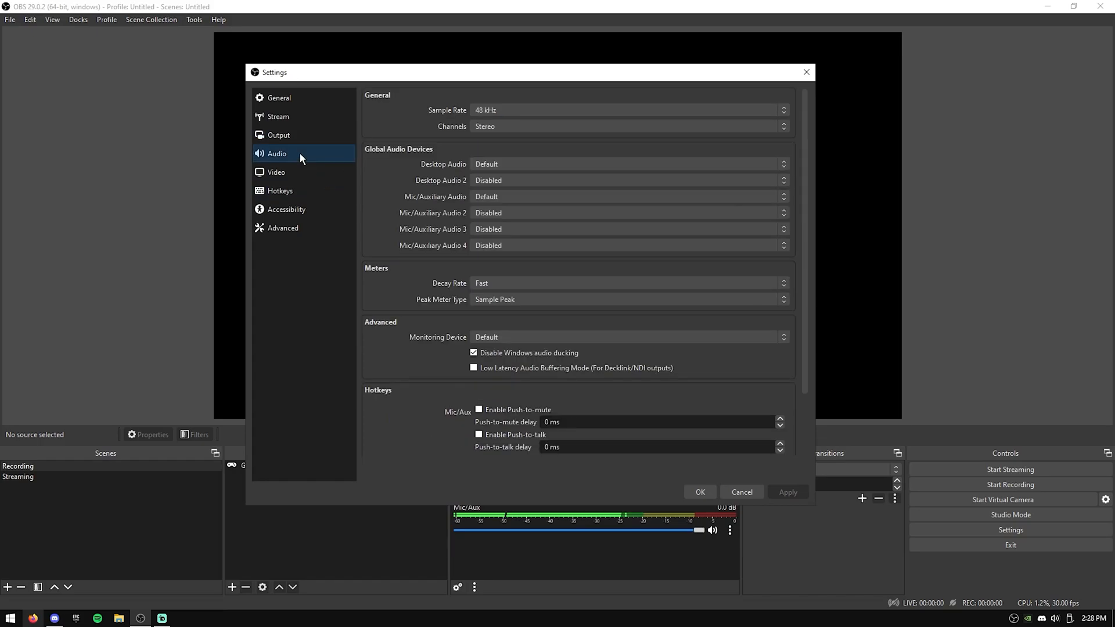
Set the sample rate to 44.1 kHz and use the HyperX headset as desktop audio
{"action": "left_click", "coordinate": [628, 109]}
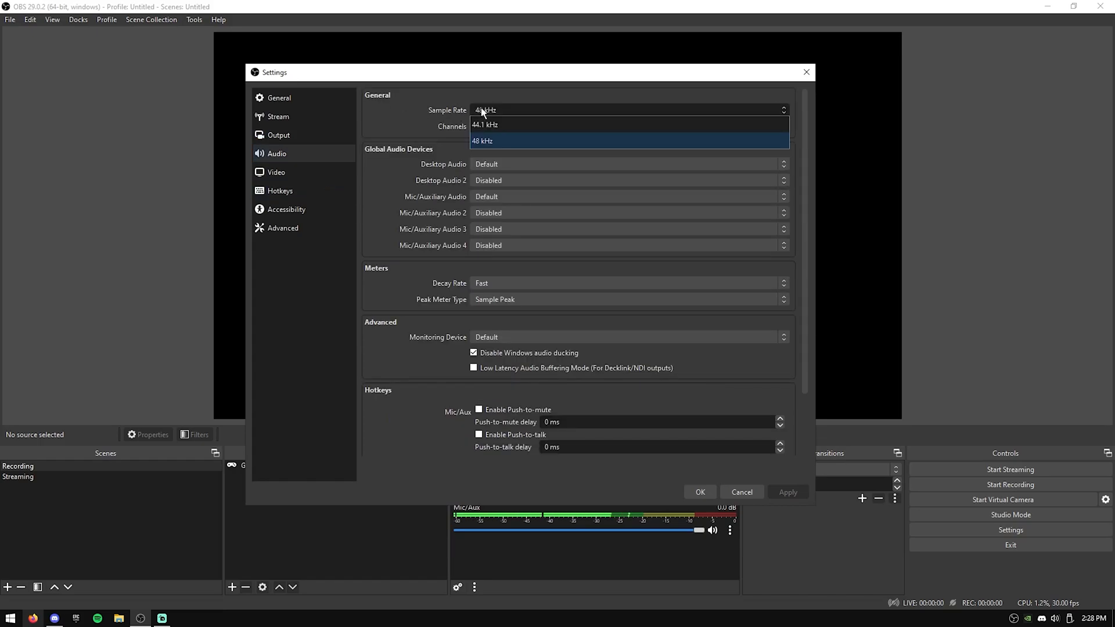
{"action": "left_click", "coordinate": [484, 124]}
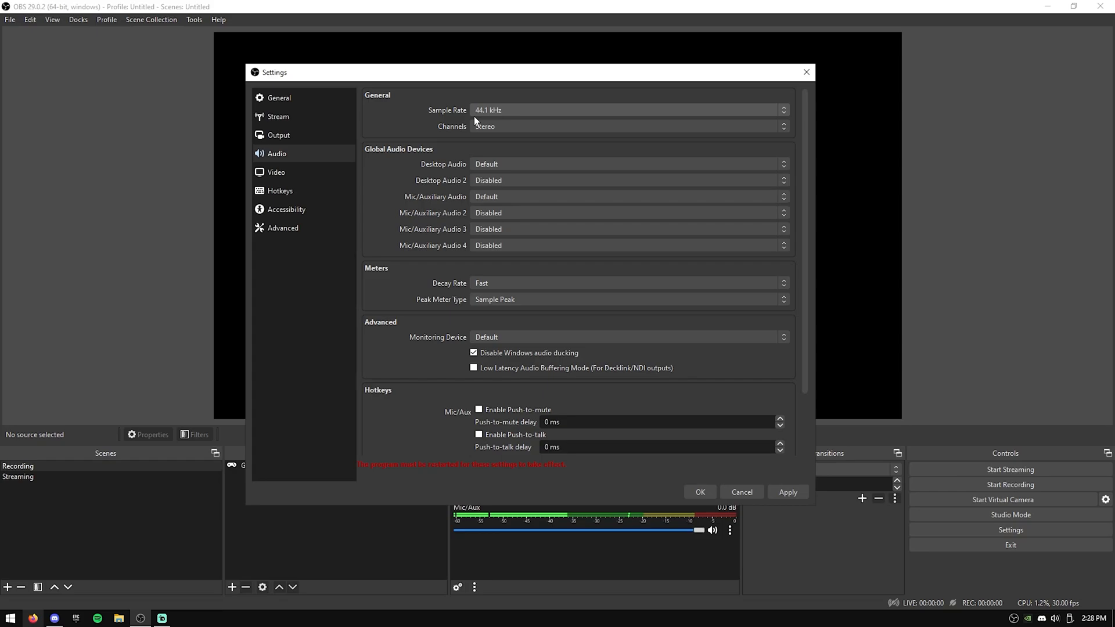
{"action": "mouse_move", "coordinate": [439, 395]}
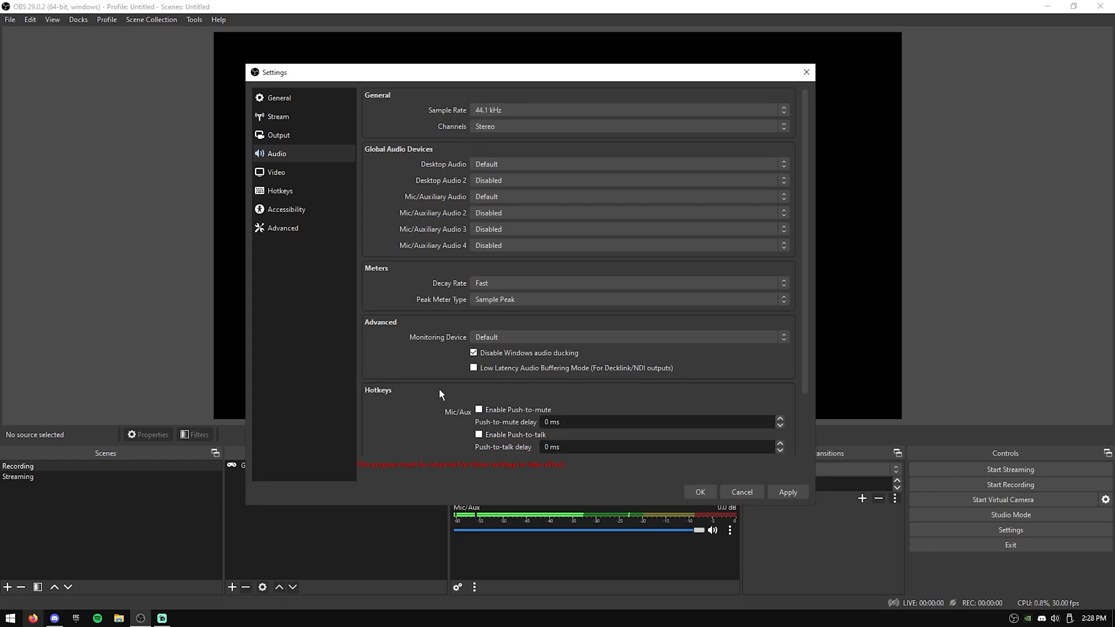
{"action": "mouse_move", "coordinate": [498, 160]}
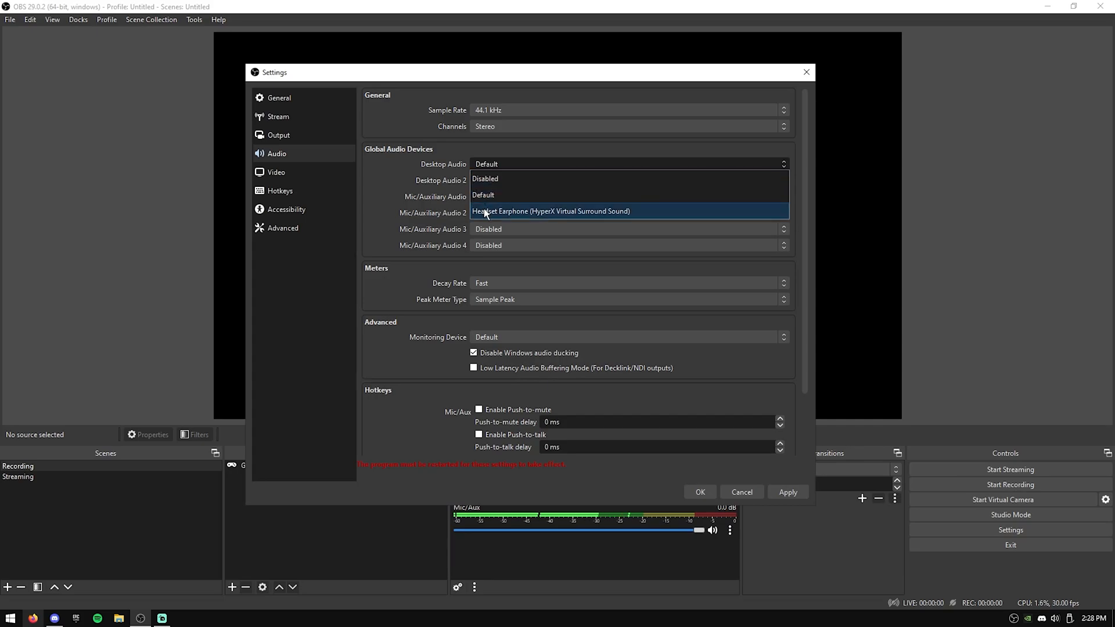
{"action": "left_click", "coordinate": [551, 211]}
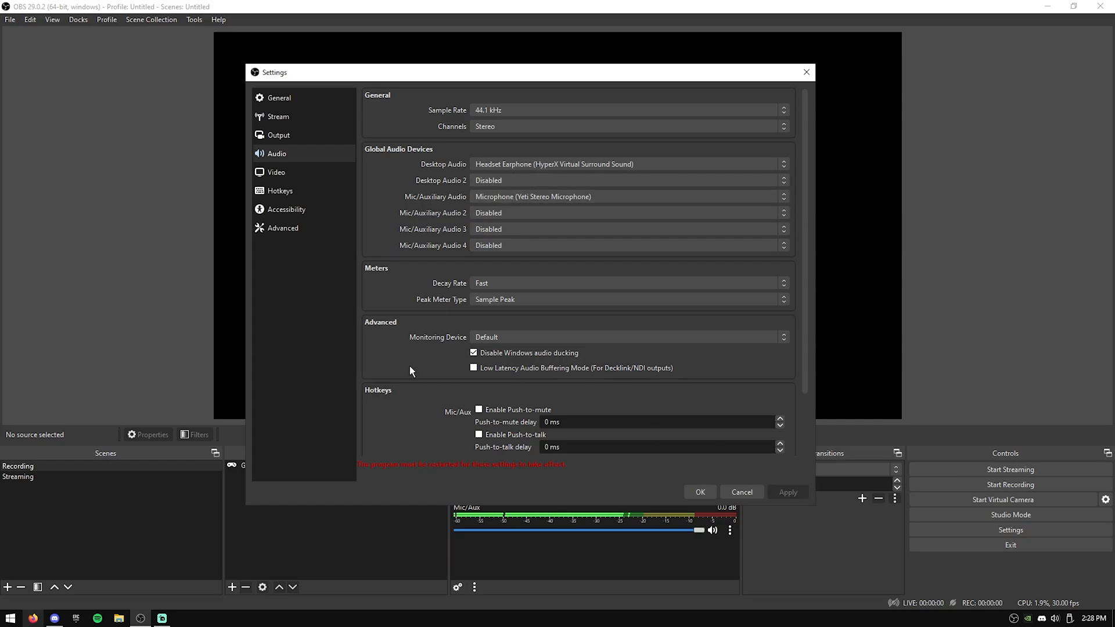
{"action": "left_click", "coordinate": [274, 172]}
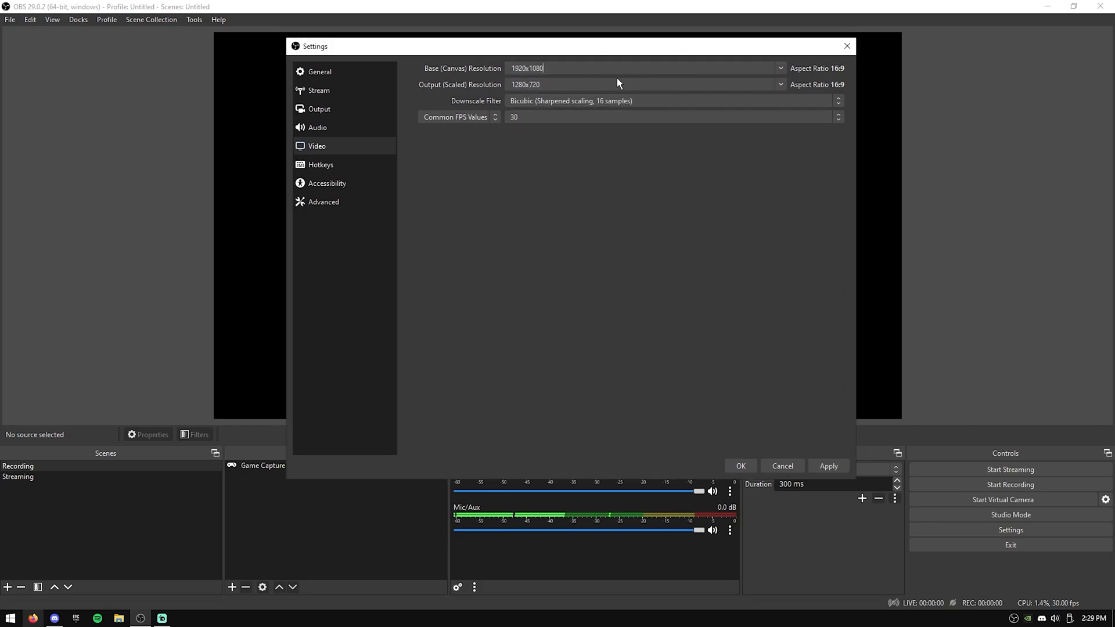
{"action": "mouse_move", "coordinate": [438, 90]}
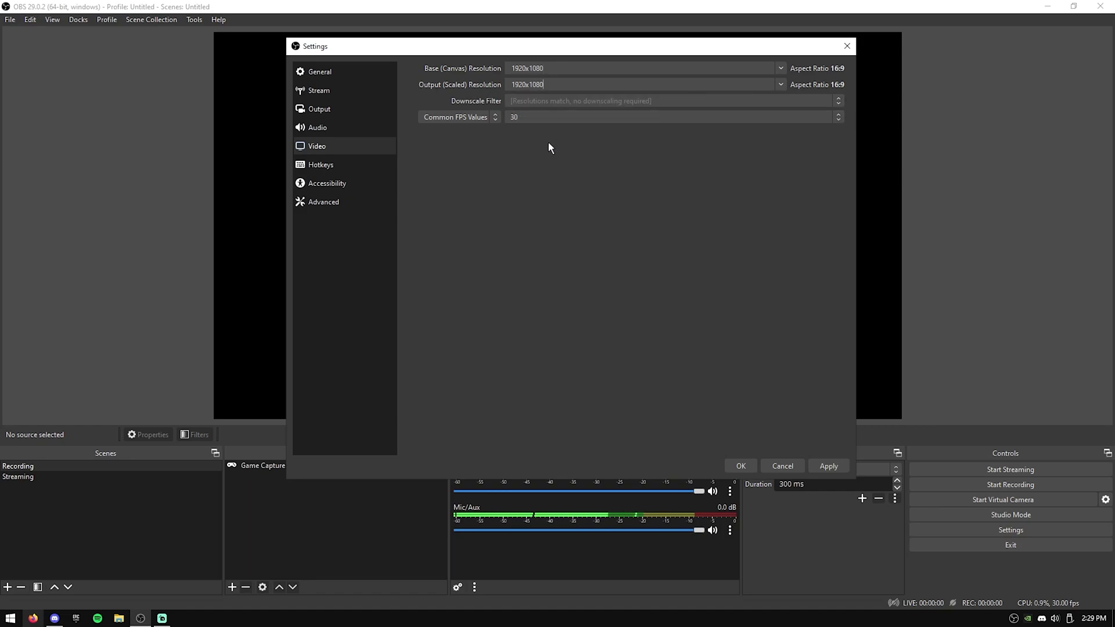
Match the output resolution to 1920x1080 and show the common FPS values list
{"action": "left_click", "coordinate": [669, 116]}
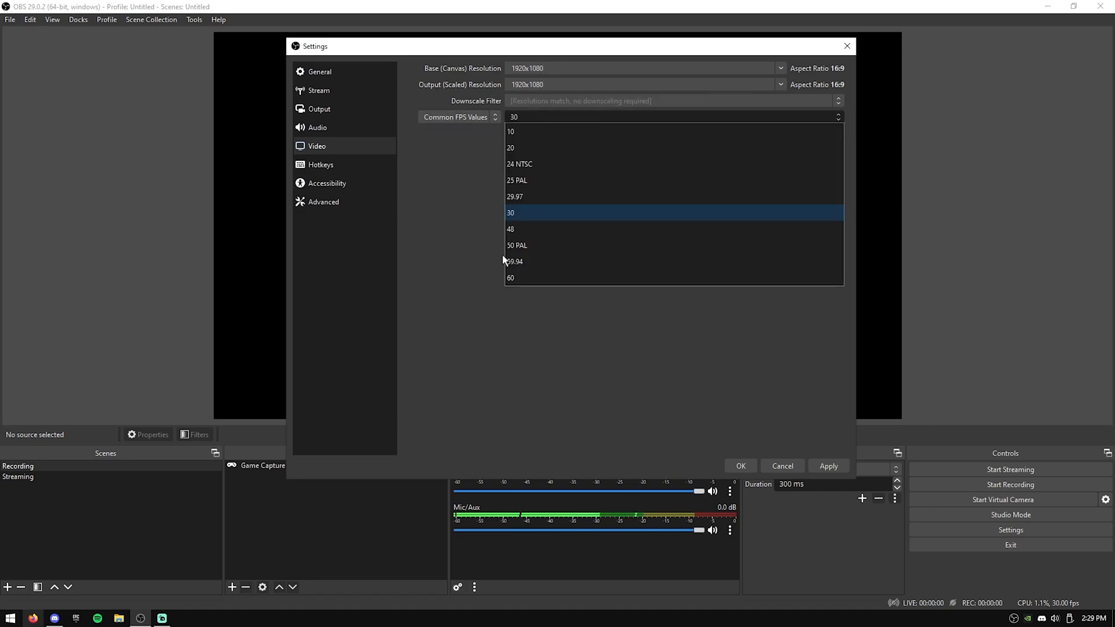
Keep 30 FPS, browse the hotkeys, and enable Use Different Colors in Accessibility
{"action": "left_click", "coordinate": [321, 164]}
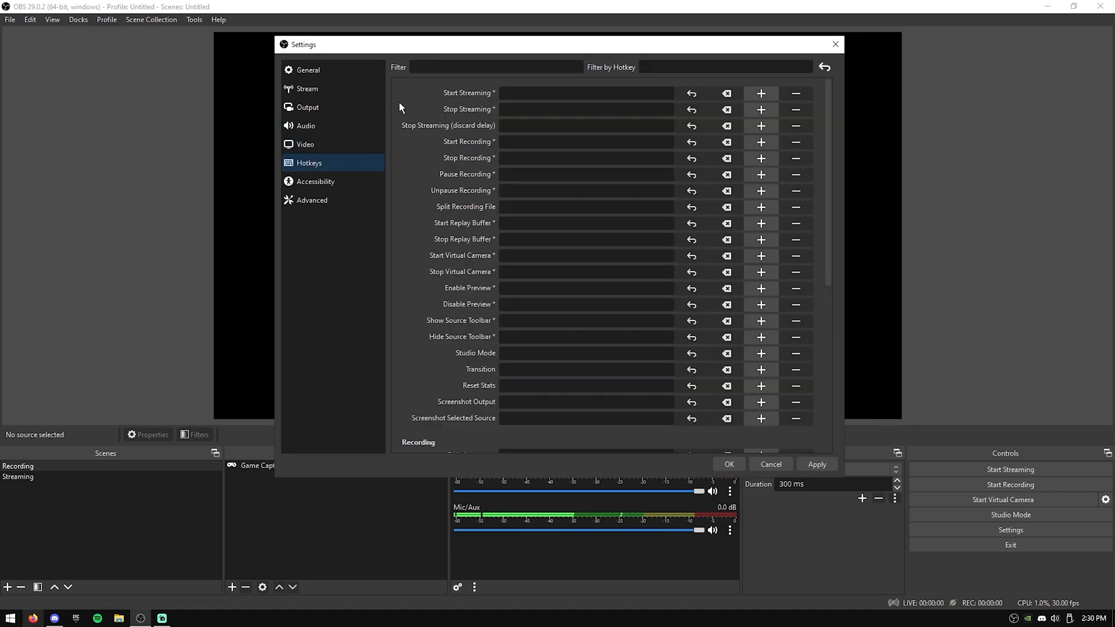
{"action": "scroll", "scroll_direction": "down", "scroll_amount": 3}
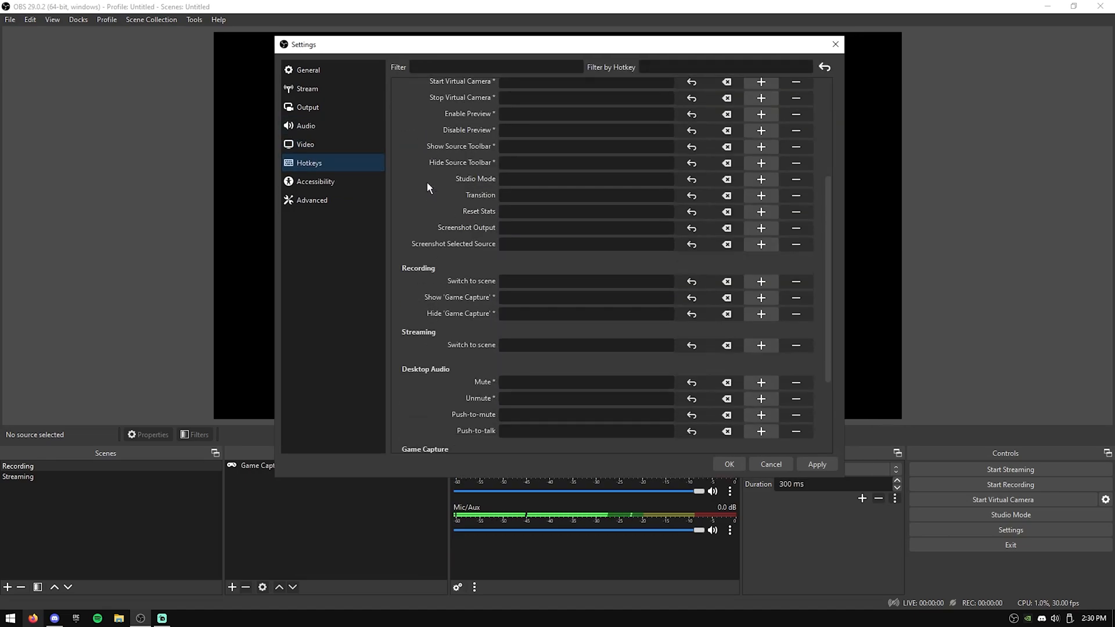
{"action": "scroll", "scroll_direction": "down", "scroll_amount": 3}
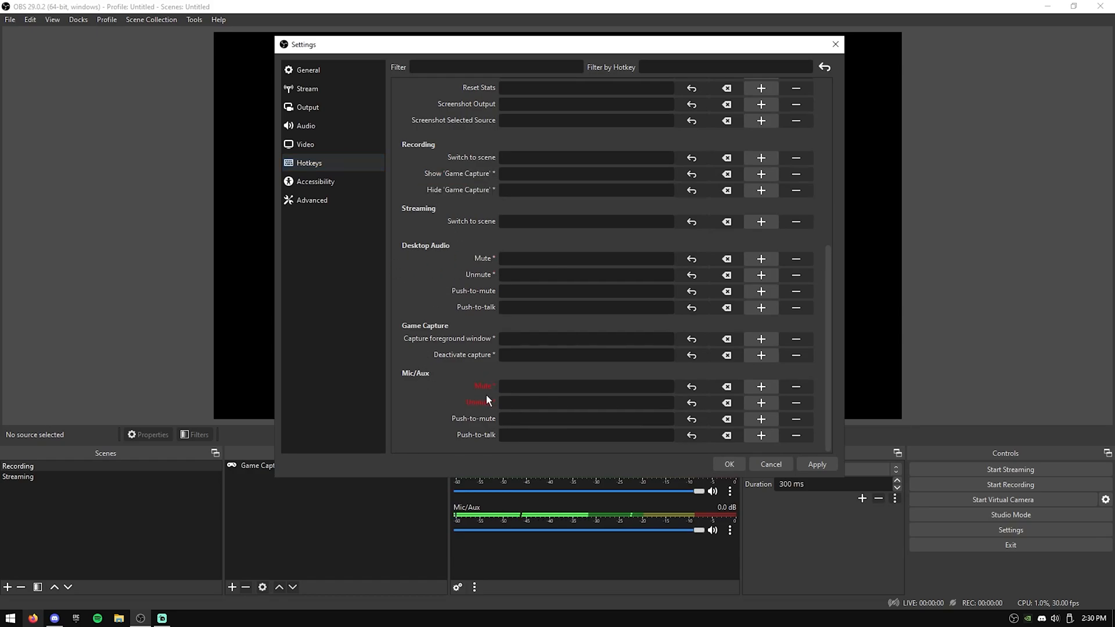
{"action": "scroll", "scroll_direction": "up", "scroll_amount": 3}
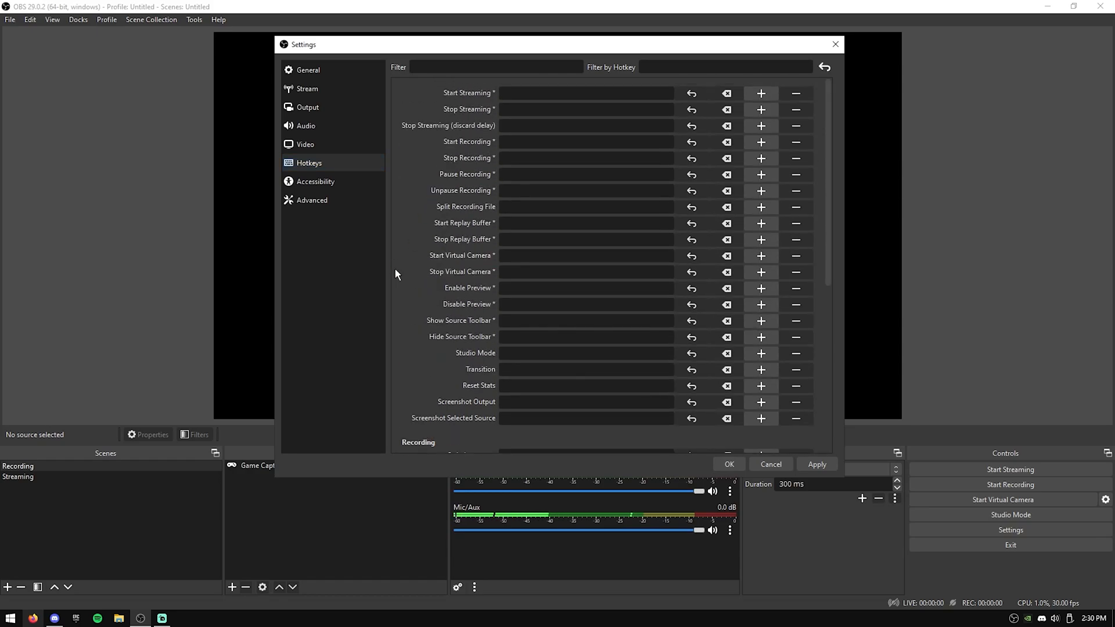
{"action": "left_click", "coordinate": [314, 181]}
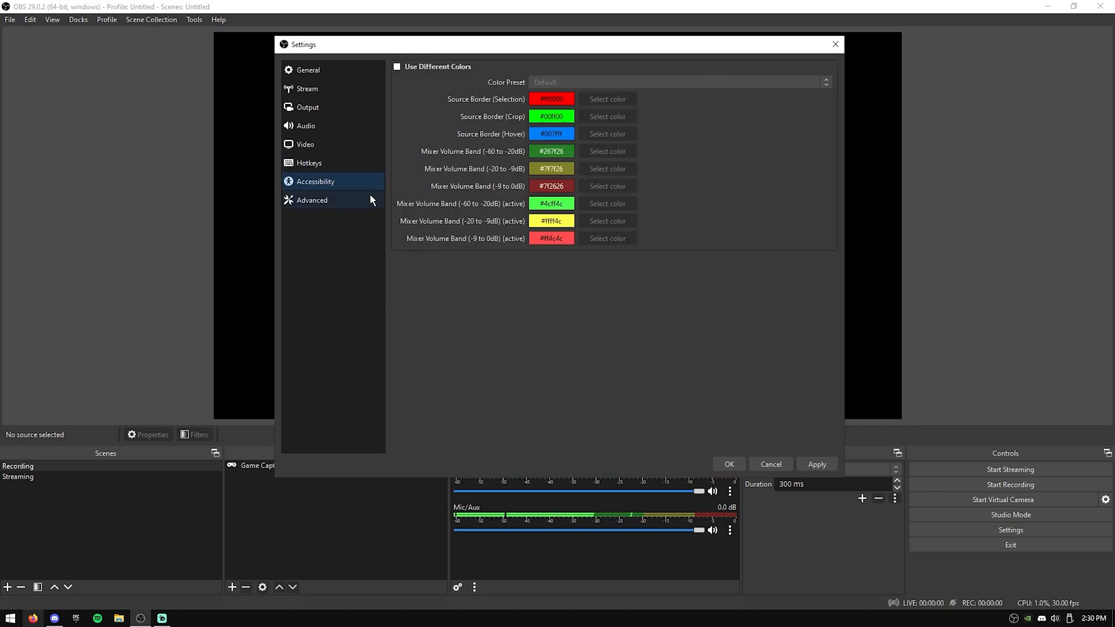
{"action": "left_click", "coordinate": [397, 66]}
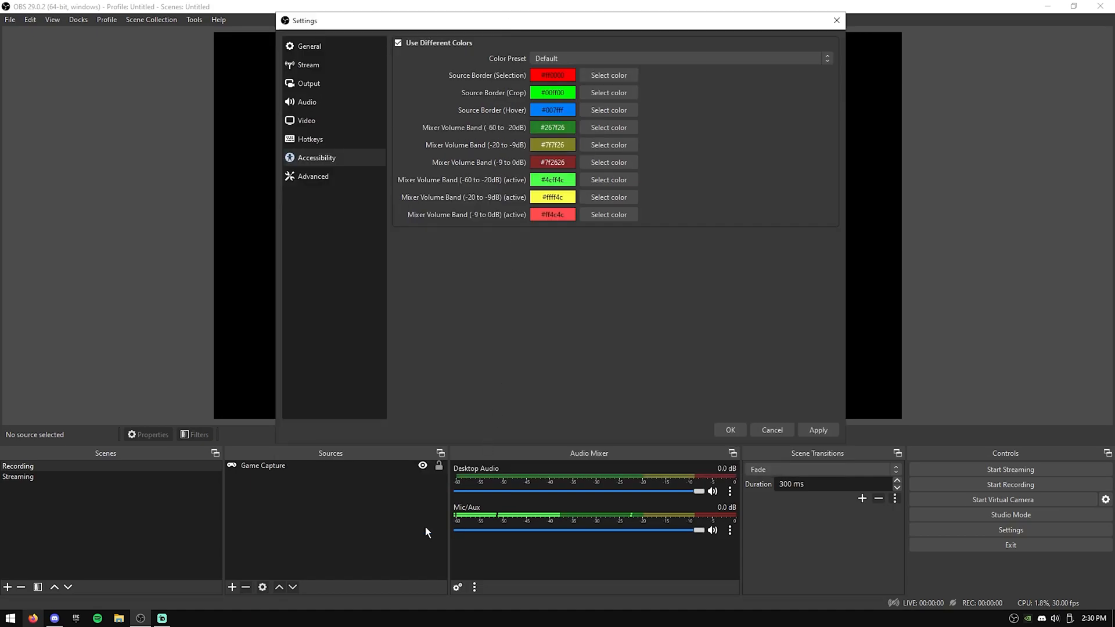
In Advanced settings, use Full color range and turn off browser source hardware acceleration
{"action": "left_click", "coordinate": [312, 175]}
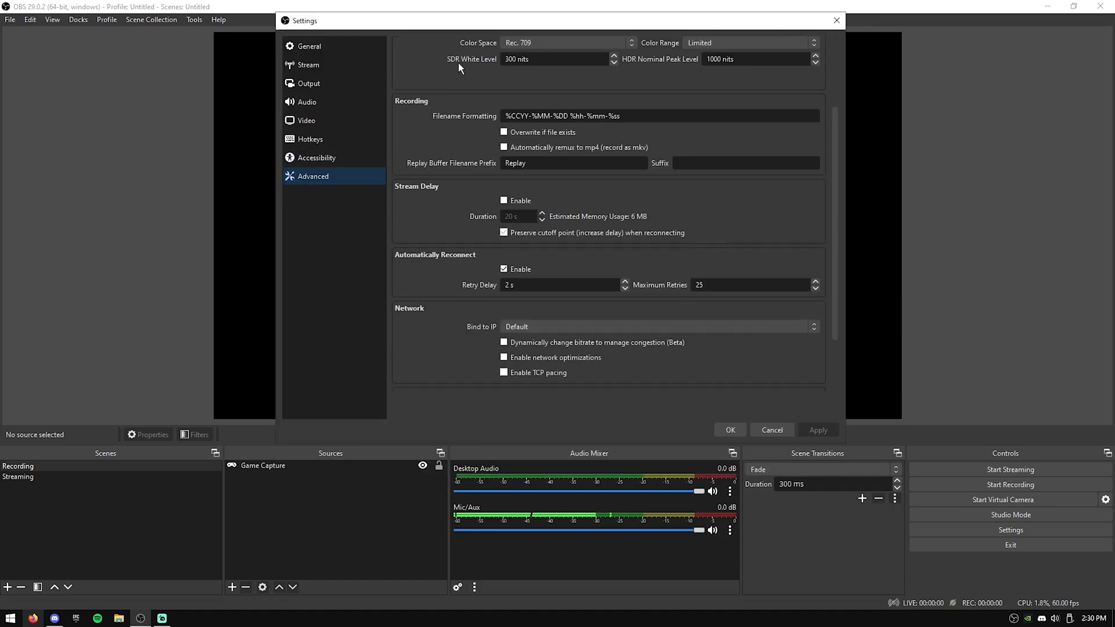
{"action": "scroll", "scroll_direction": "up", "scroll_amount": 3}
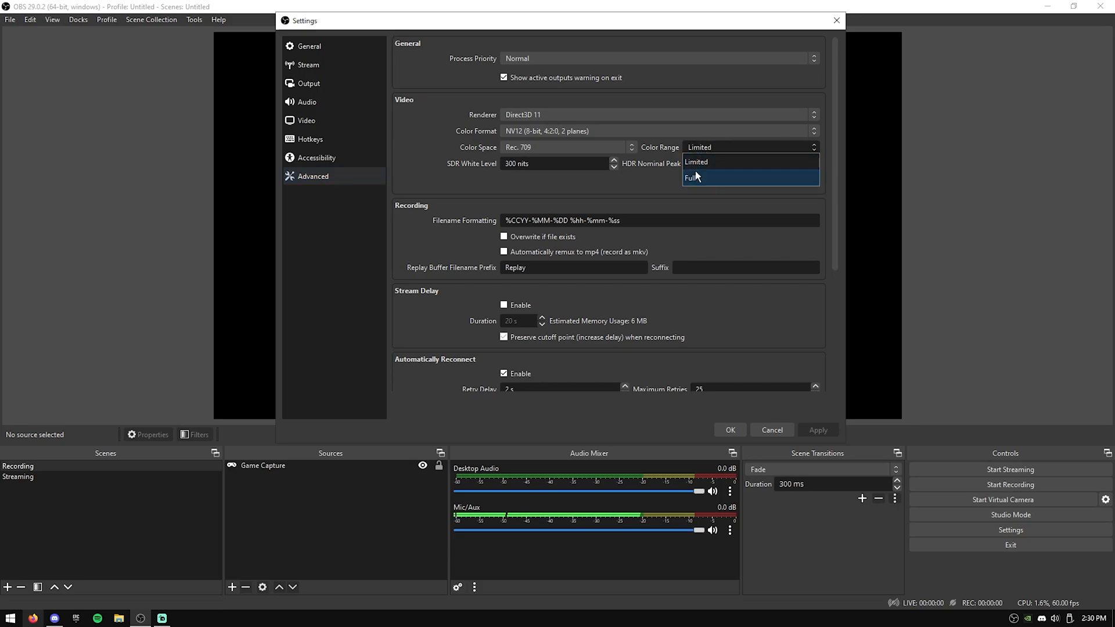
{"action": "left_click", "coordinate": [693, 177]}
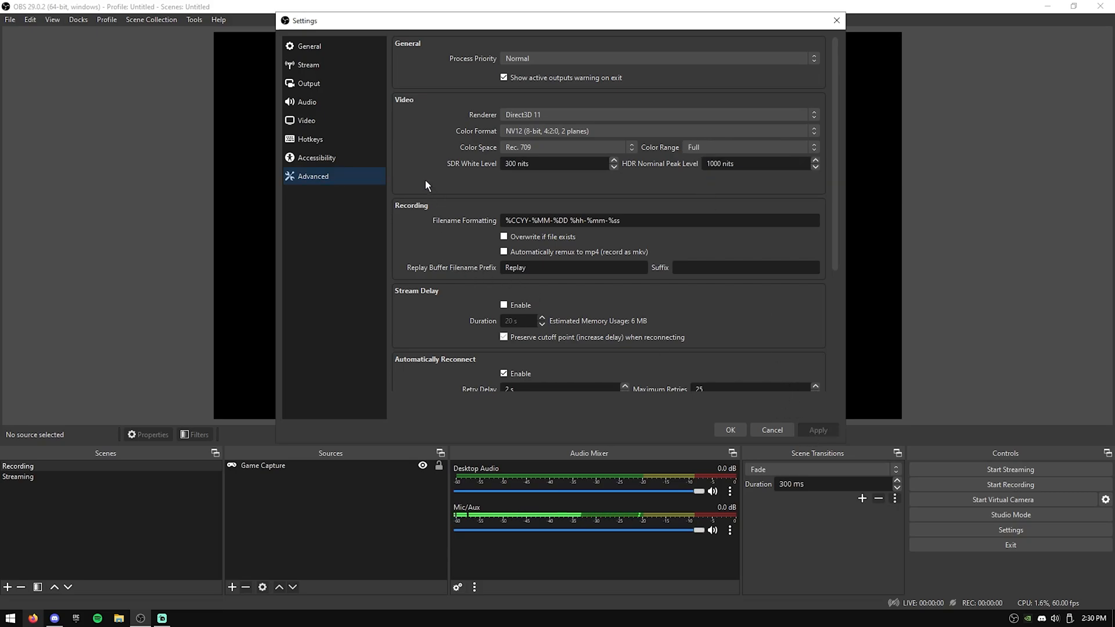
{"action": "scroll", "scroll_direction": "down", "scroll_amount": 3}
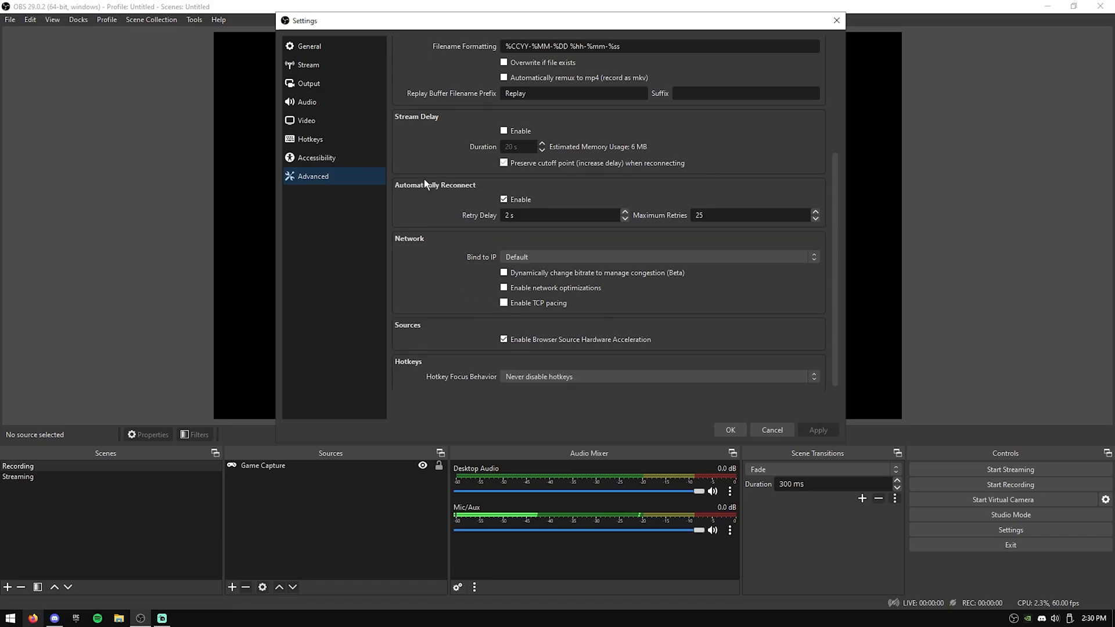
{"action": "left_click", "coordinate": [504, 339]}
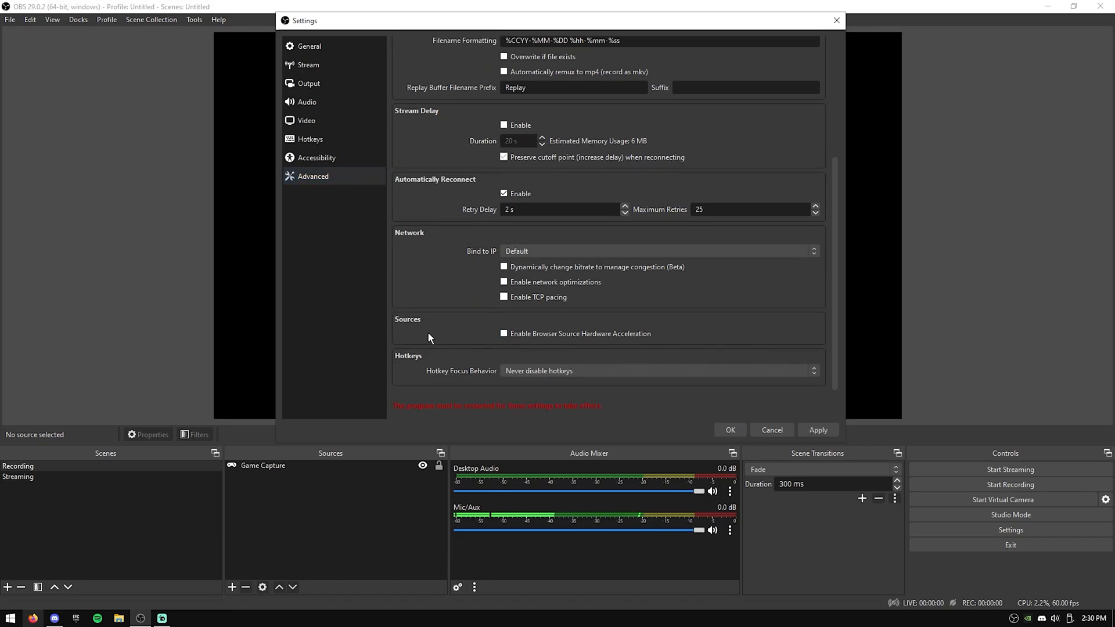
{"action": "mouse_move", "coordinate": [437, 303]}
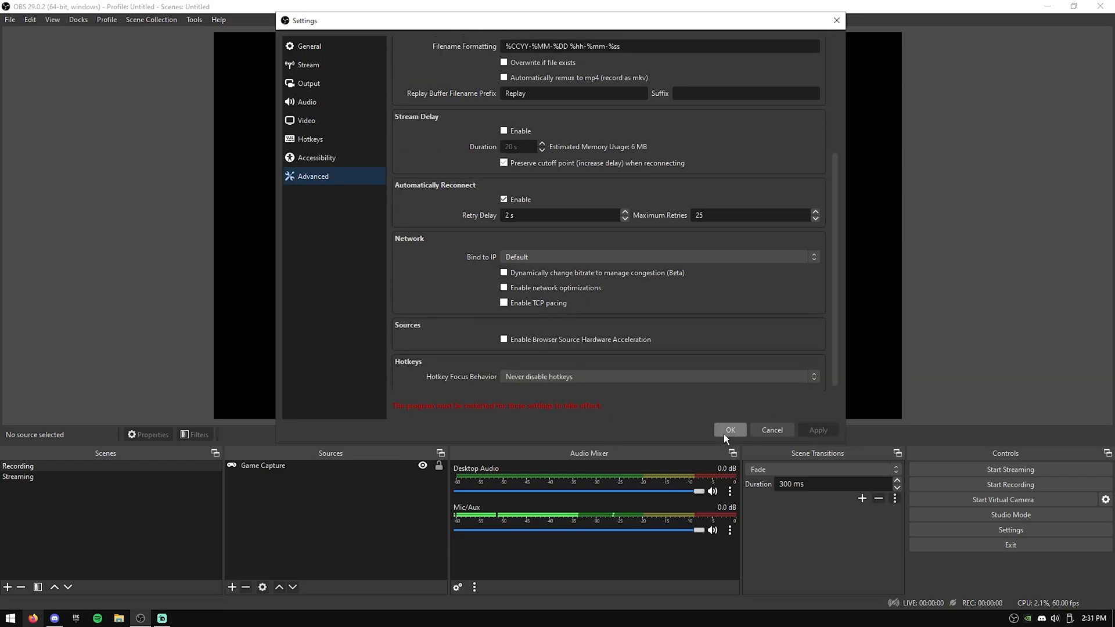
Save the settings with OK and agree to restart OBS now
{"action": "left_click", "coordinate": [730, 430]}
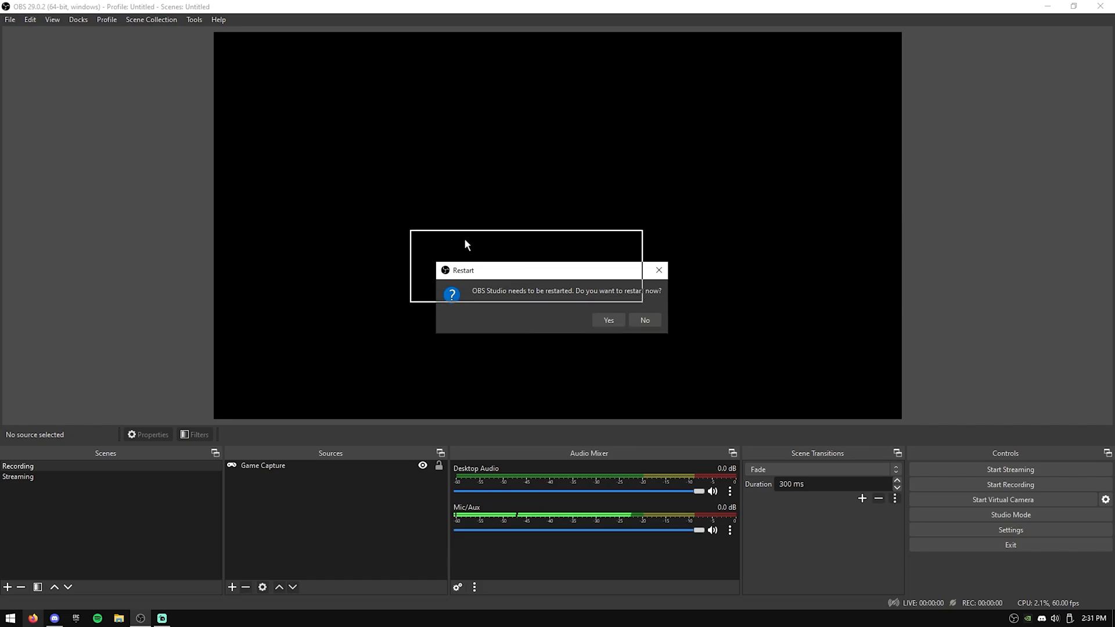
{"action": "left_click", "coordinate": [608, 321]}
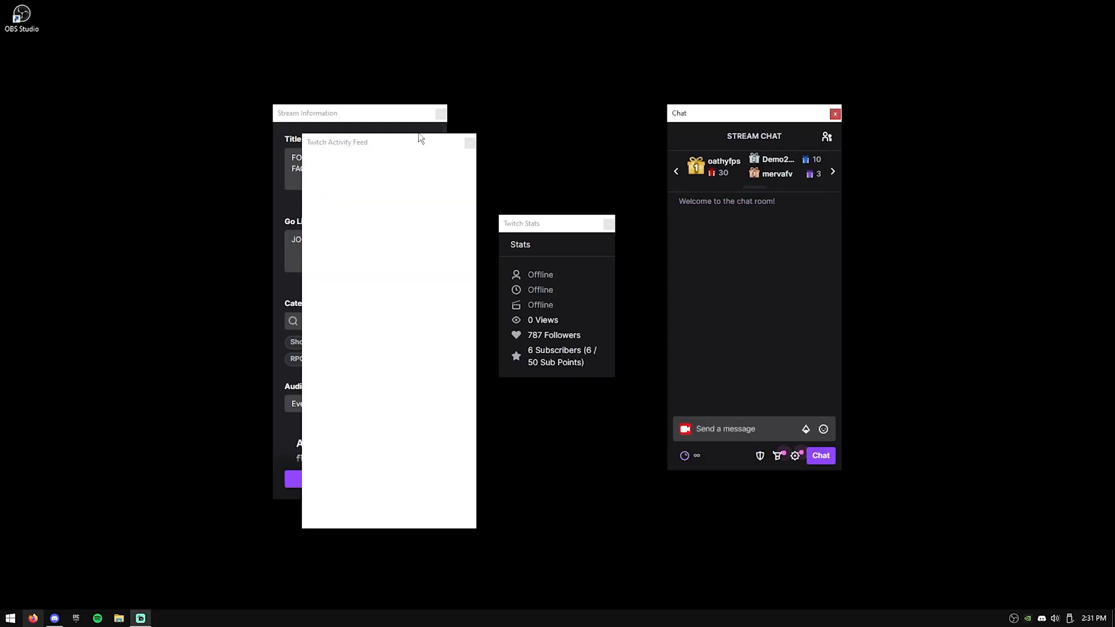
Drag the Twitch Activity Feed and Stream Information docks apart after the restart
{"action": "left_click_drag", "start_coordinate": [389, 142], "coordinate": [170, 77]}
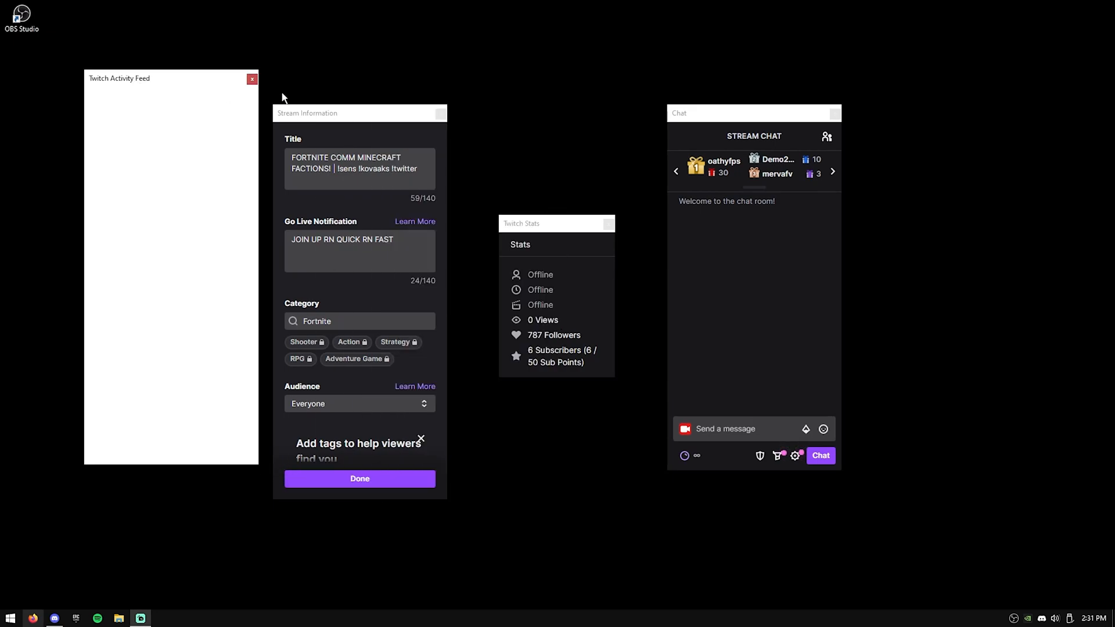
{"action": "left_click_drag", "start_coordinate": [307, 113], "coordinate": [332, 100]}
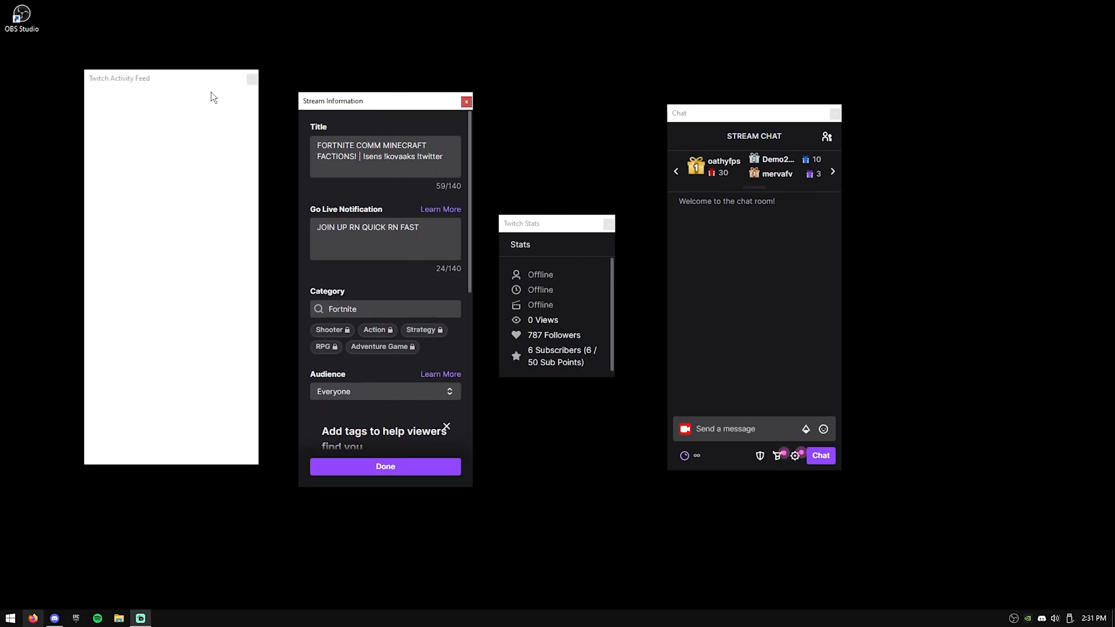
{"action": "left_click", "coordinate": [467, 101]}
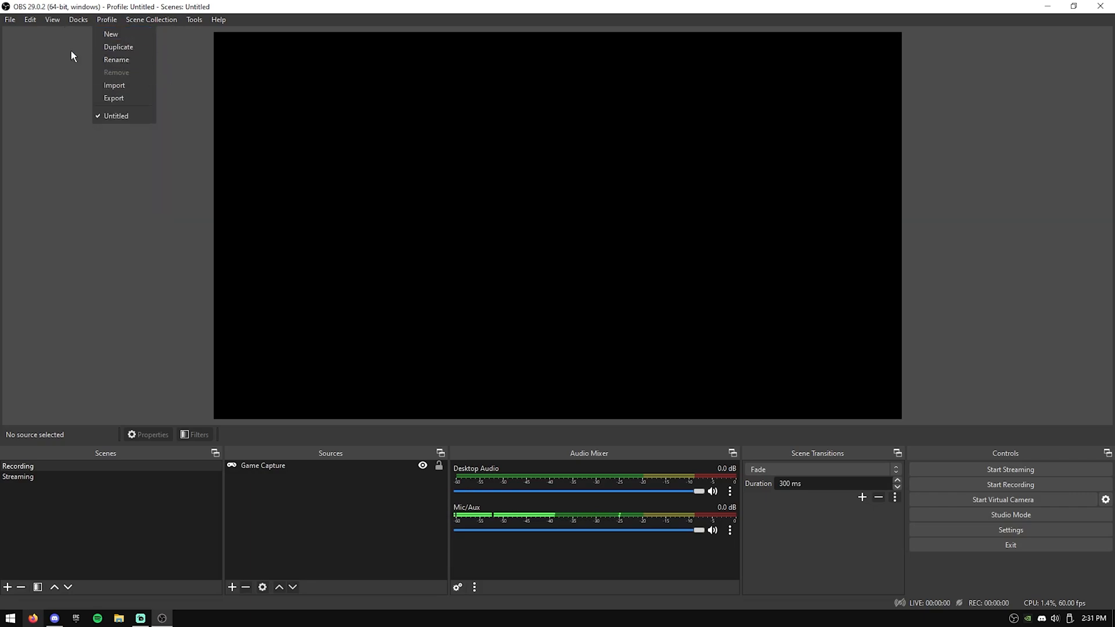
{"action": "left_click", "coordinate": [78, 20]}
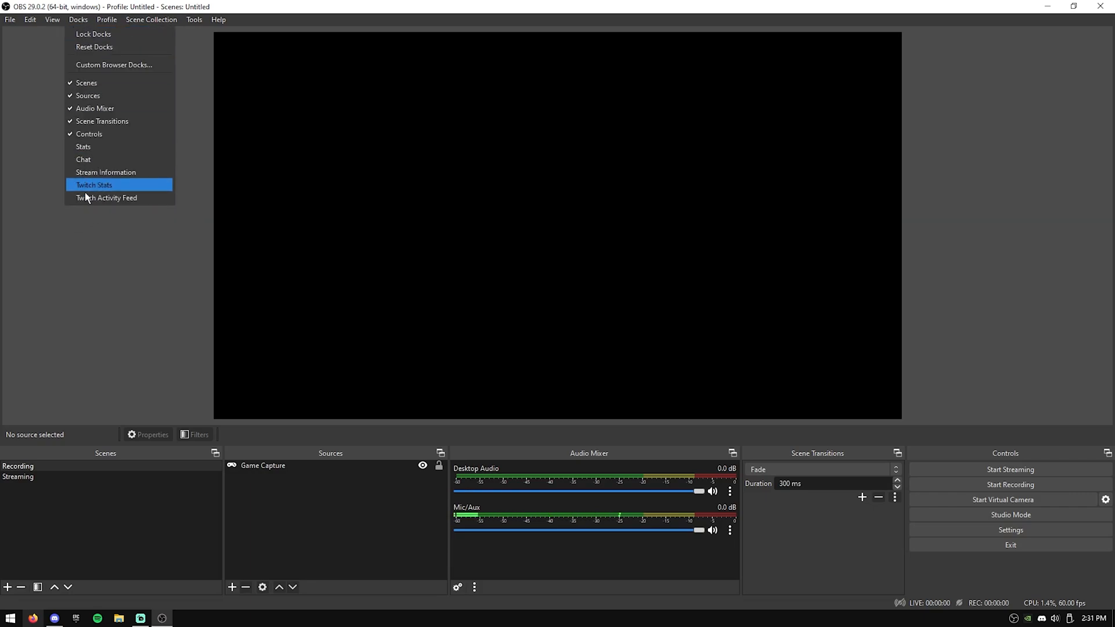
{"action": "mouse_move", "coordinate": [84, 146]}
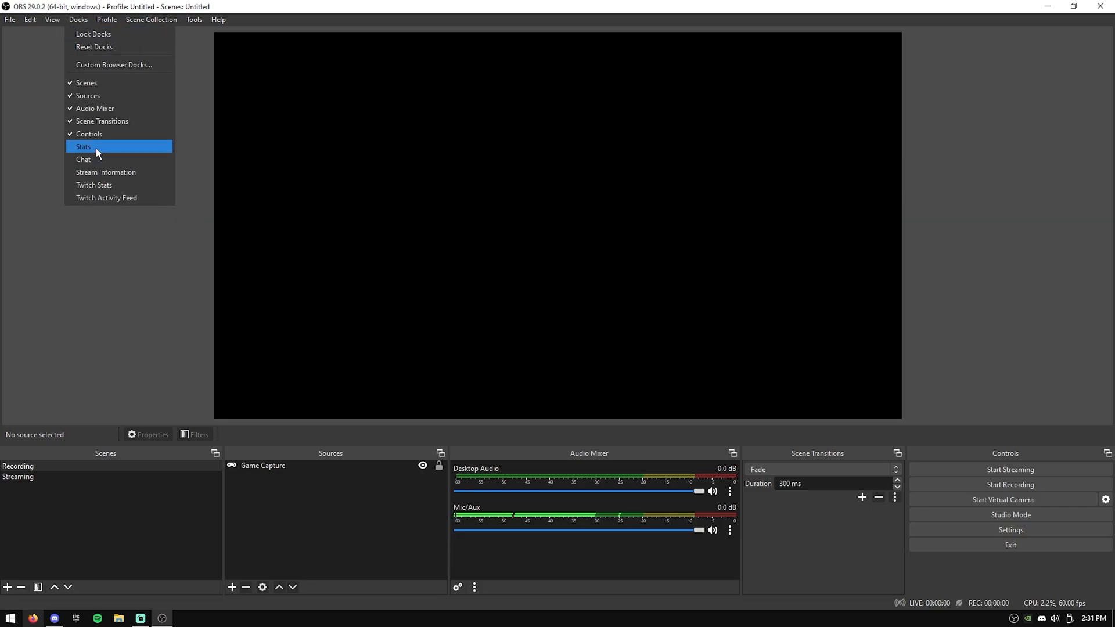
{"action": "left_click", "coordinate": [84, 146]}
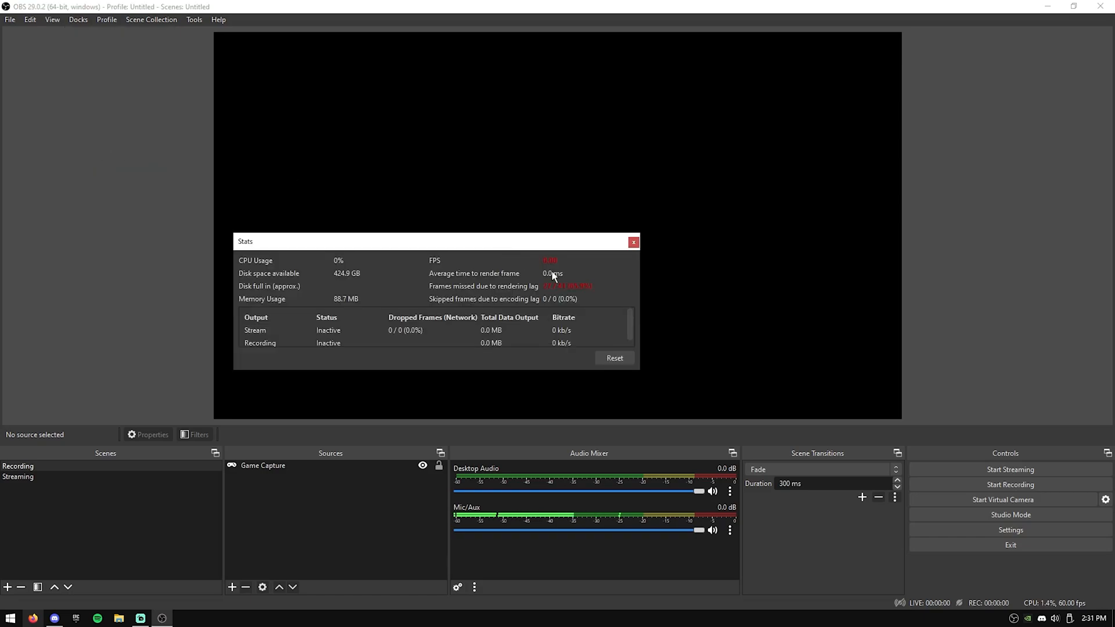
{"action": "left_click", "coordinate": [632, 241]}
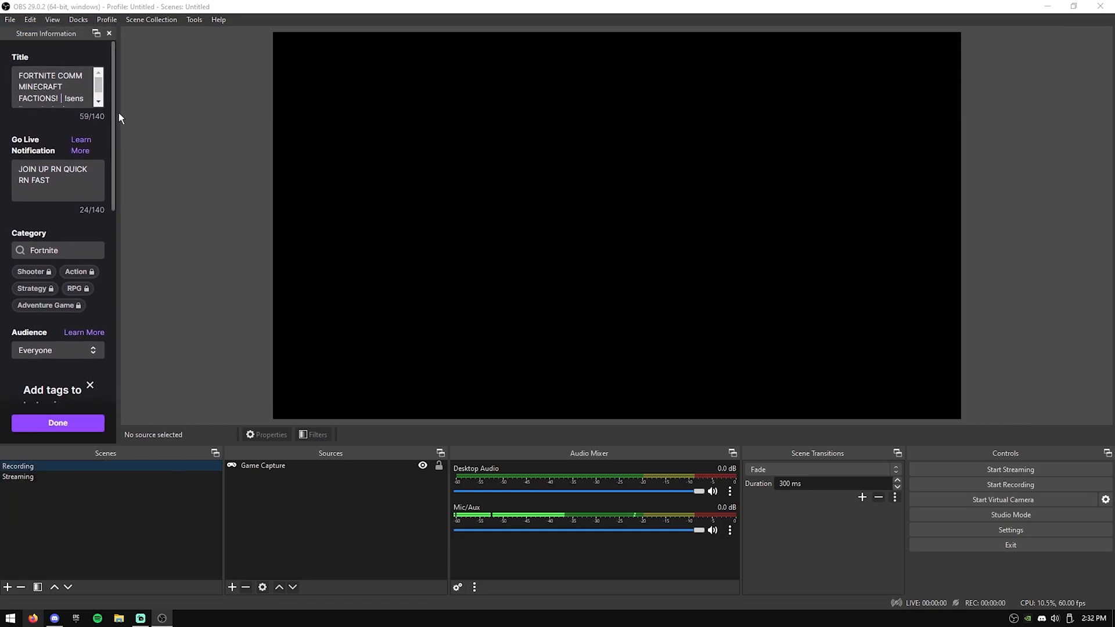
{"action": "left_click", "coordinate": [78, 19]}
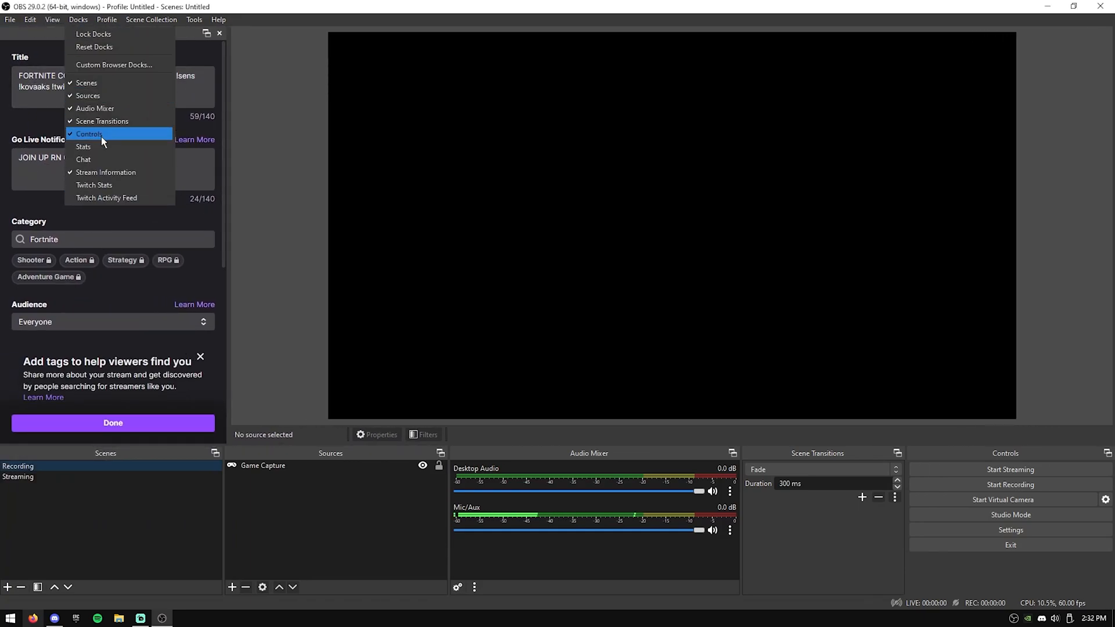
{"action": "left_click", "coordinate": [89, 133]}
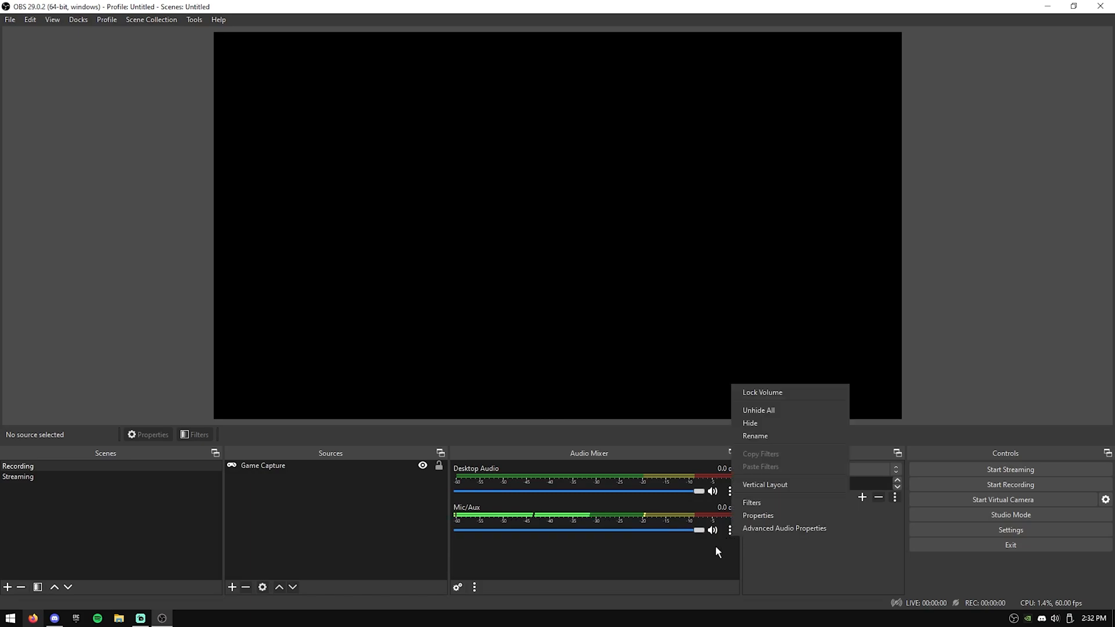
{"action": "mouse_move", "coordinate": [755, 496]}
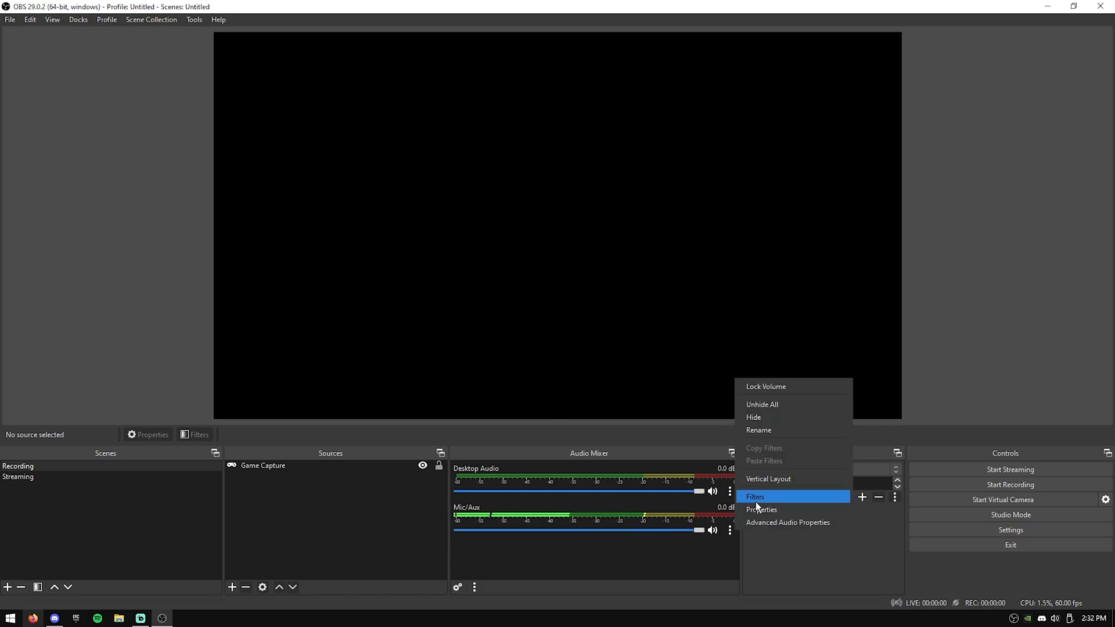
Add a Noise Suppression filter to Mic/Aux and set its method to RNNoise
{"action": "left_click", "coordinate": [755, 496]}
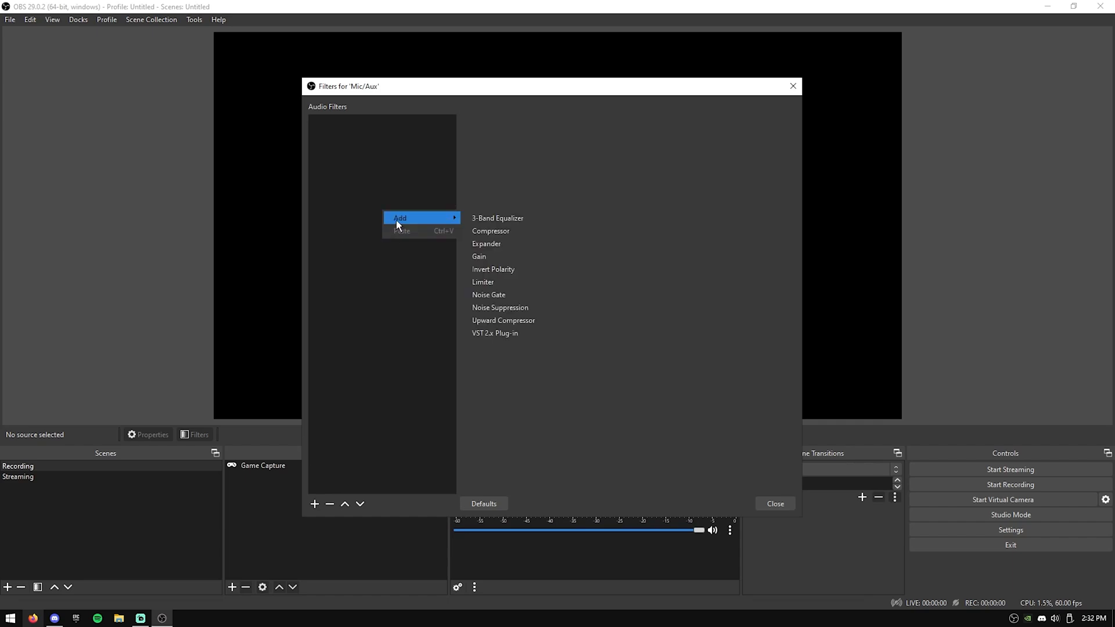
{"action": "mouse_move", "coordinate": [508, 282]}
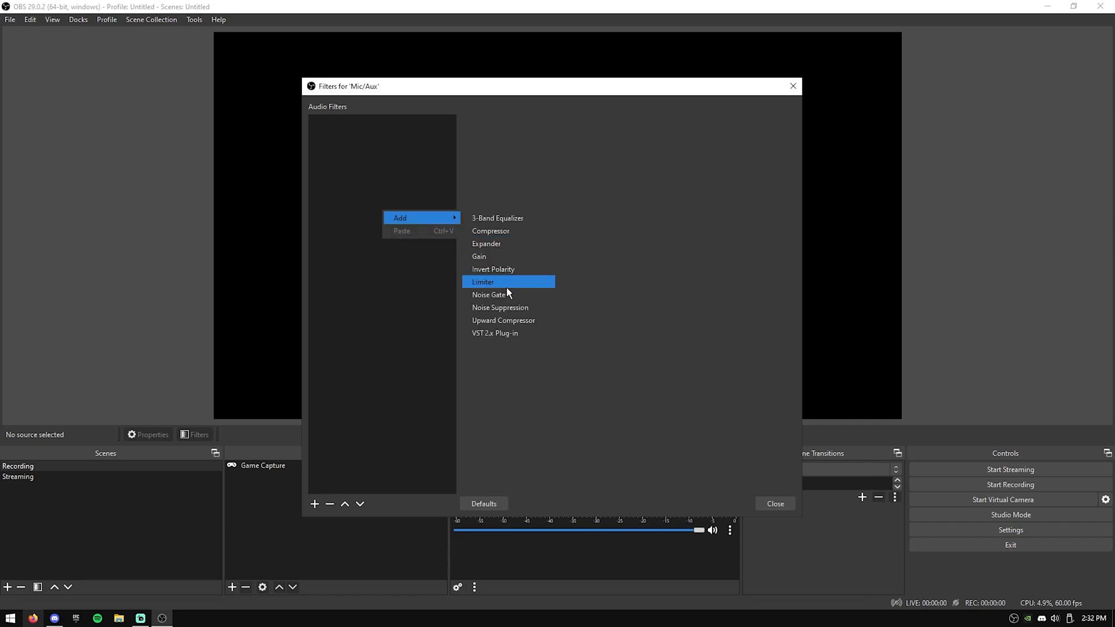
{"action": "left_click", "coordinate": [499, 306]}
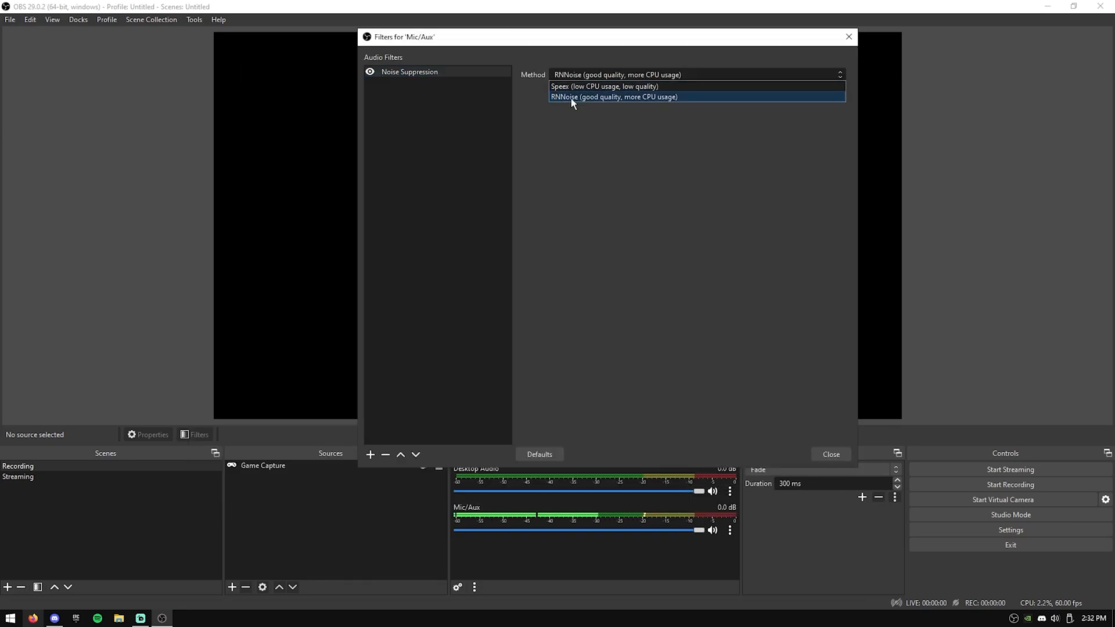
{"action": "left_click", "coordinate": [613, 96]}
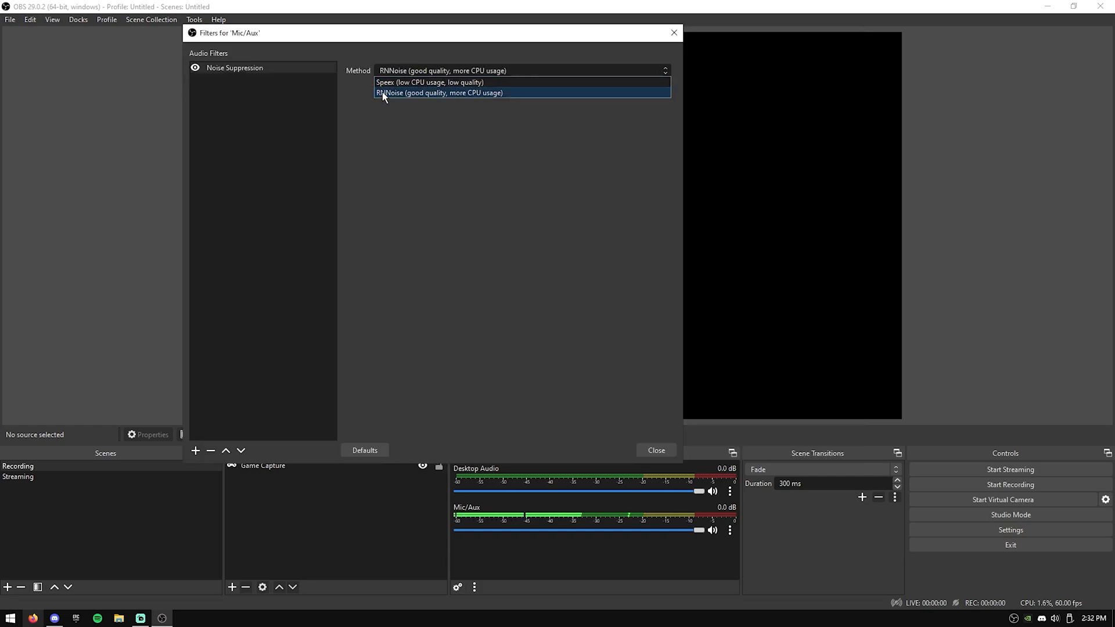
{"action": "mouse_move", "coordinate": [436, 136]}
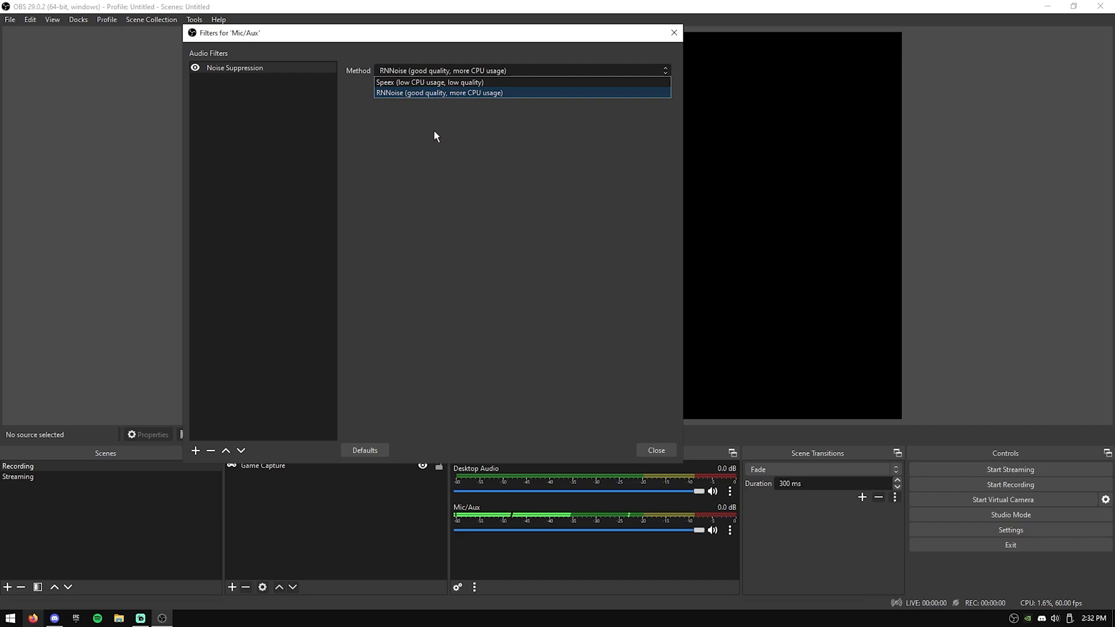
{"action": "mouse_move", "coordinate": [467, 94]}
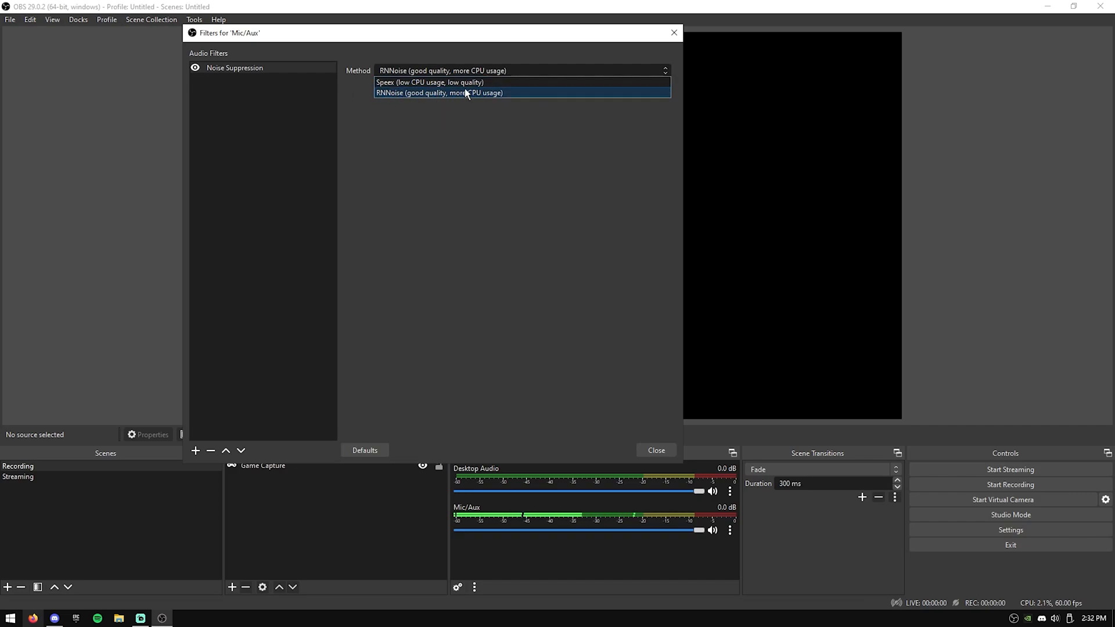
{"action": "left_click", "coordinate": [430, 82]}
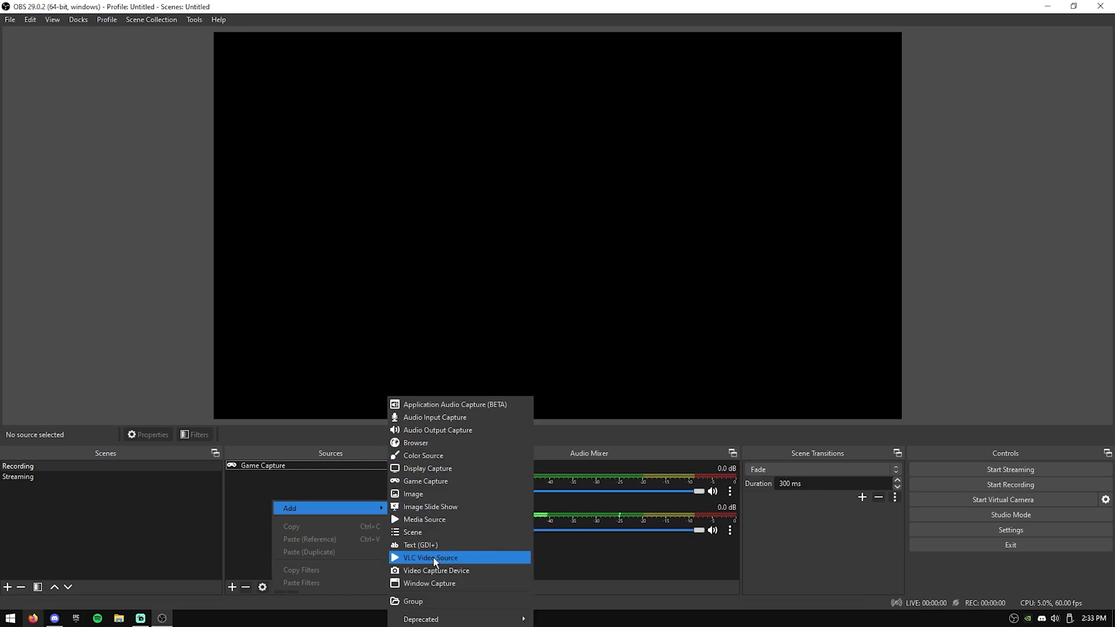
{"action": "mouse_move", "coordinate": [432, 562]}
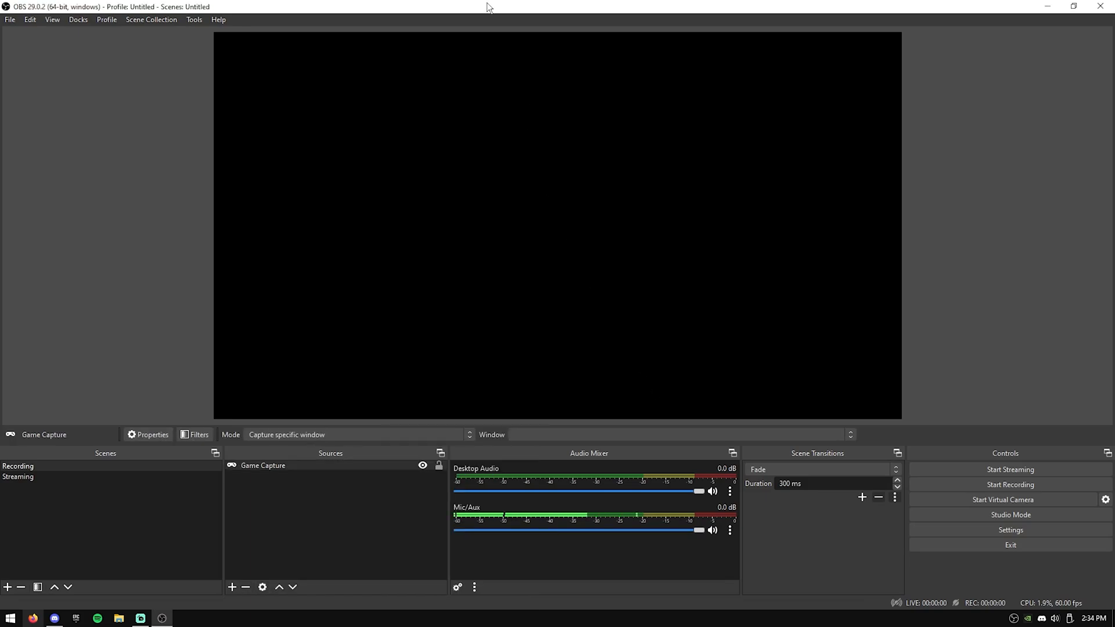
{"action": "left_click", "coordinate": [1010, 530]}
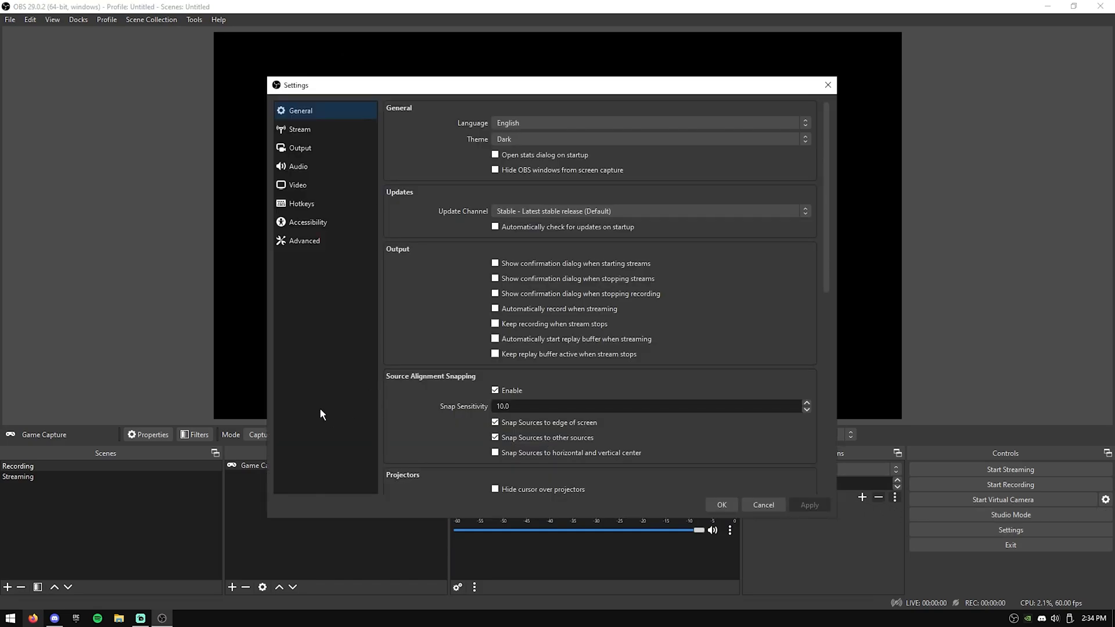
{"action": "left_click", "coordinate": [721, 504]}
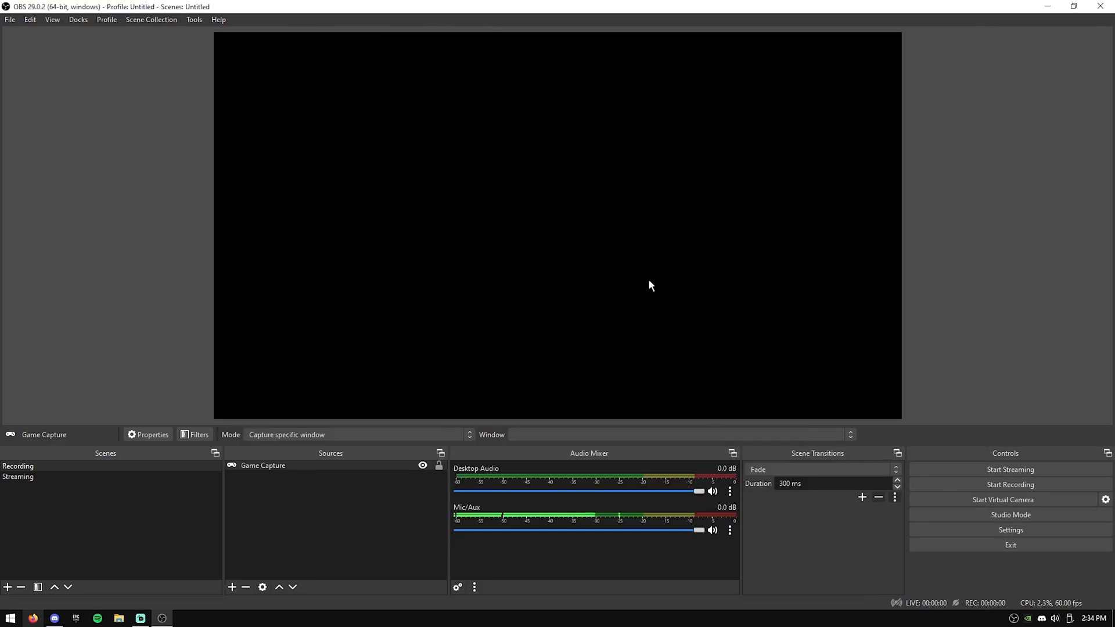
{"action": "mouse_move", "coordinate": [211, 331]}
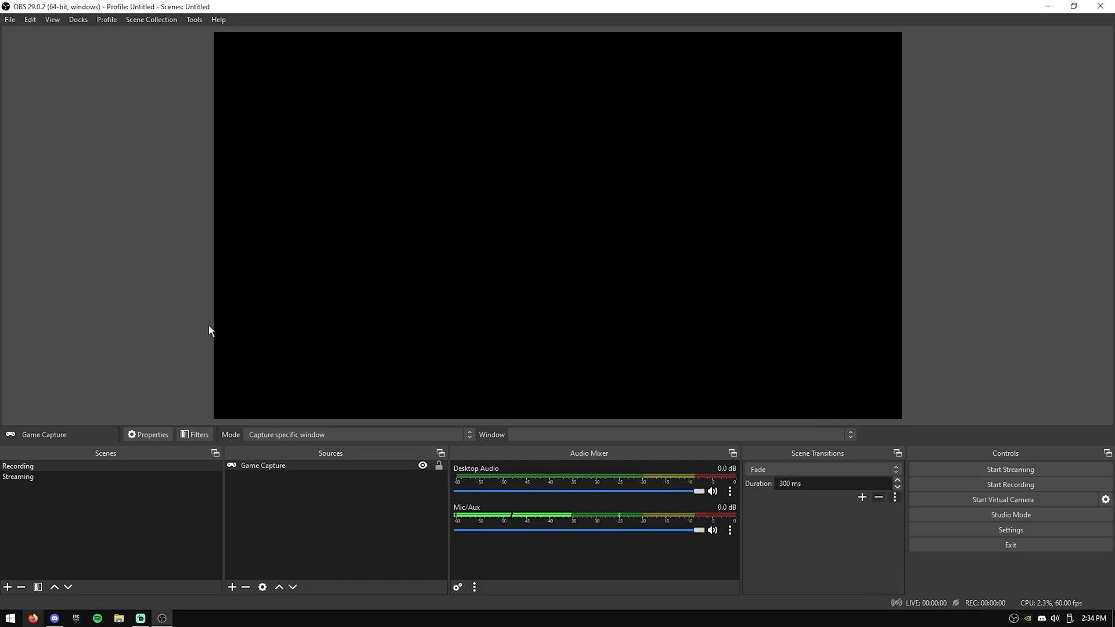